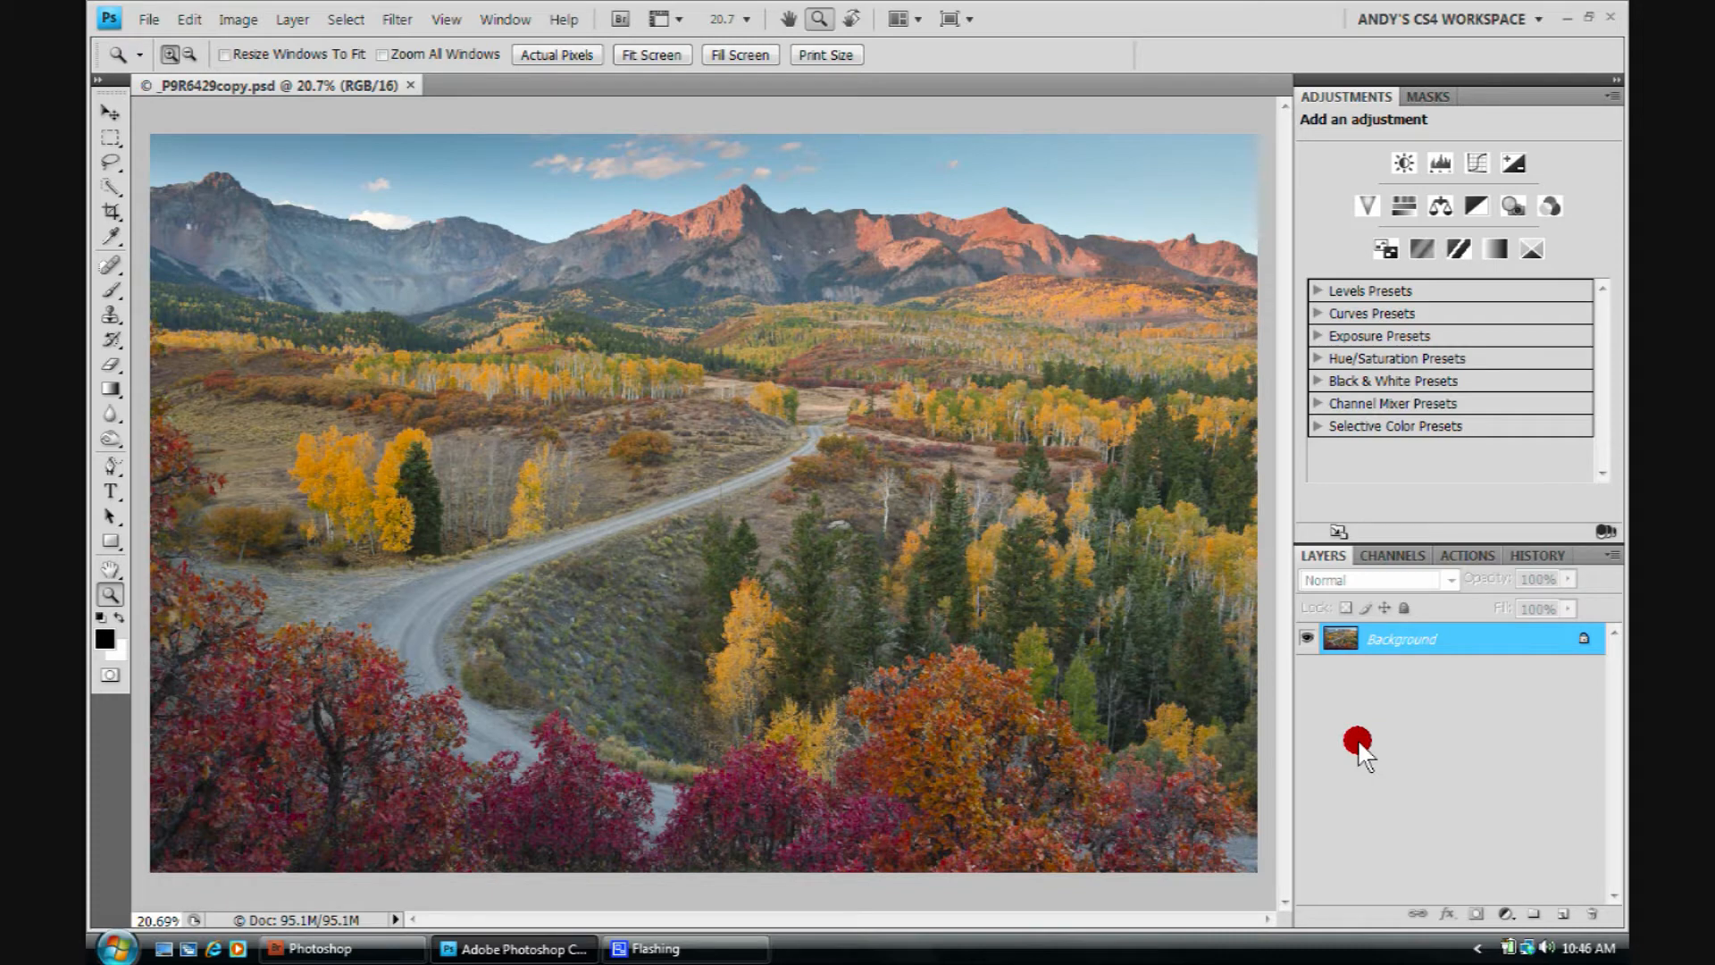
mouse_move(1442, 820)
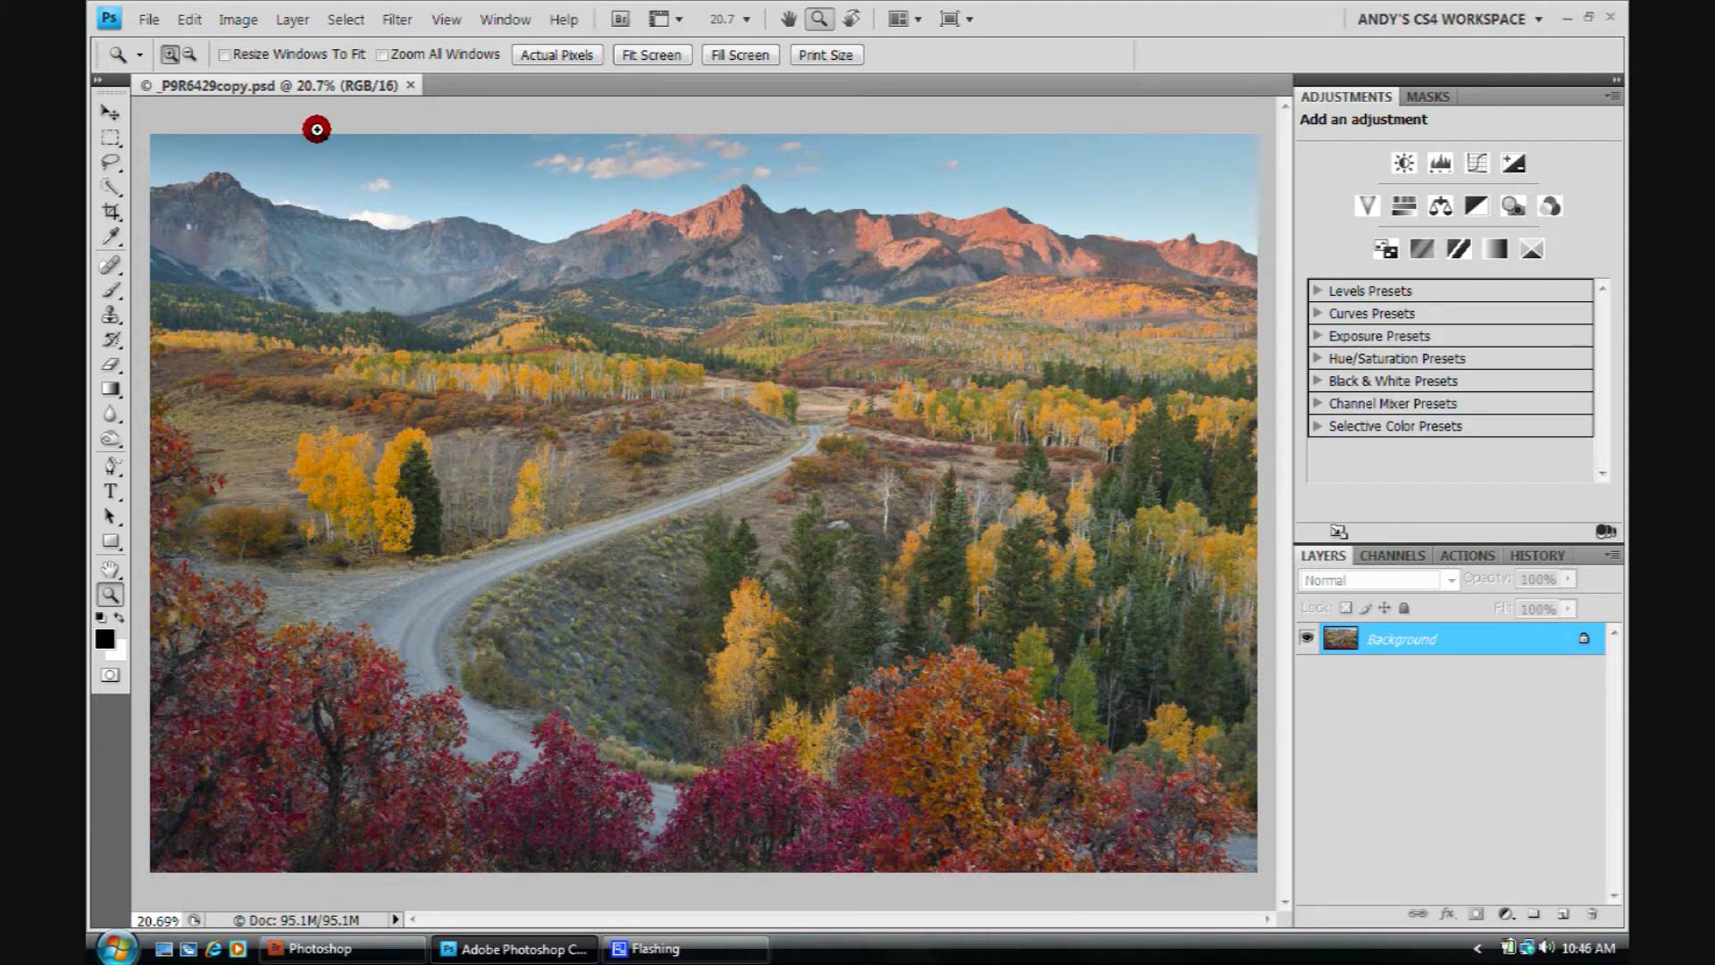
mouse_move(466, 163)
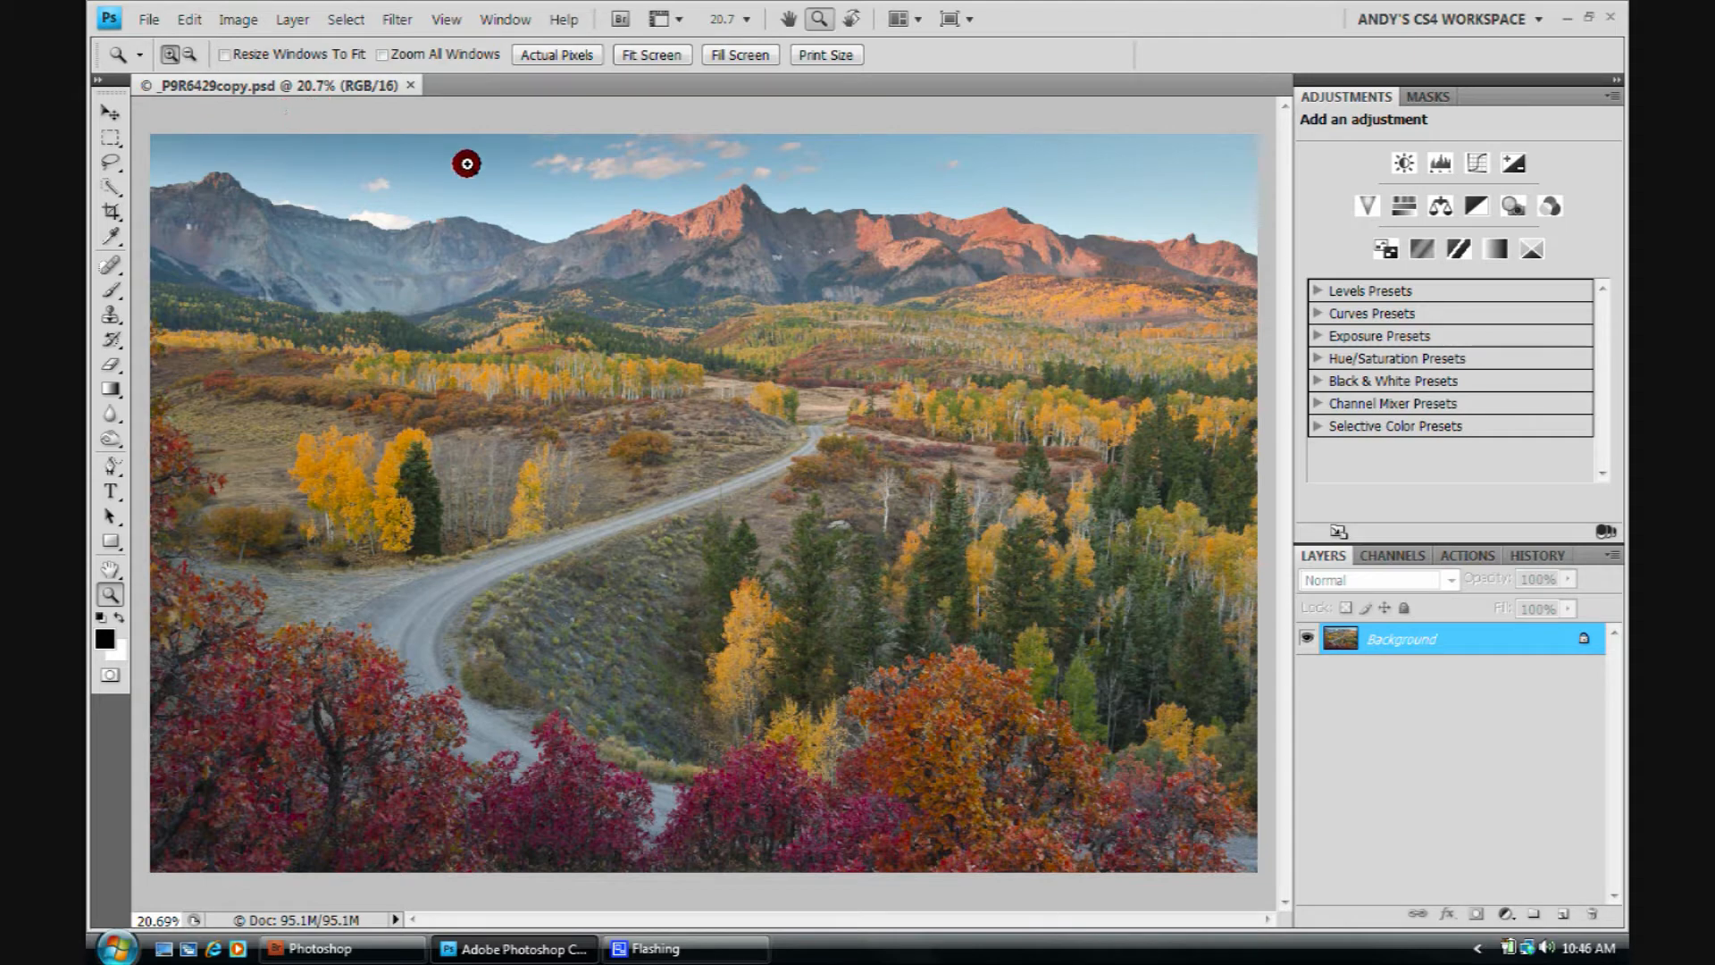
mouse_move(234, 168)
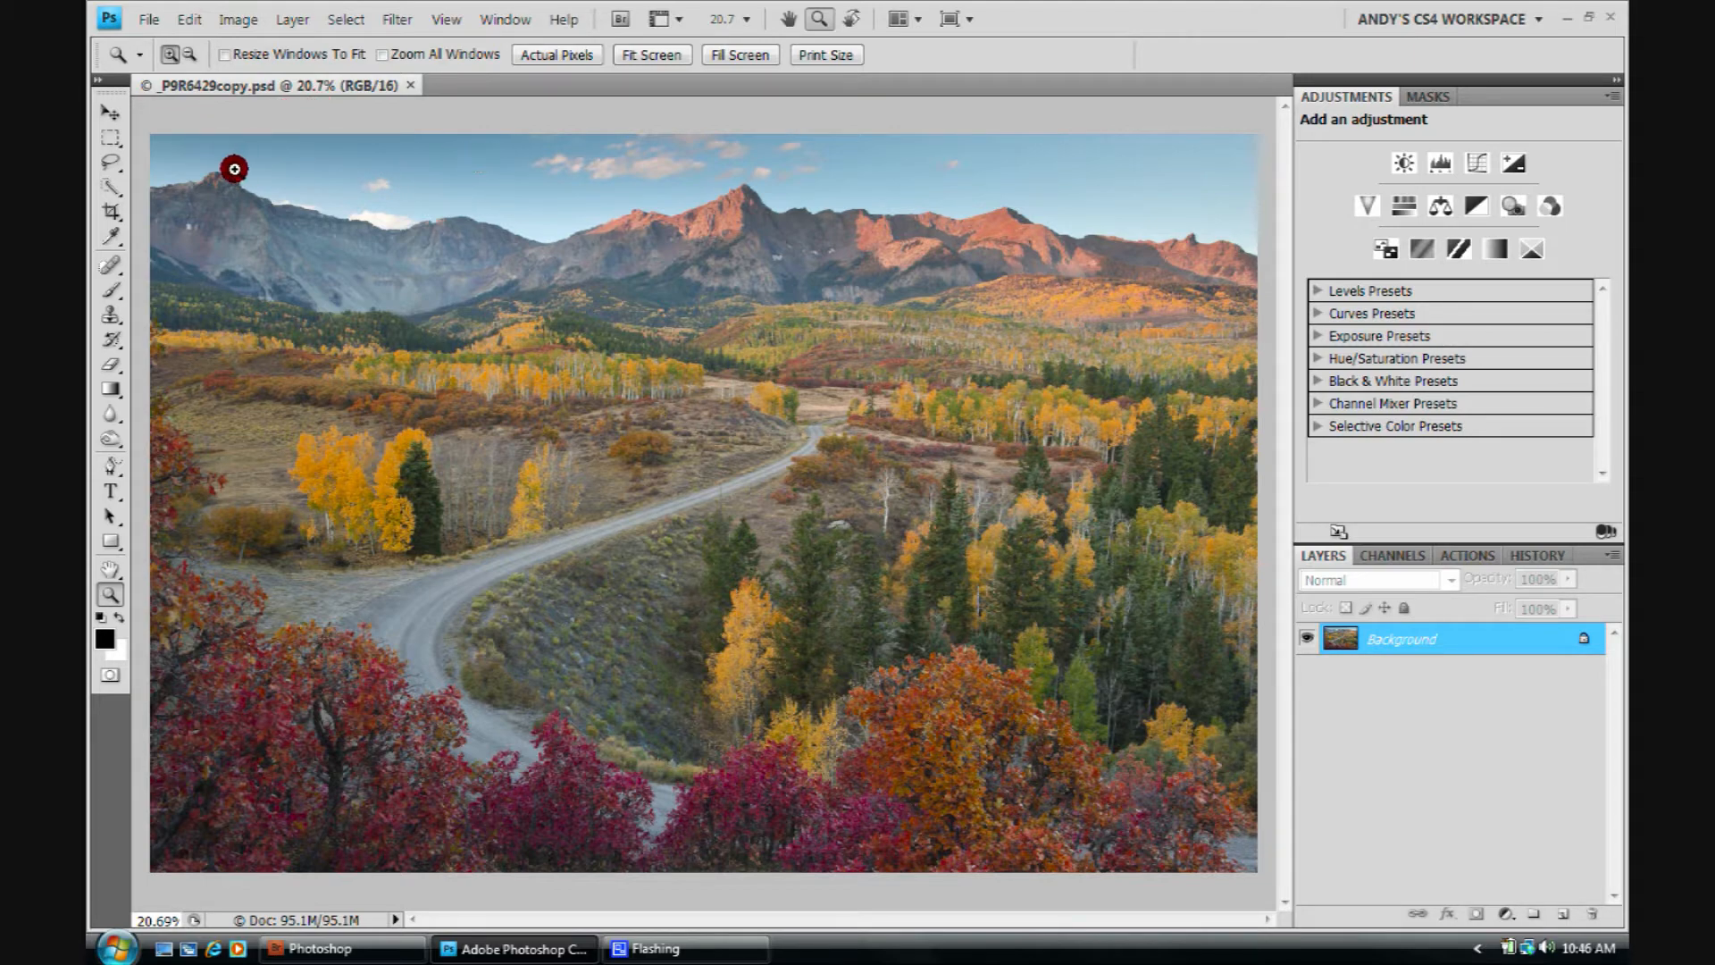
mouse_move(1247, 166)
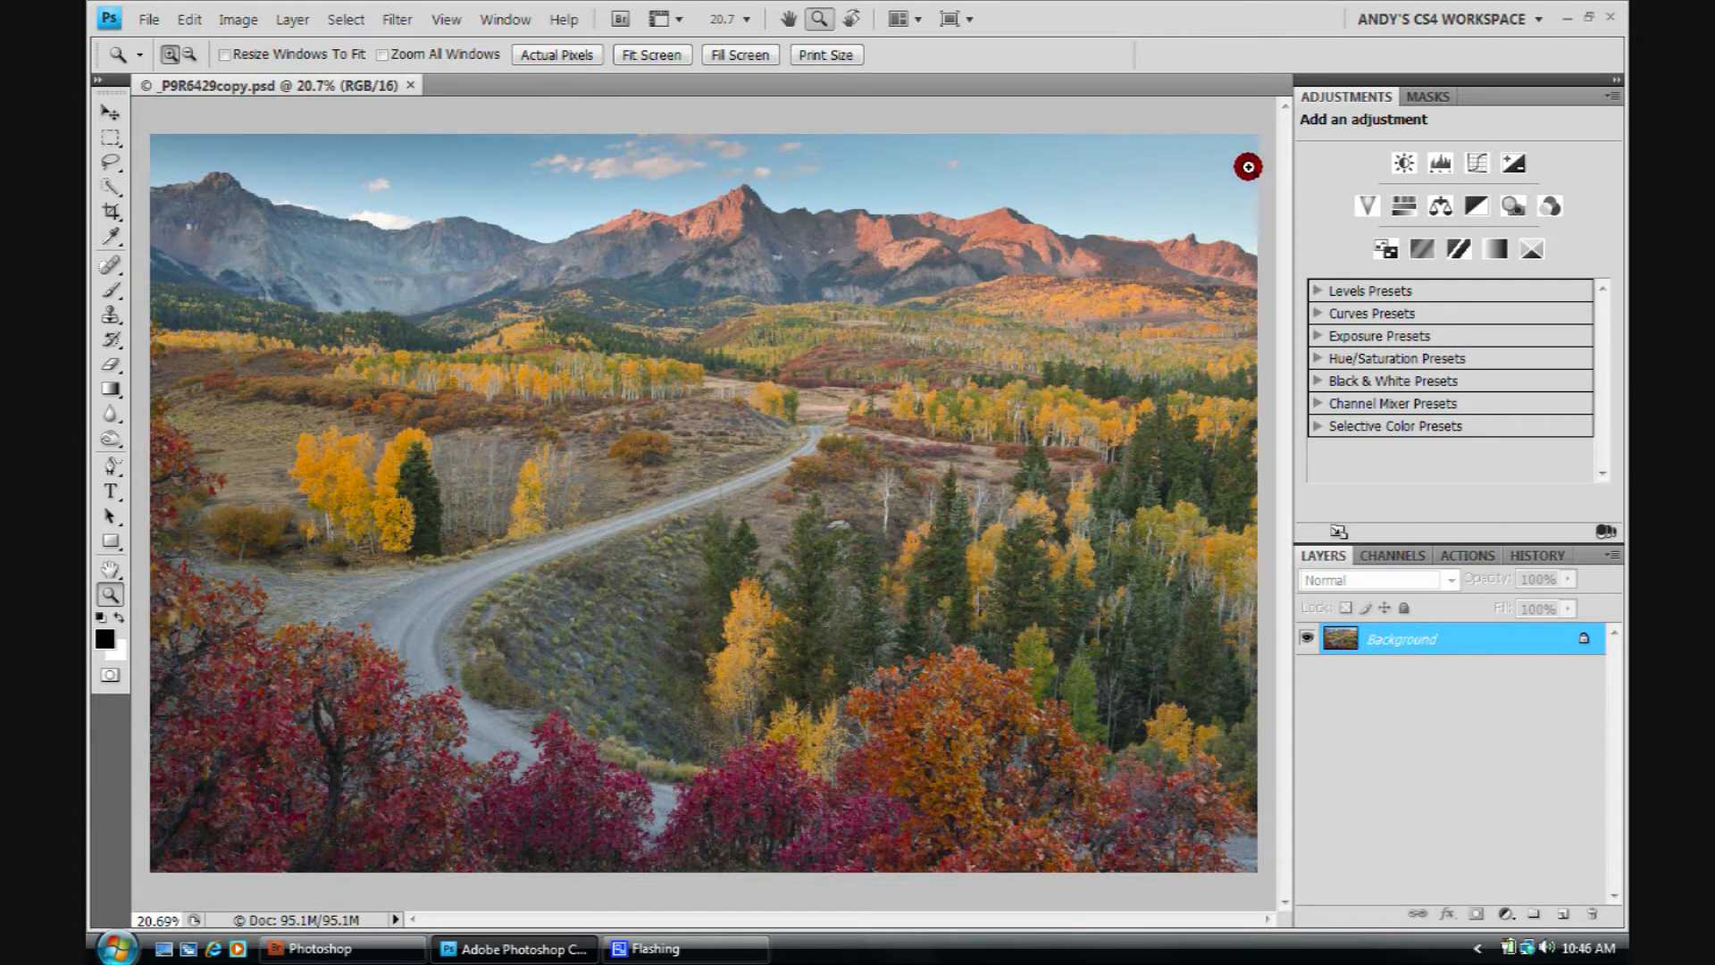
mouse_move(278, 145)
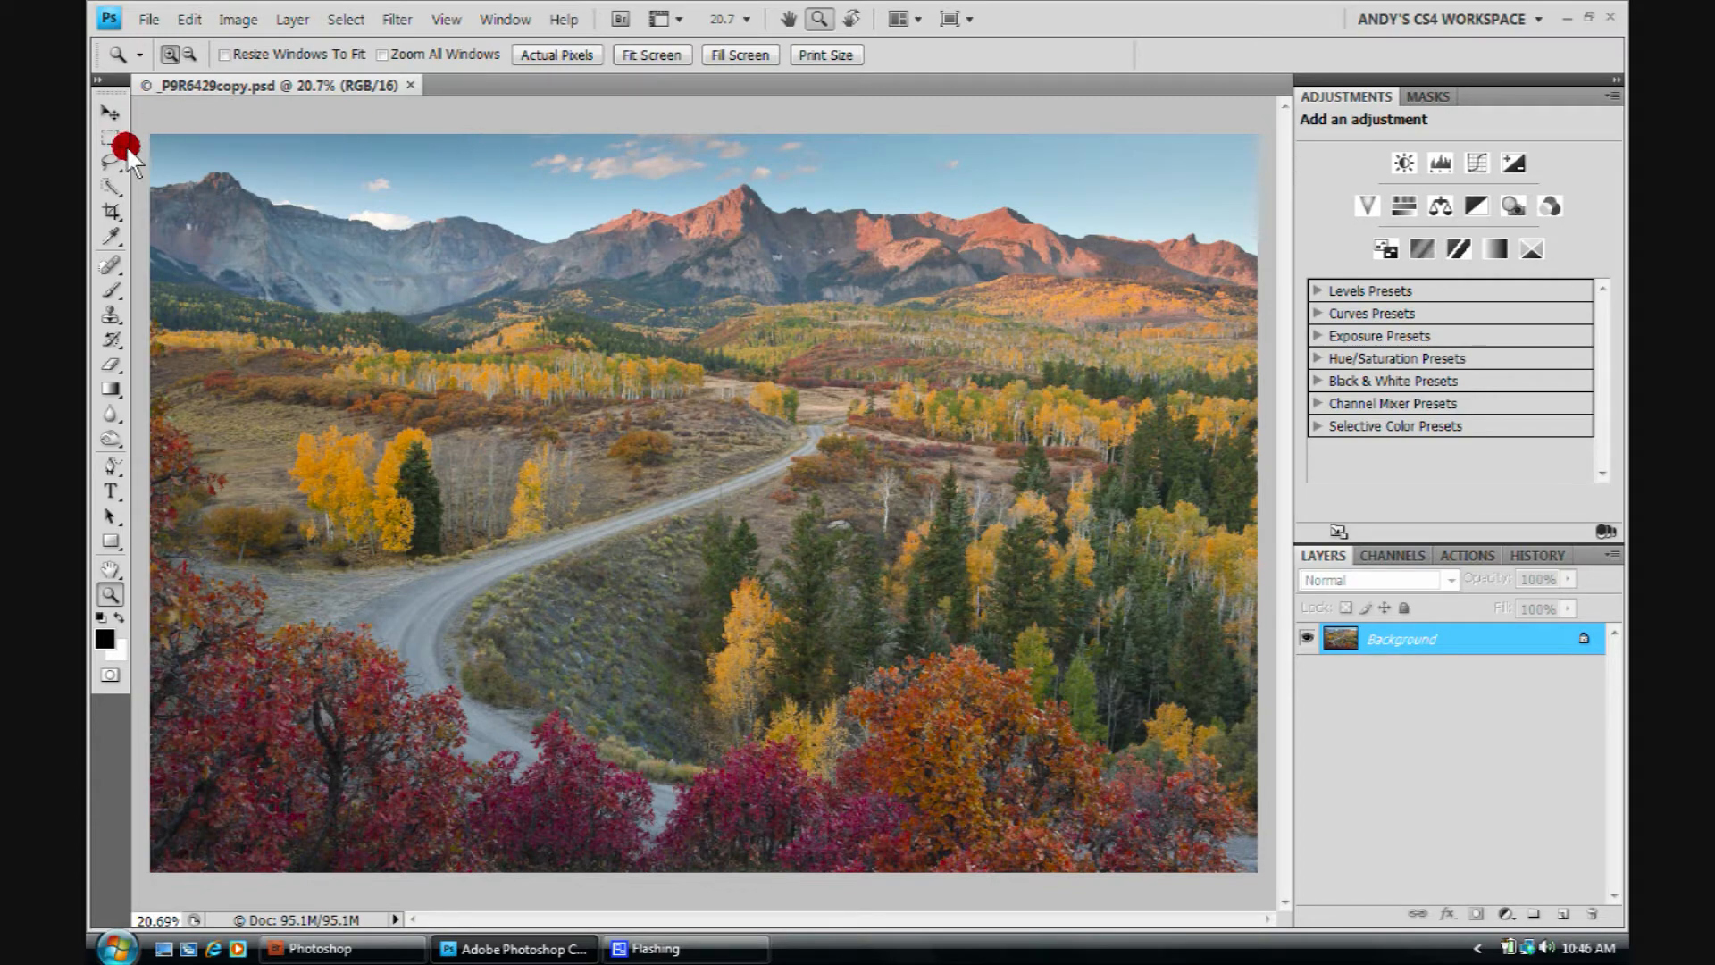
mouse_move(461, 300)
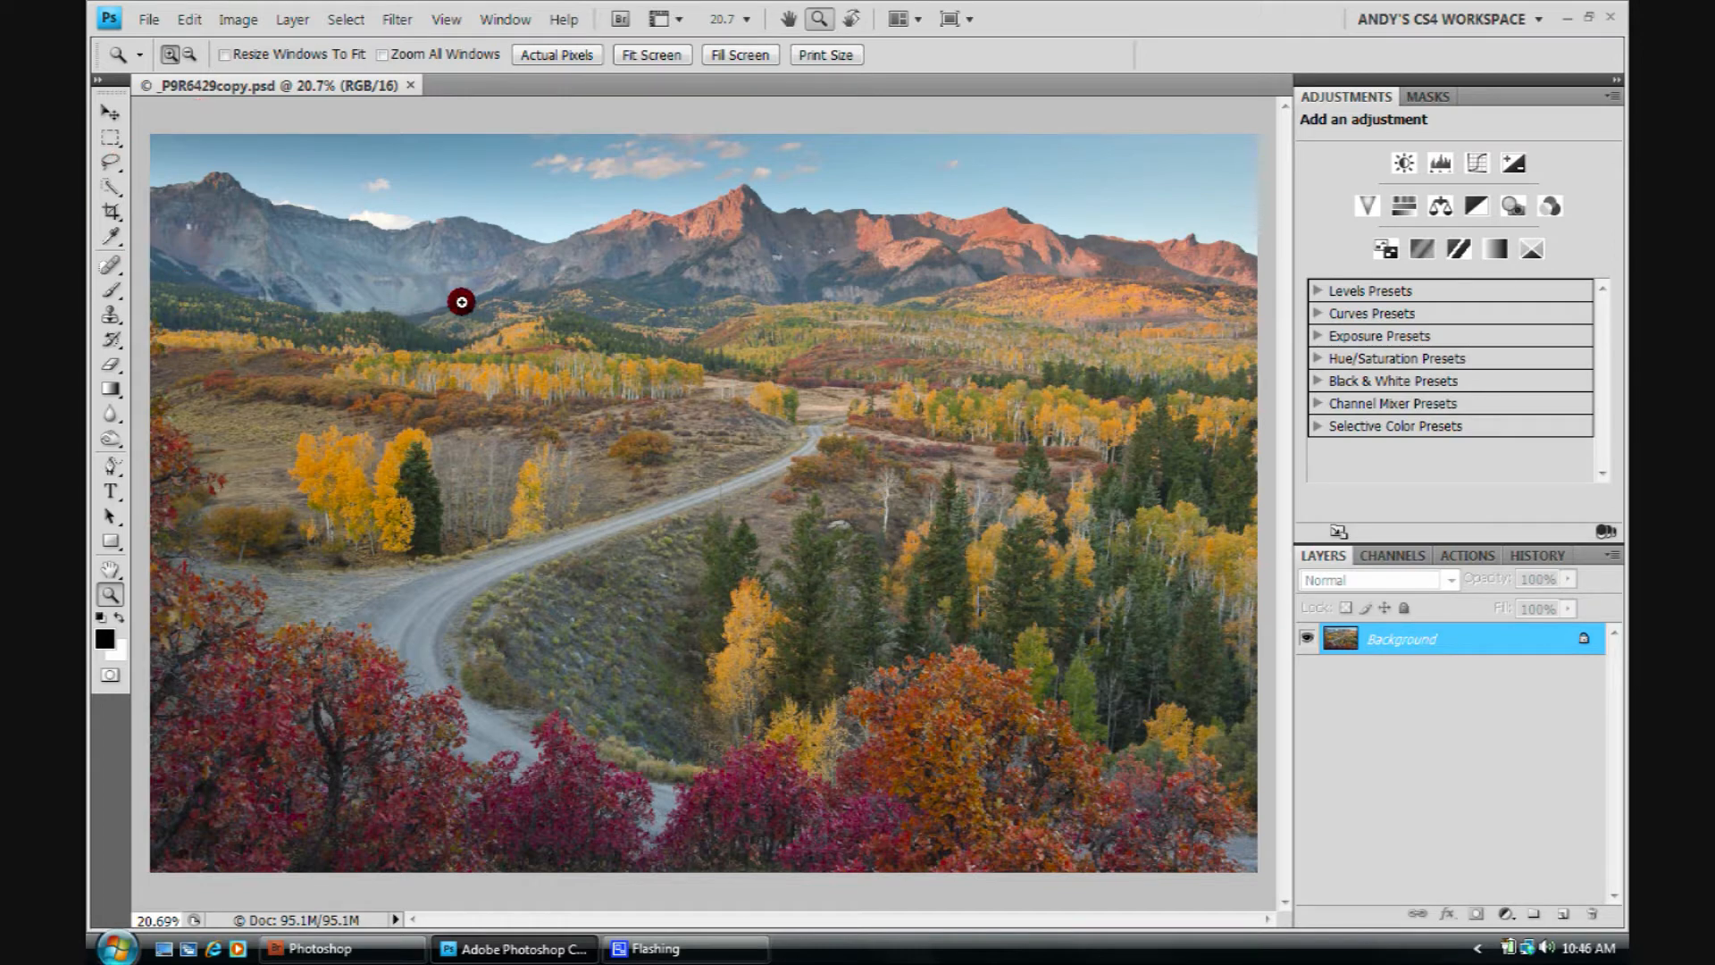
mouse_move(1270, 152)
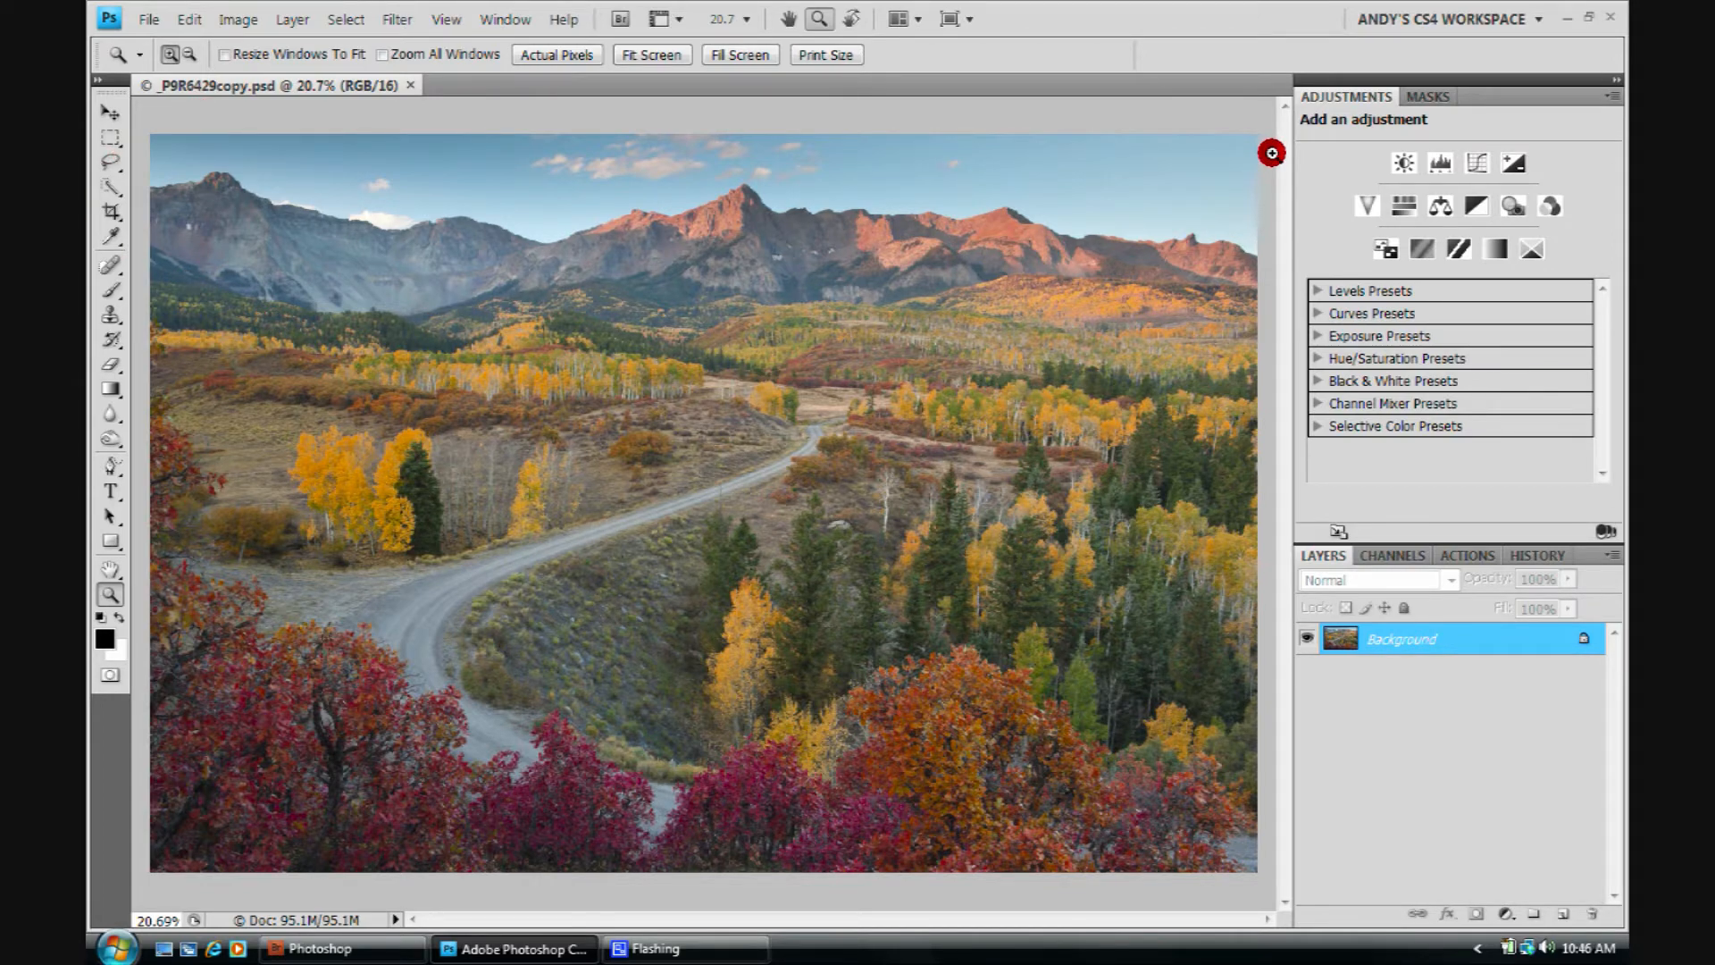
mouse_move(364, 122)
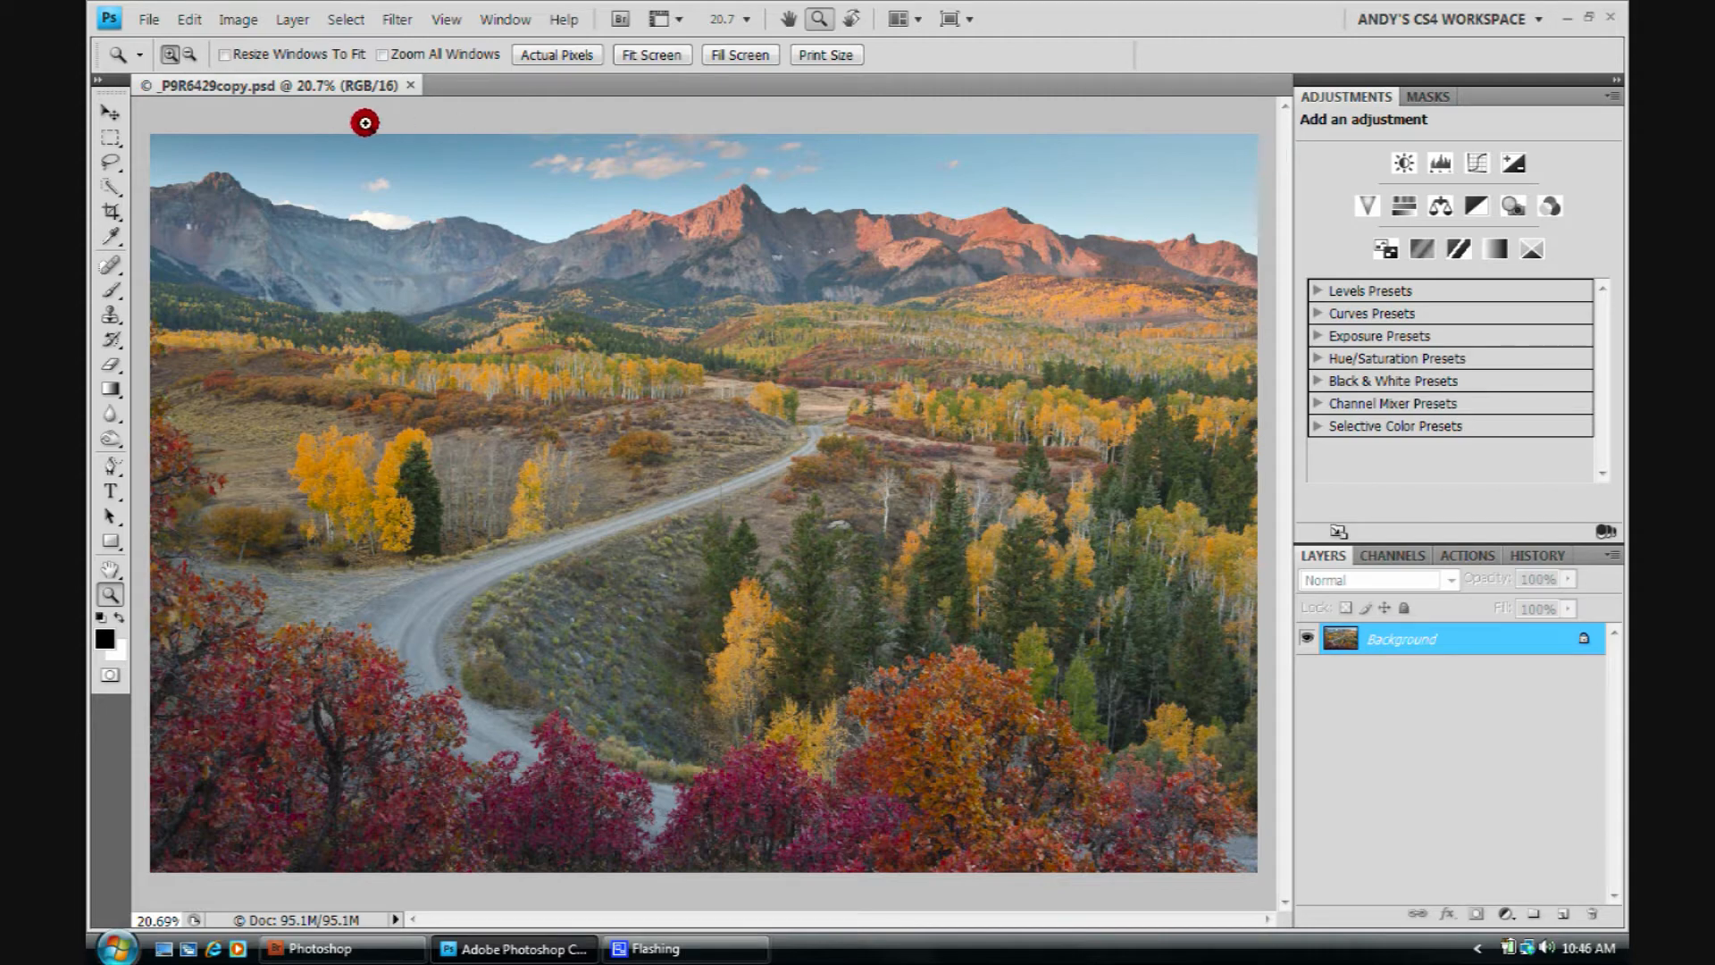
mouse_move(1056, 157)
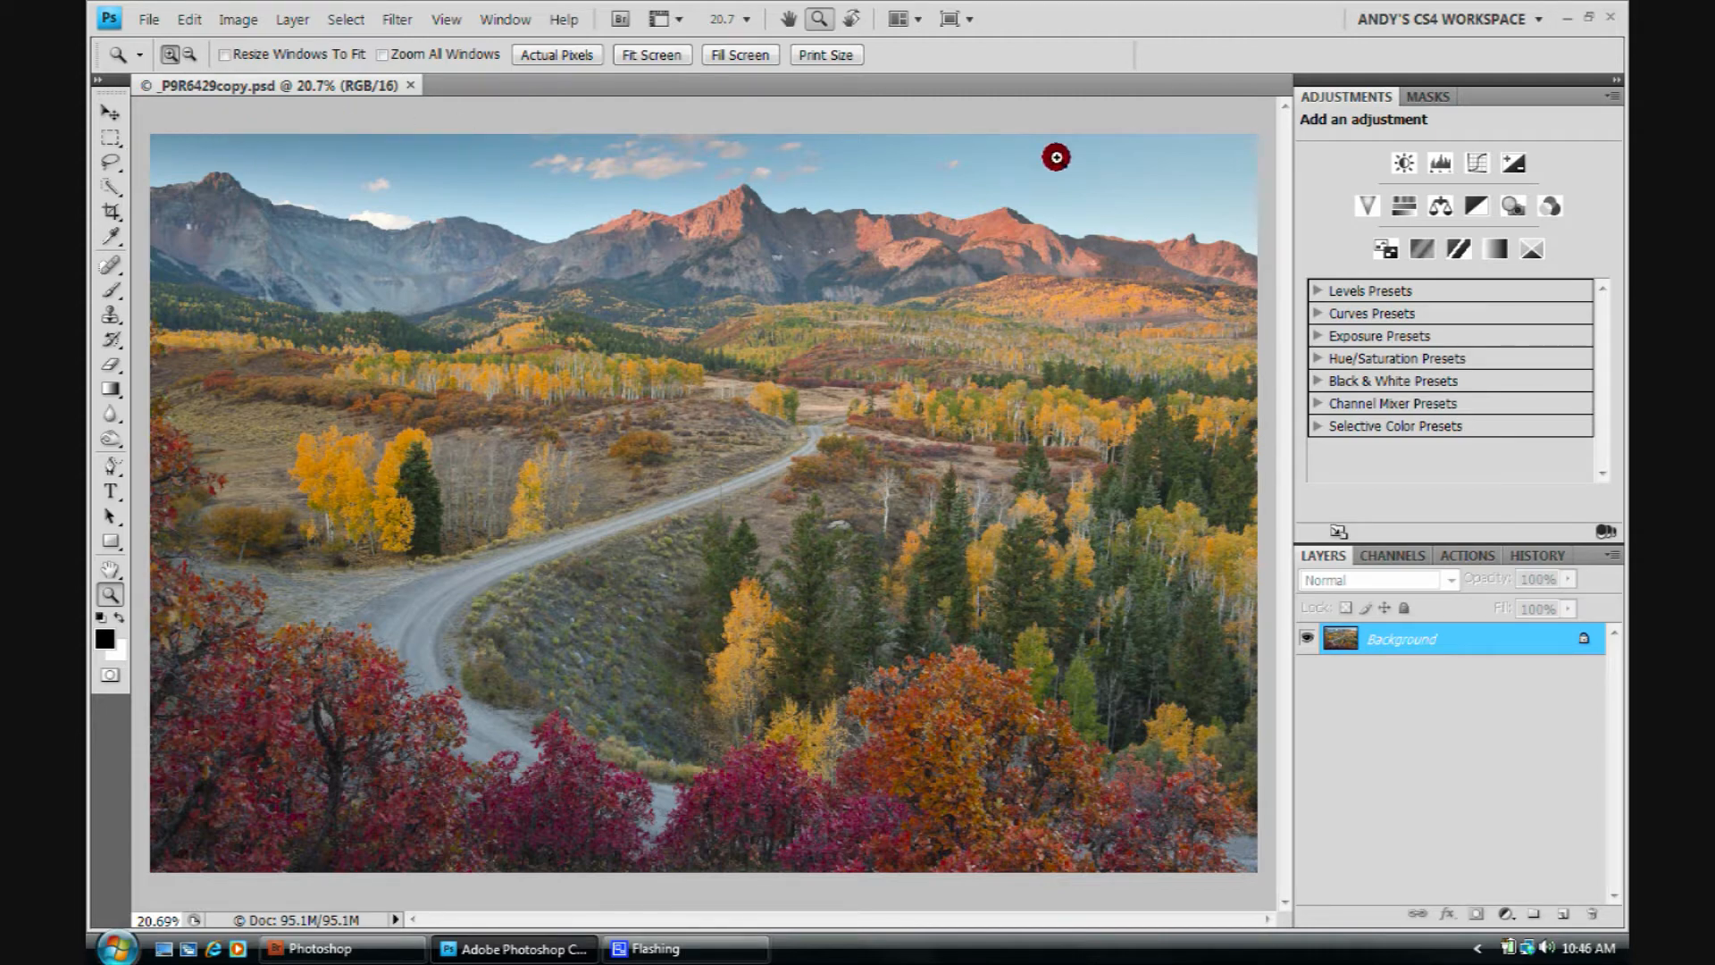
mouse_move(1232, 140)
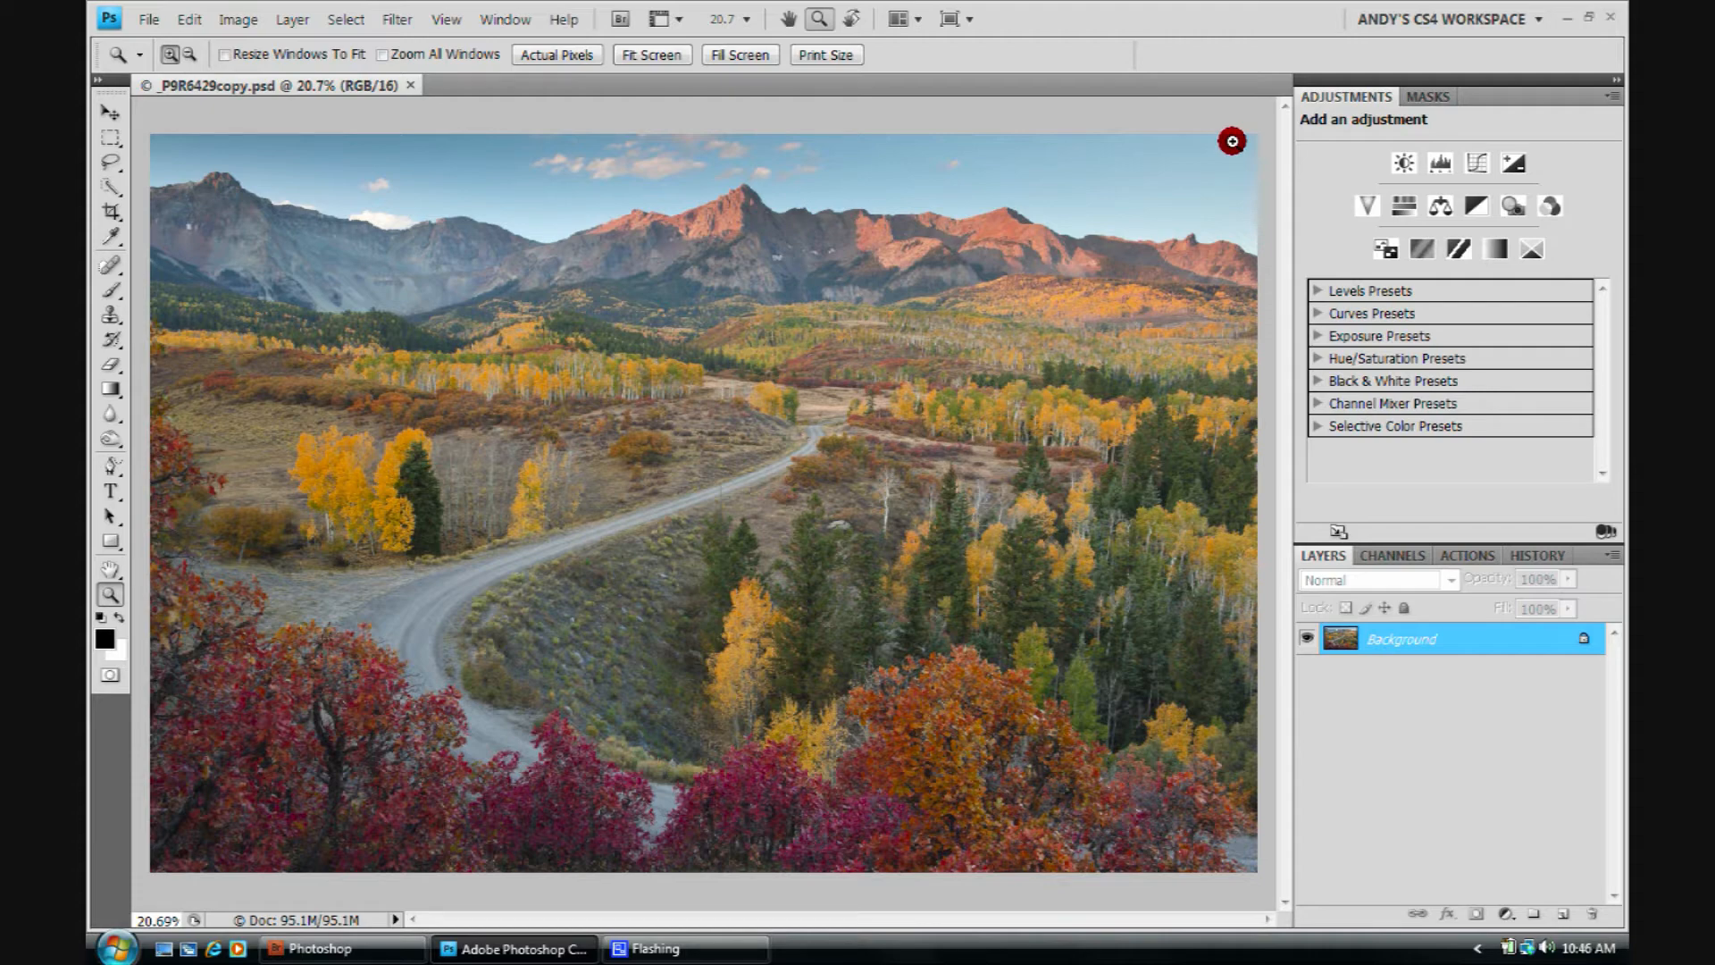
mouse_move(345, 18)
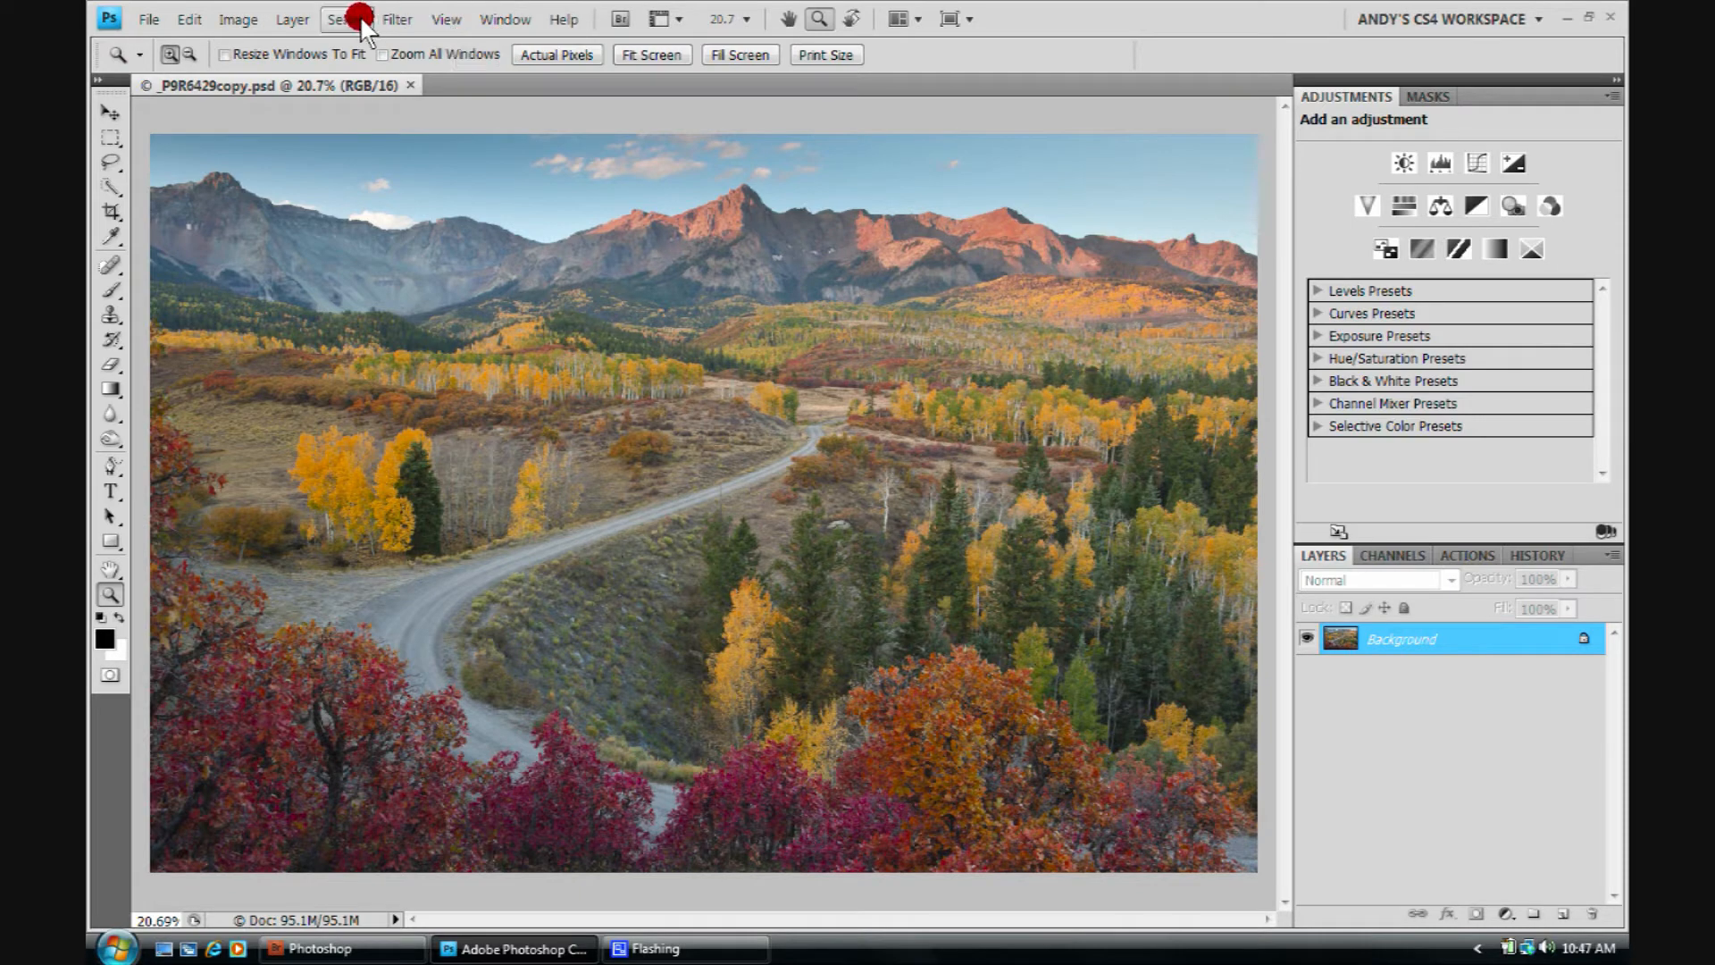
- Use Color Range to sample the blue sky tones, add more samples, and confirm at fuzziness 45
click(345, 18)
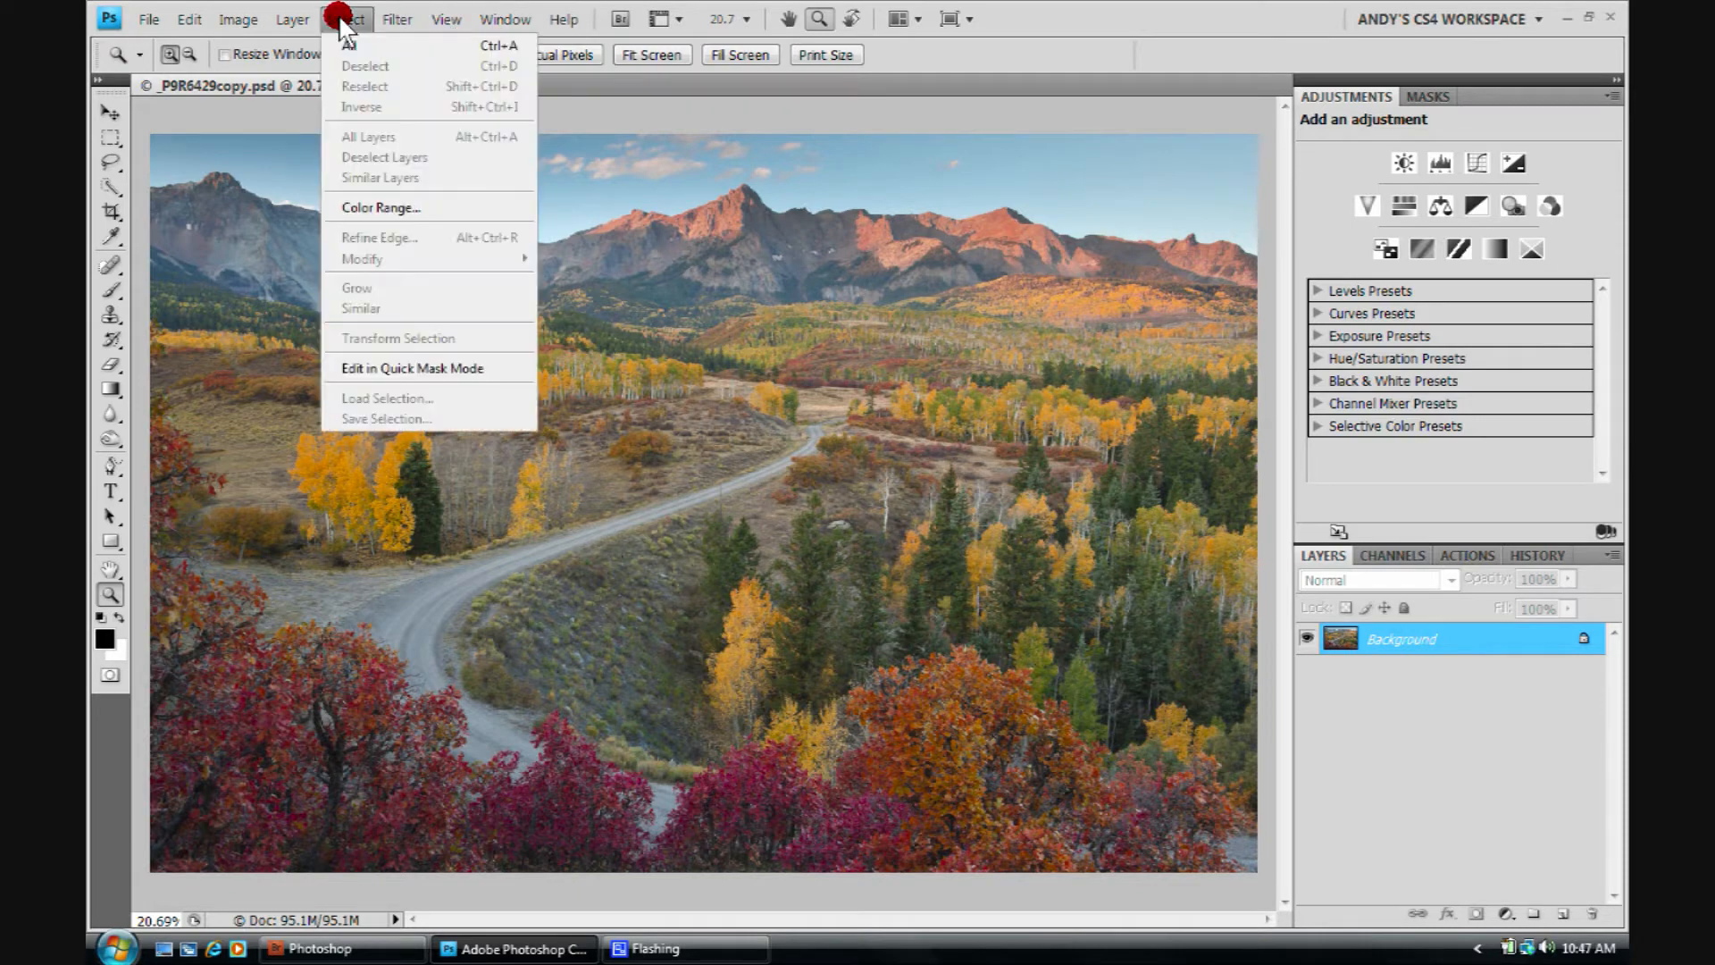
click(380, 207)
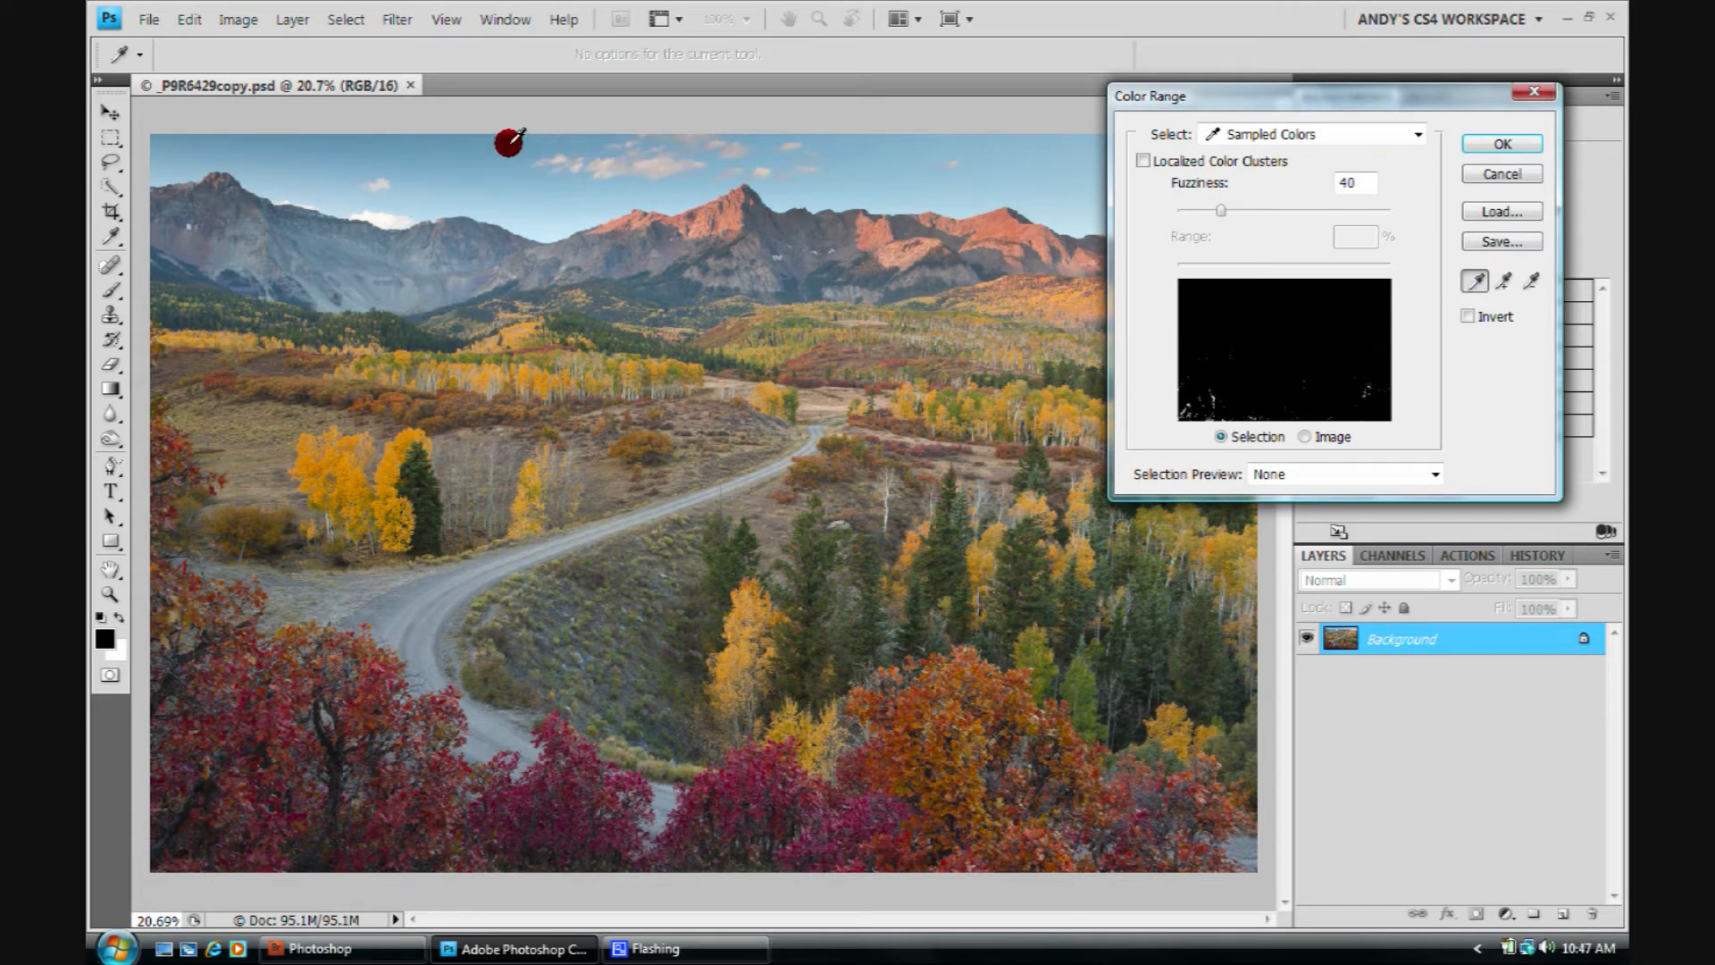
click(486, 148)
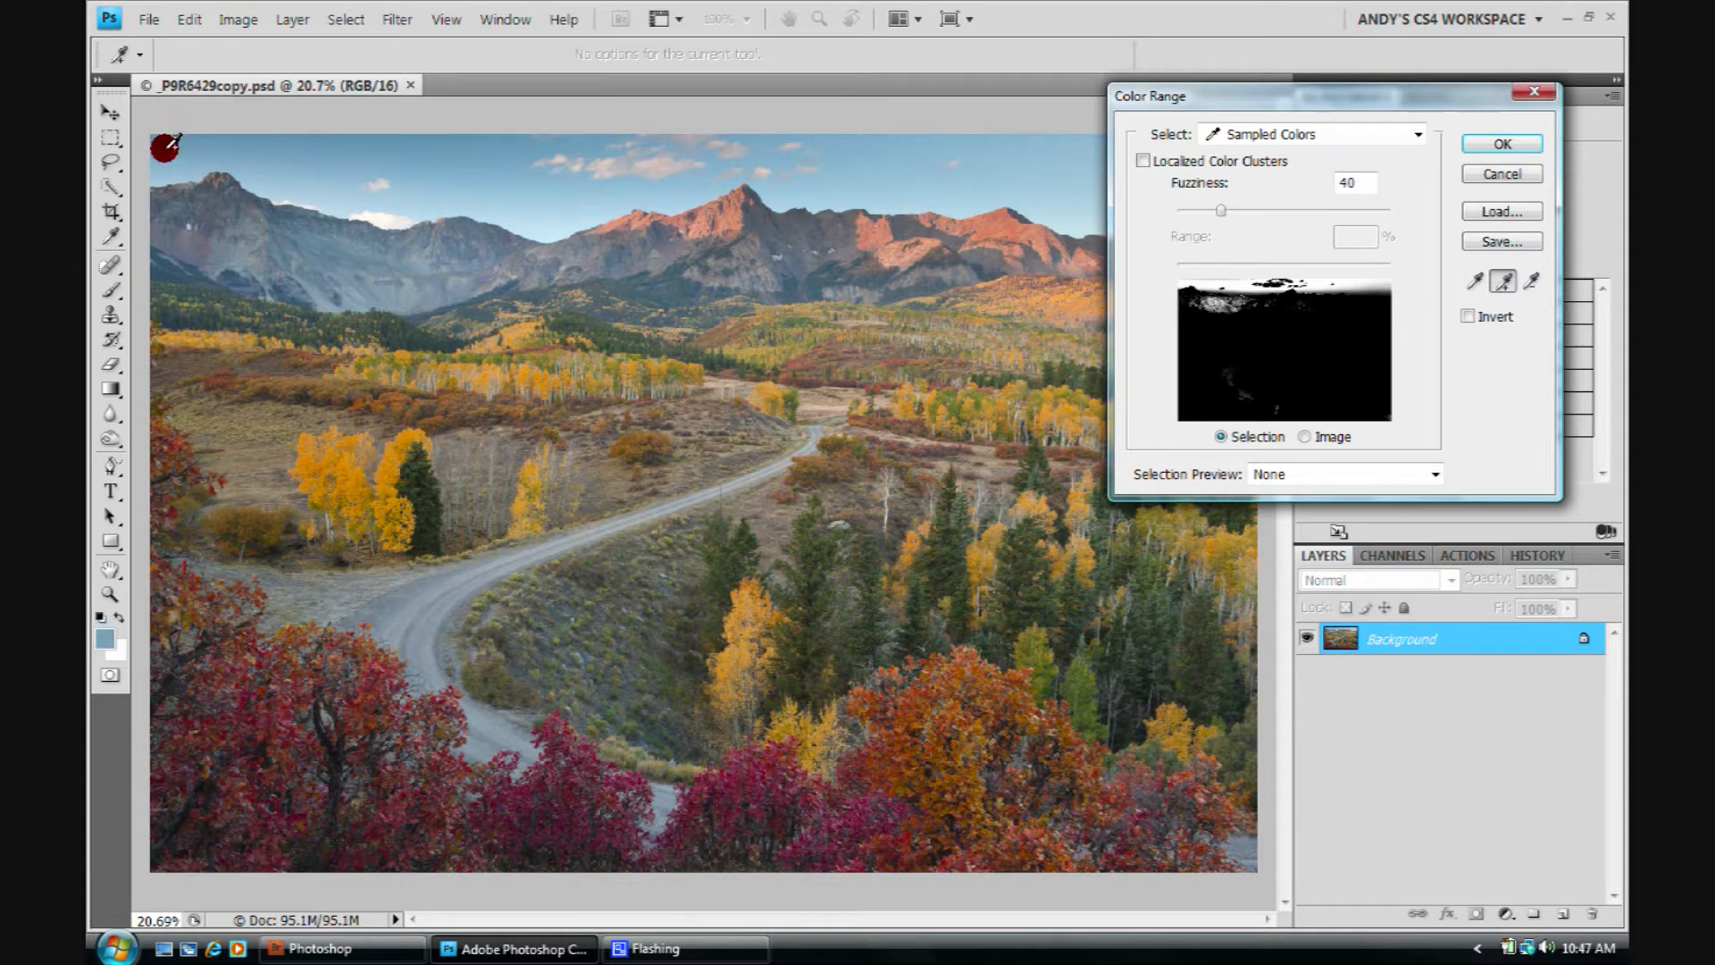
mouse_move(457, 186)
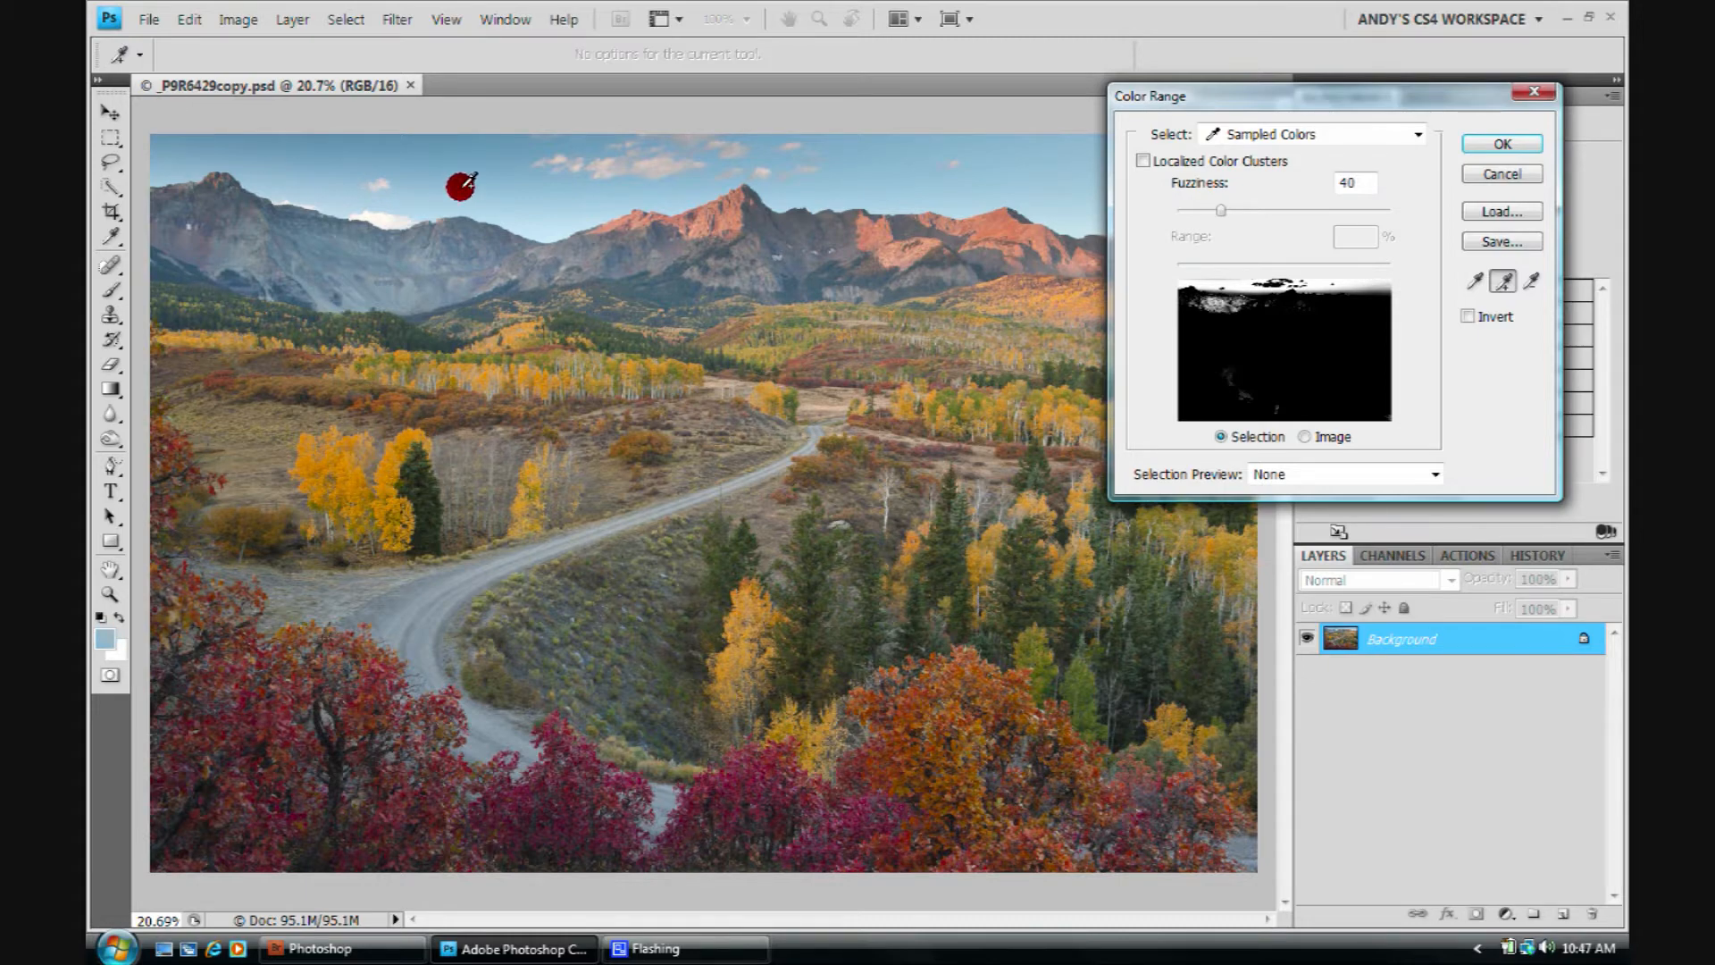
right_click(889, 163)
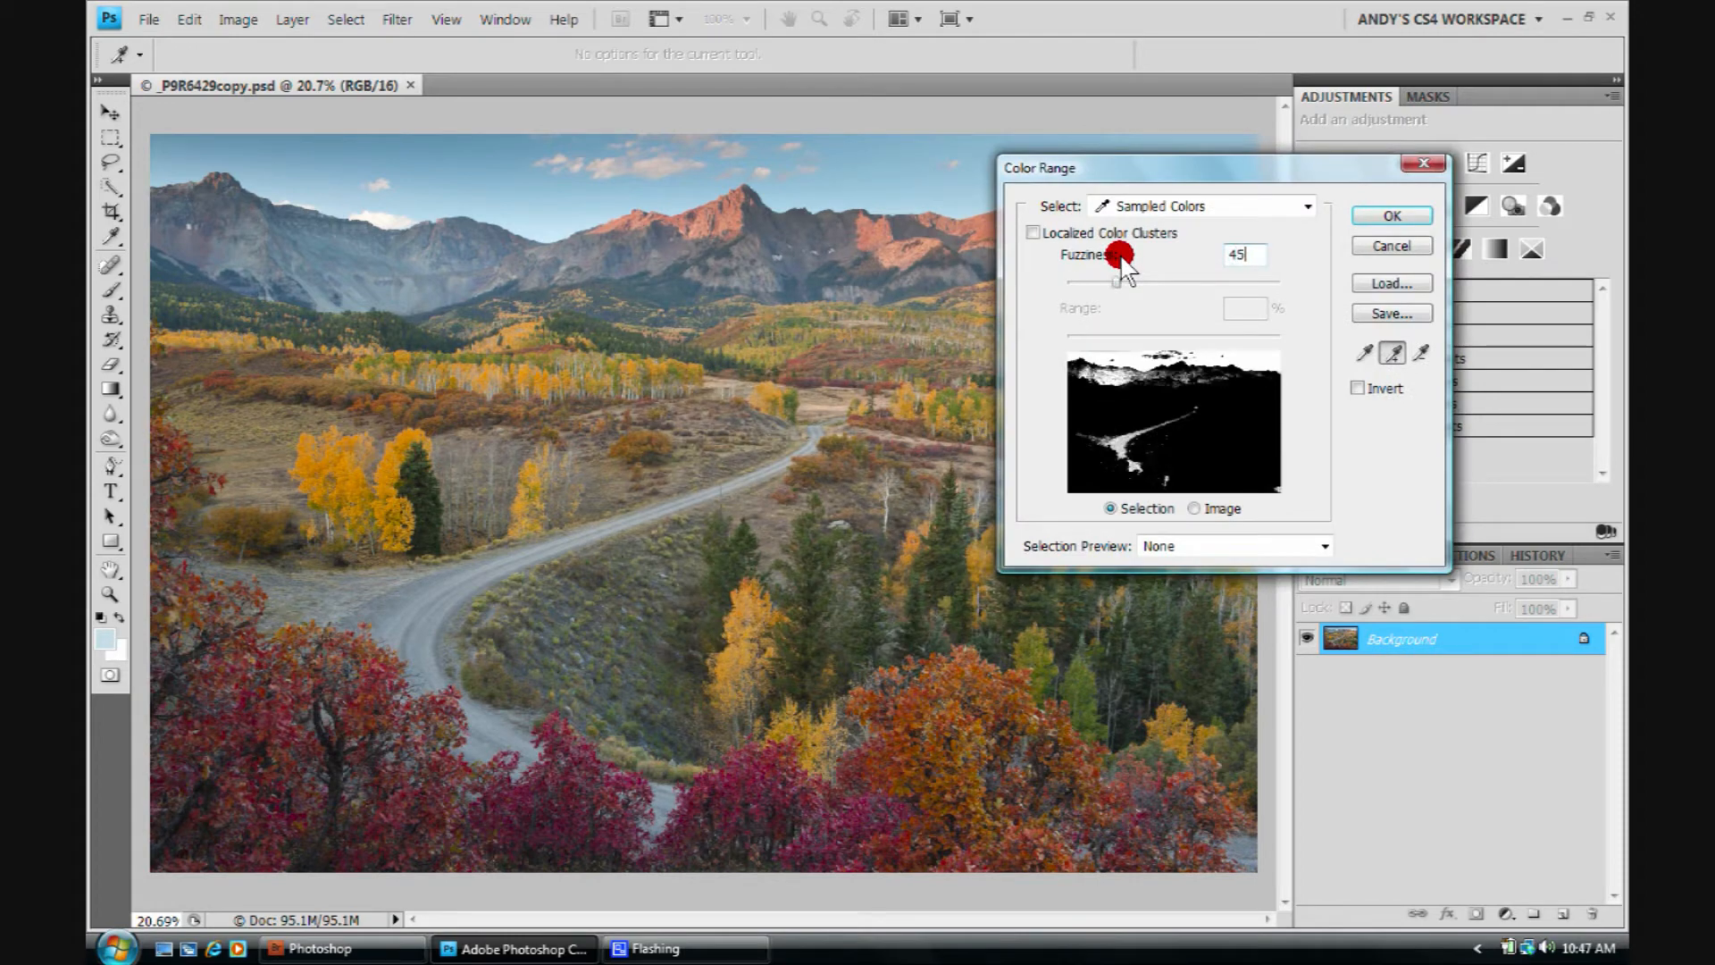
mouse_move(1004, 325)
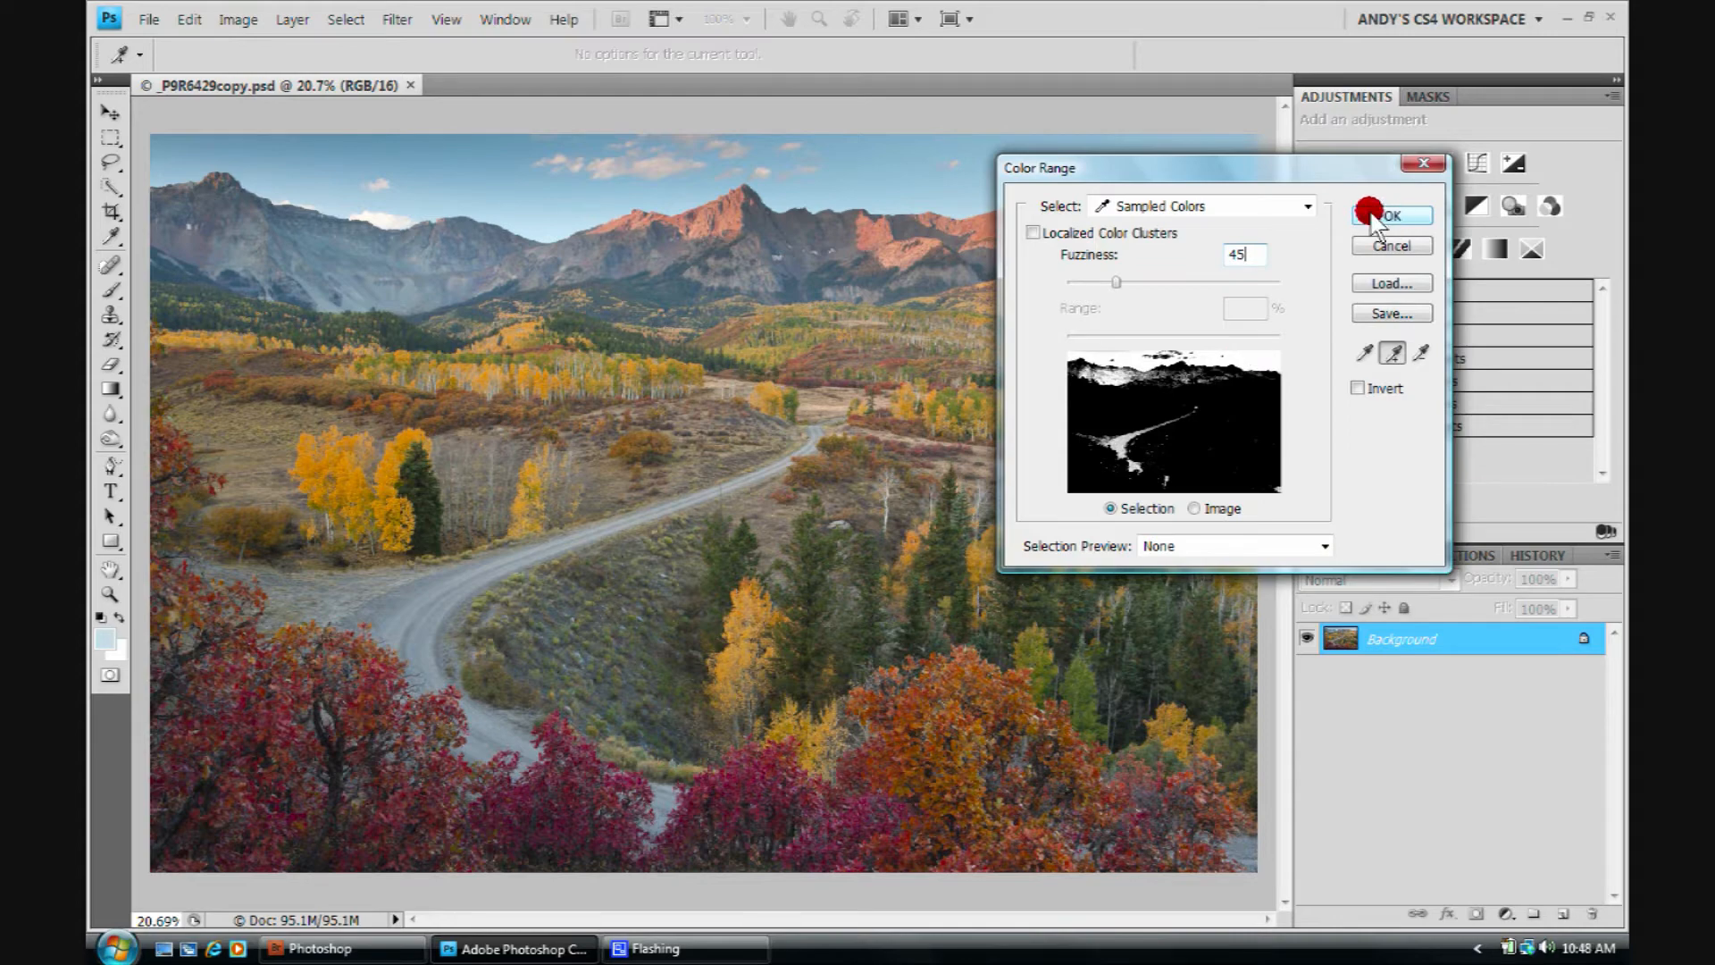
click(1390, 214)
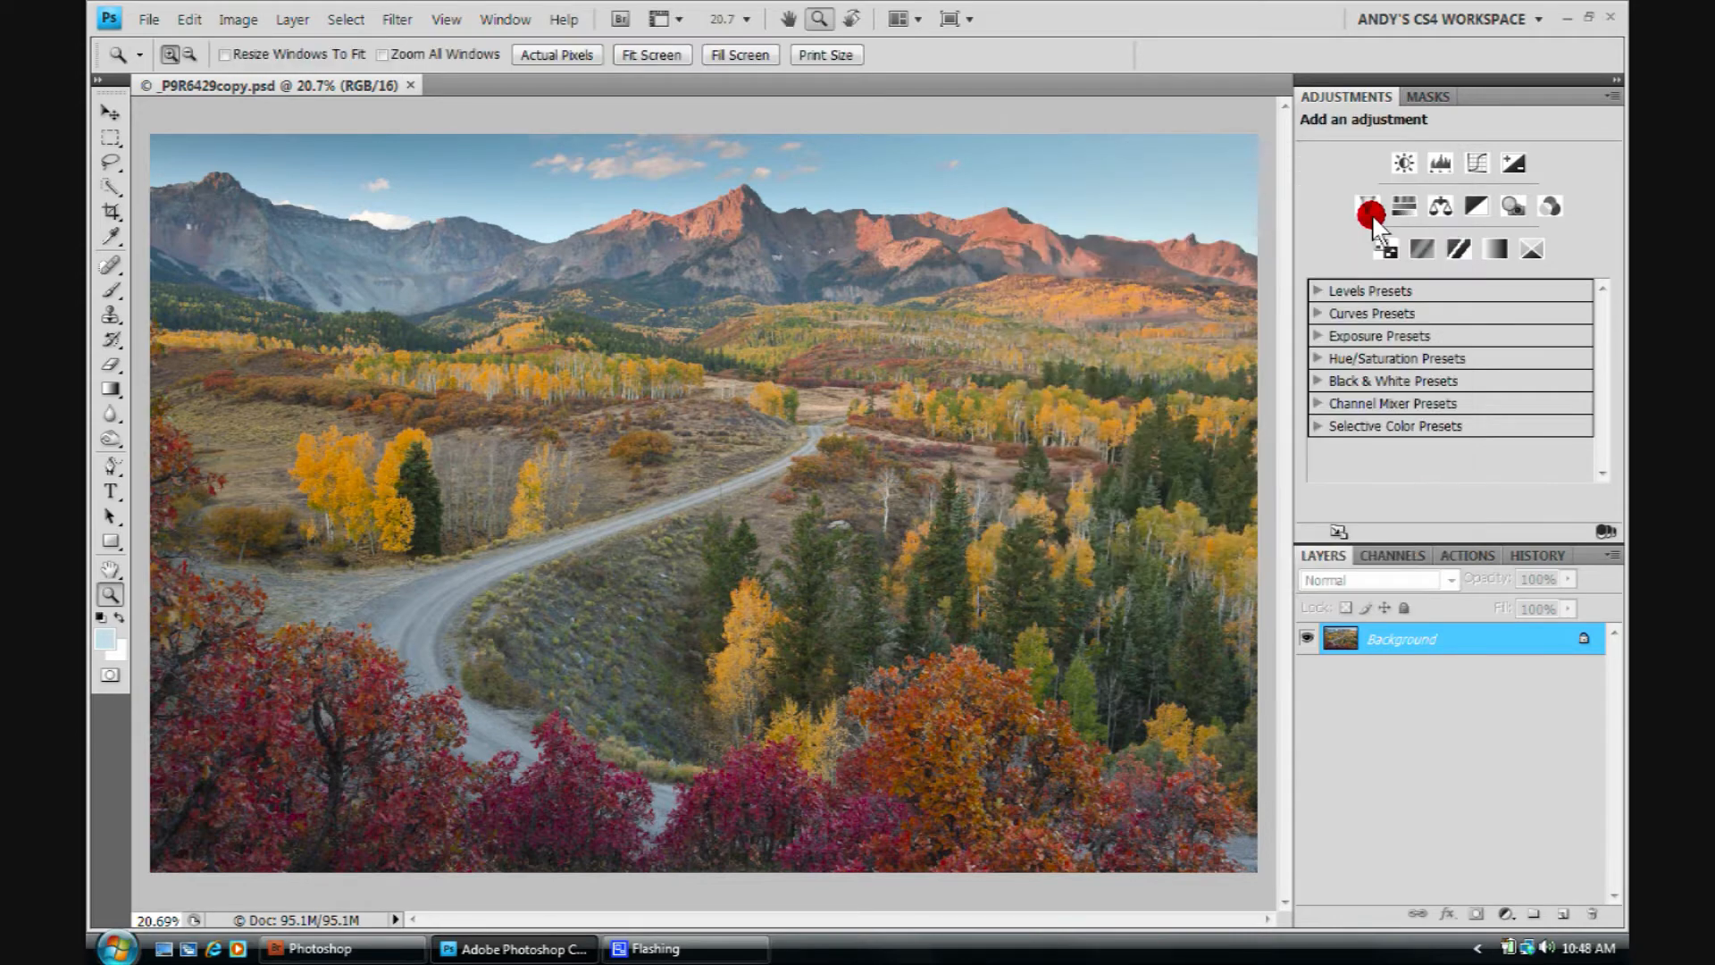
- With the Quick Selection tool in subtract mode, brush the left and central mountain slopes out of the selection
click(1368, 207)
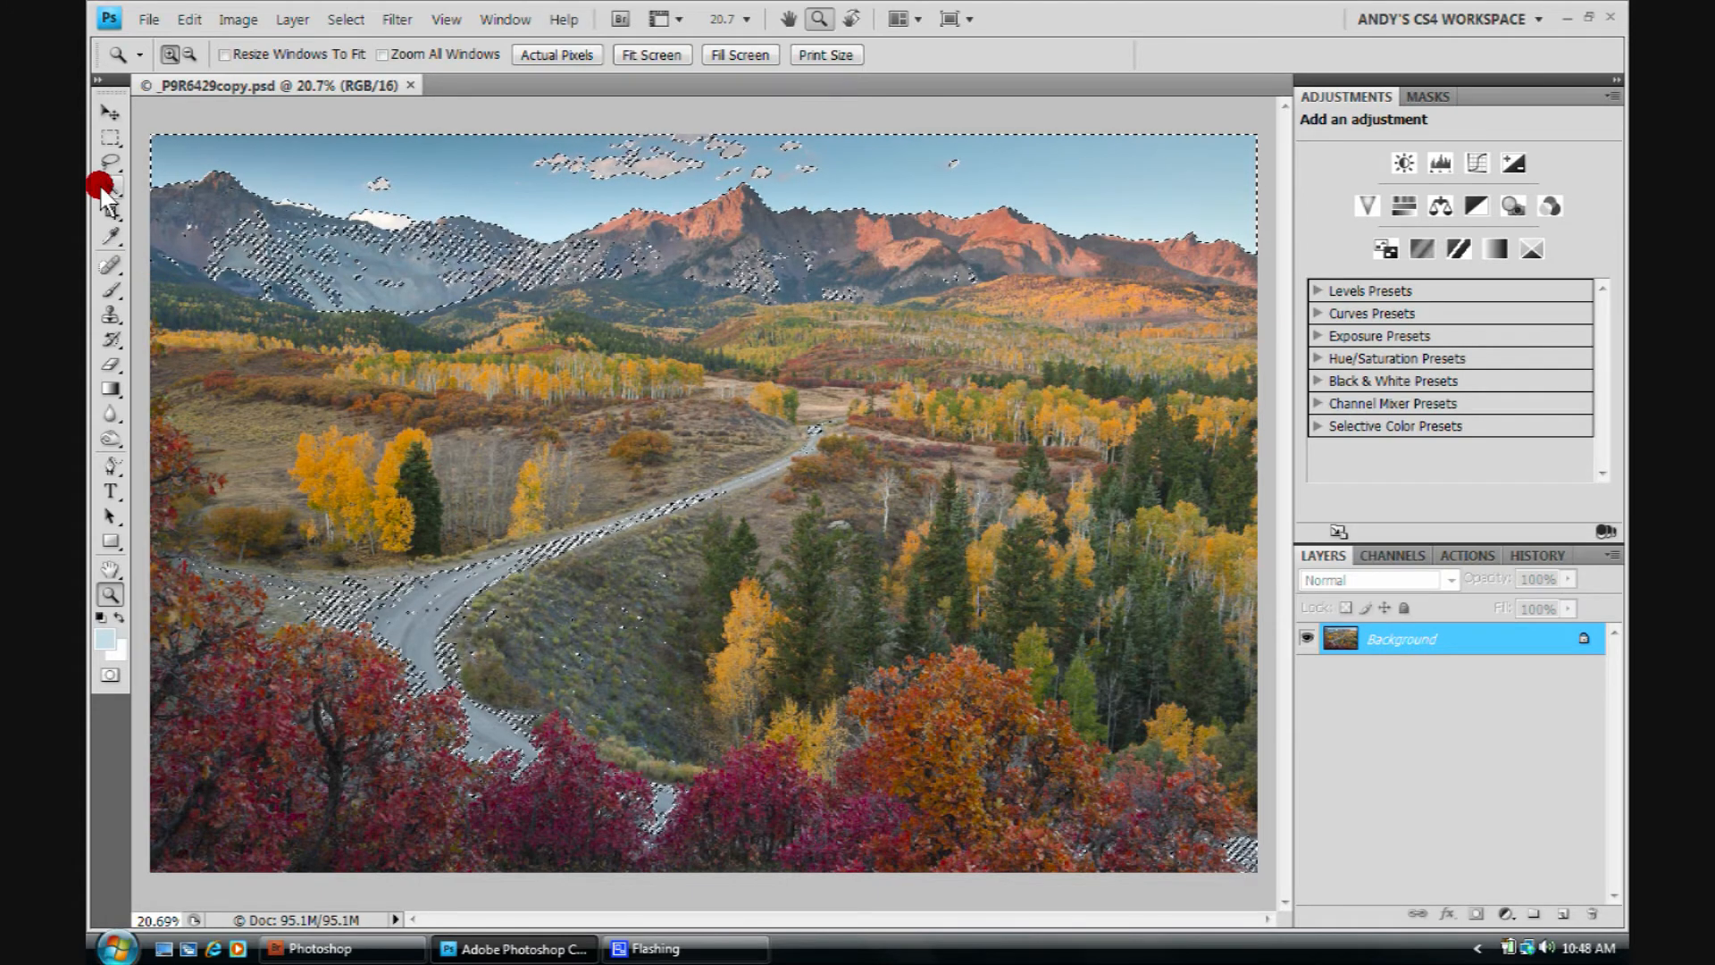
click(111, 186)
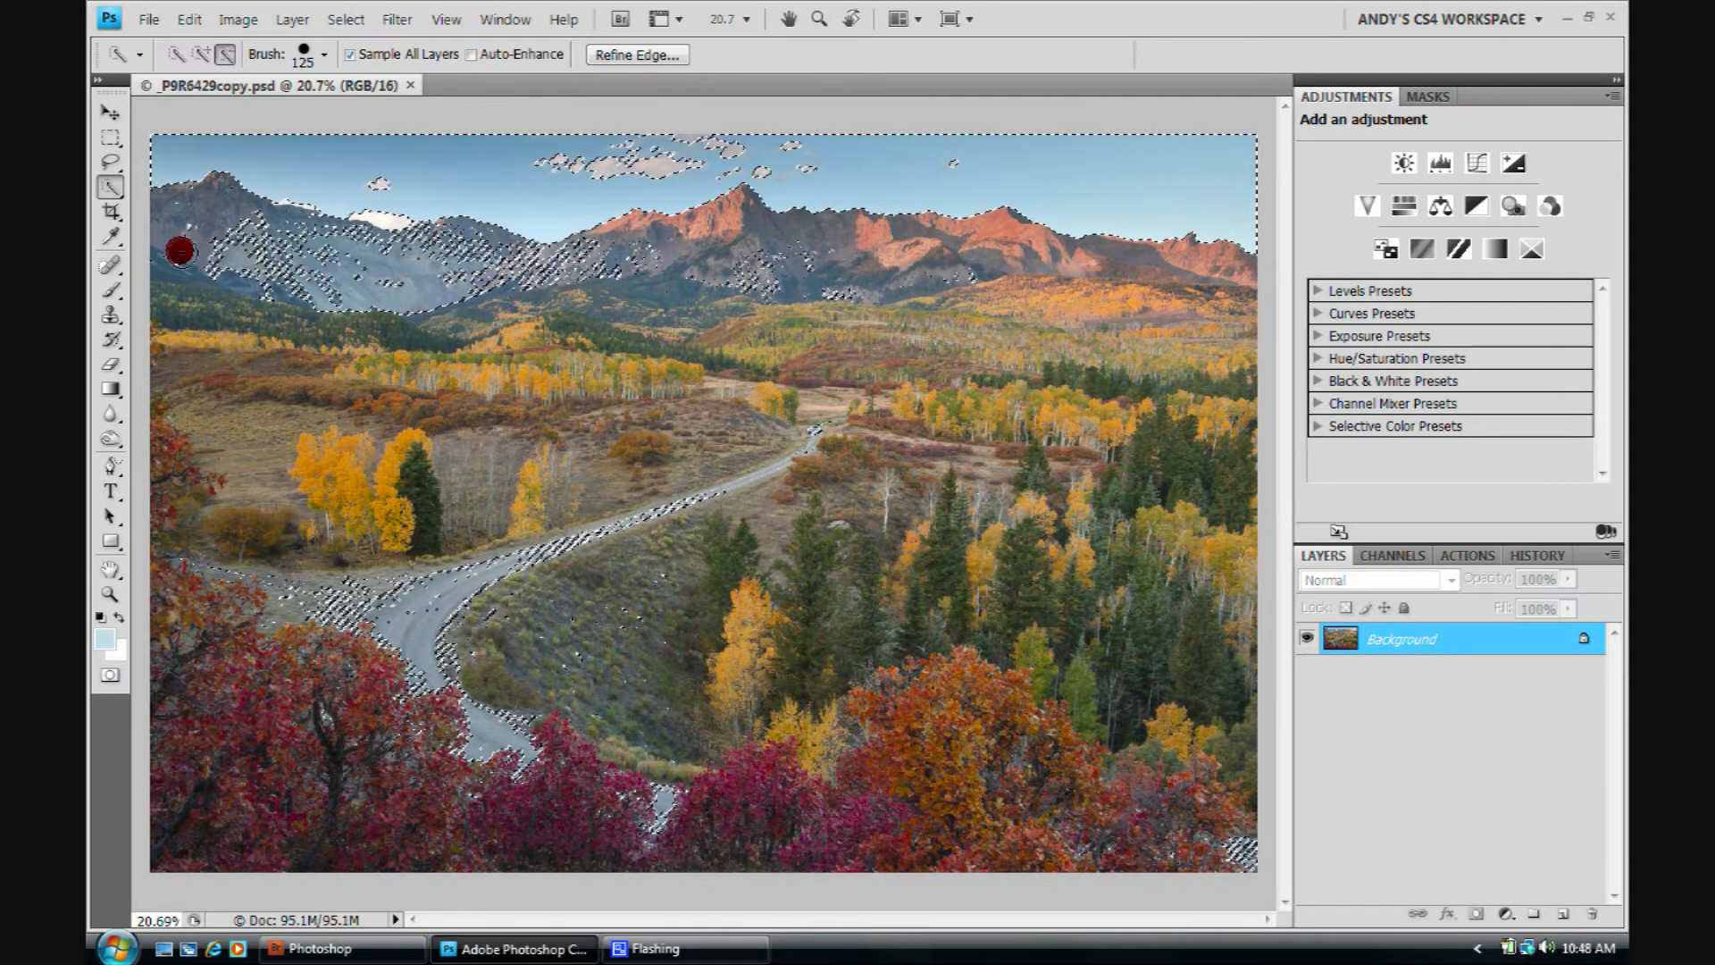
drag(179, 250, 391, 298)
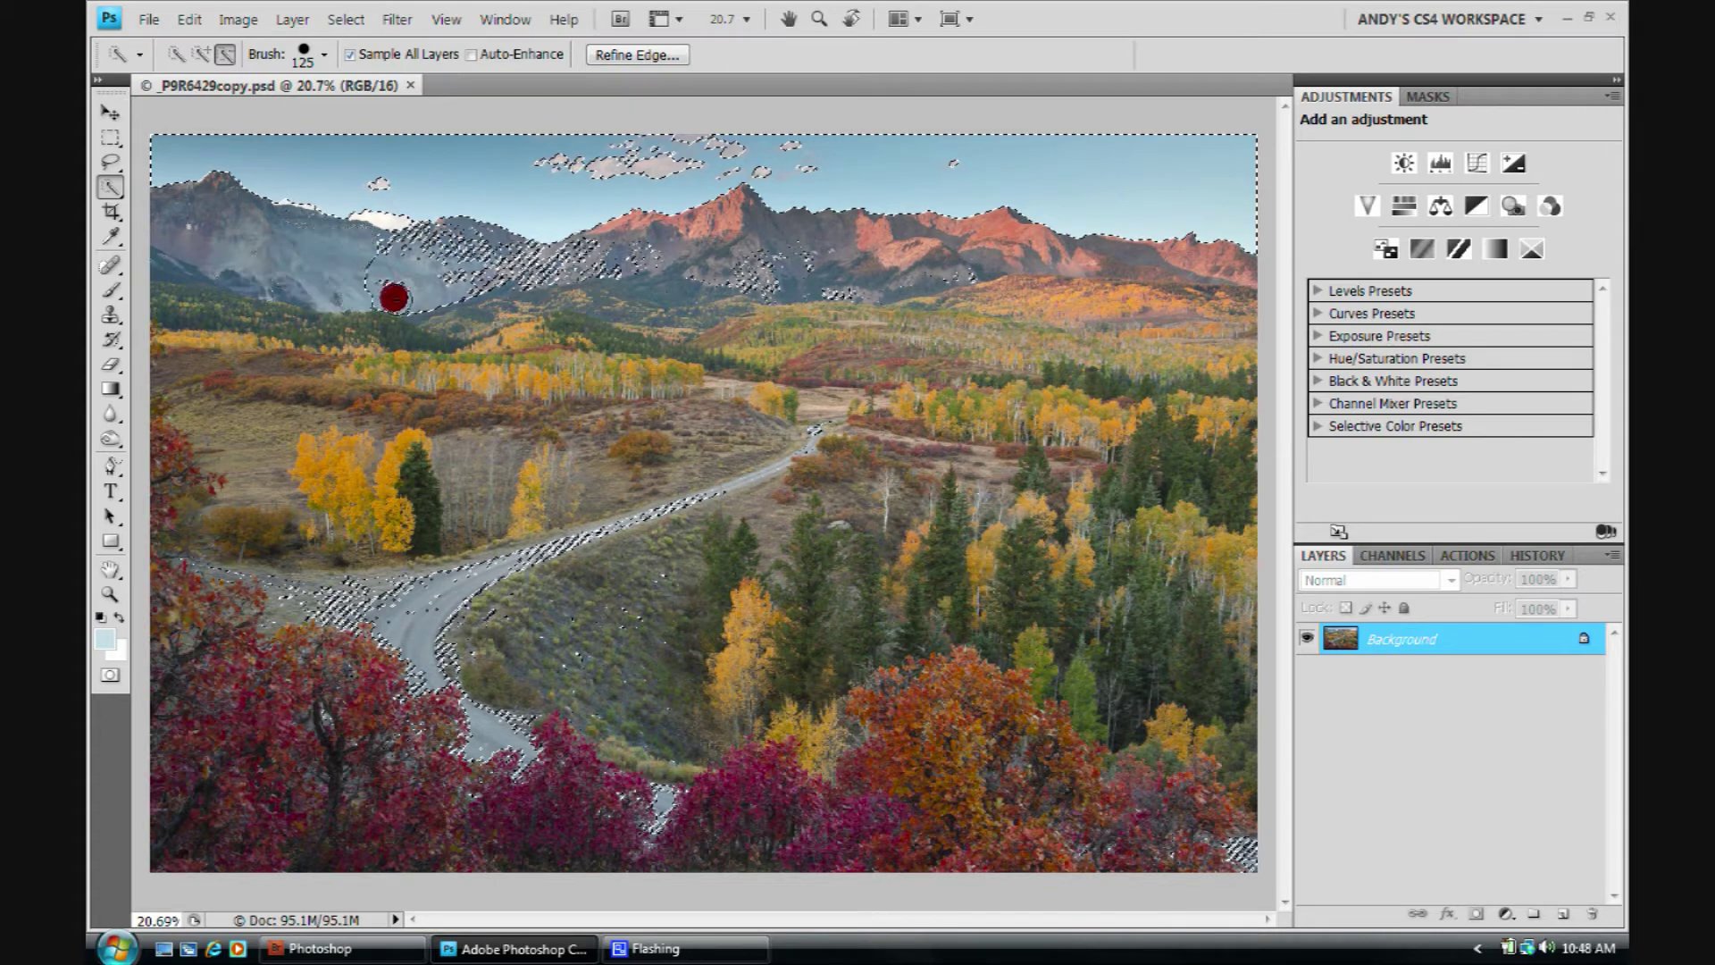
drag(391, 299, 661, 275)
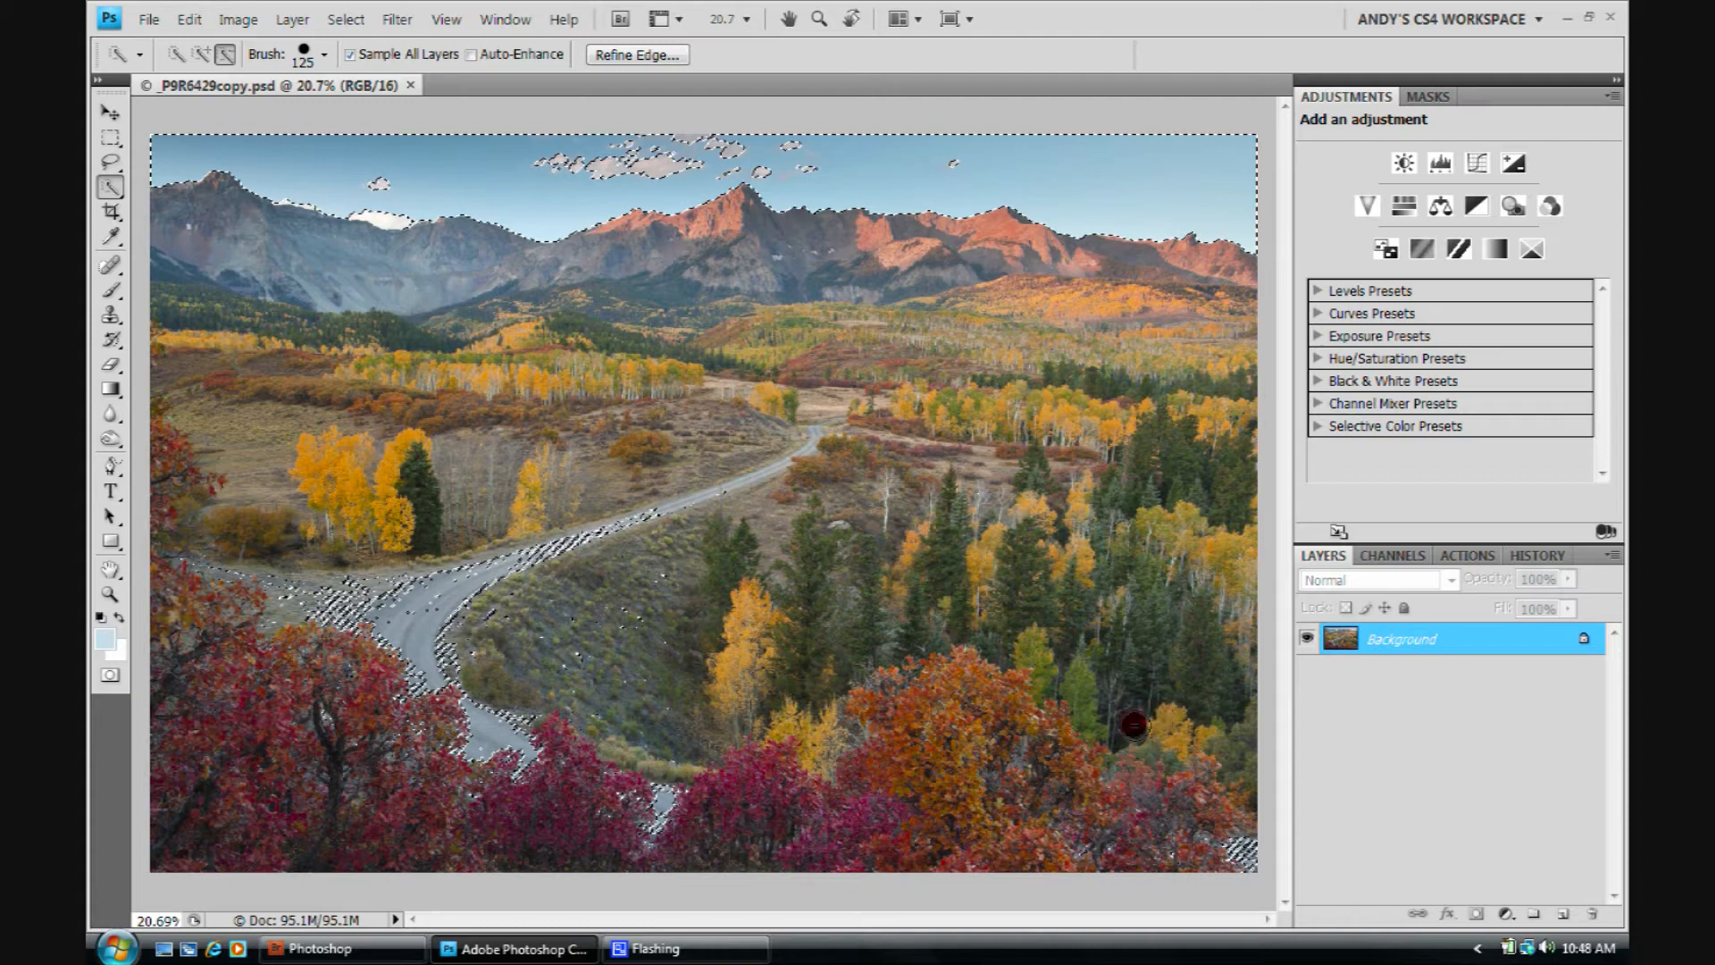
mouse_move(1229, 718)
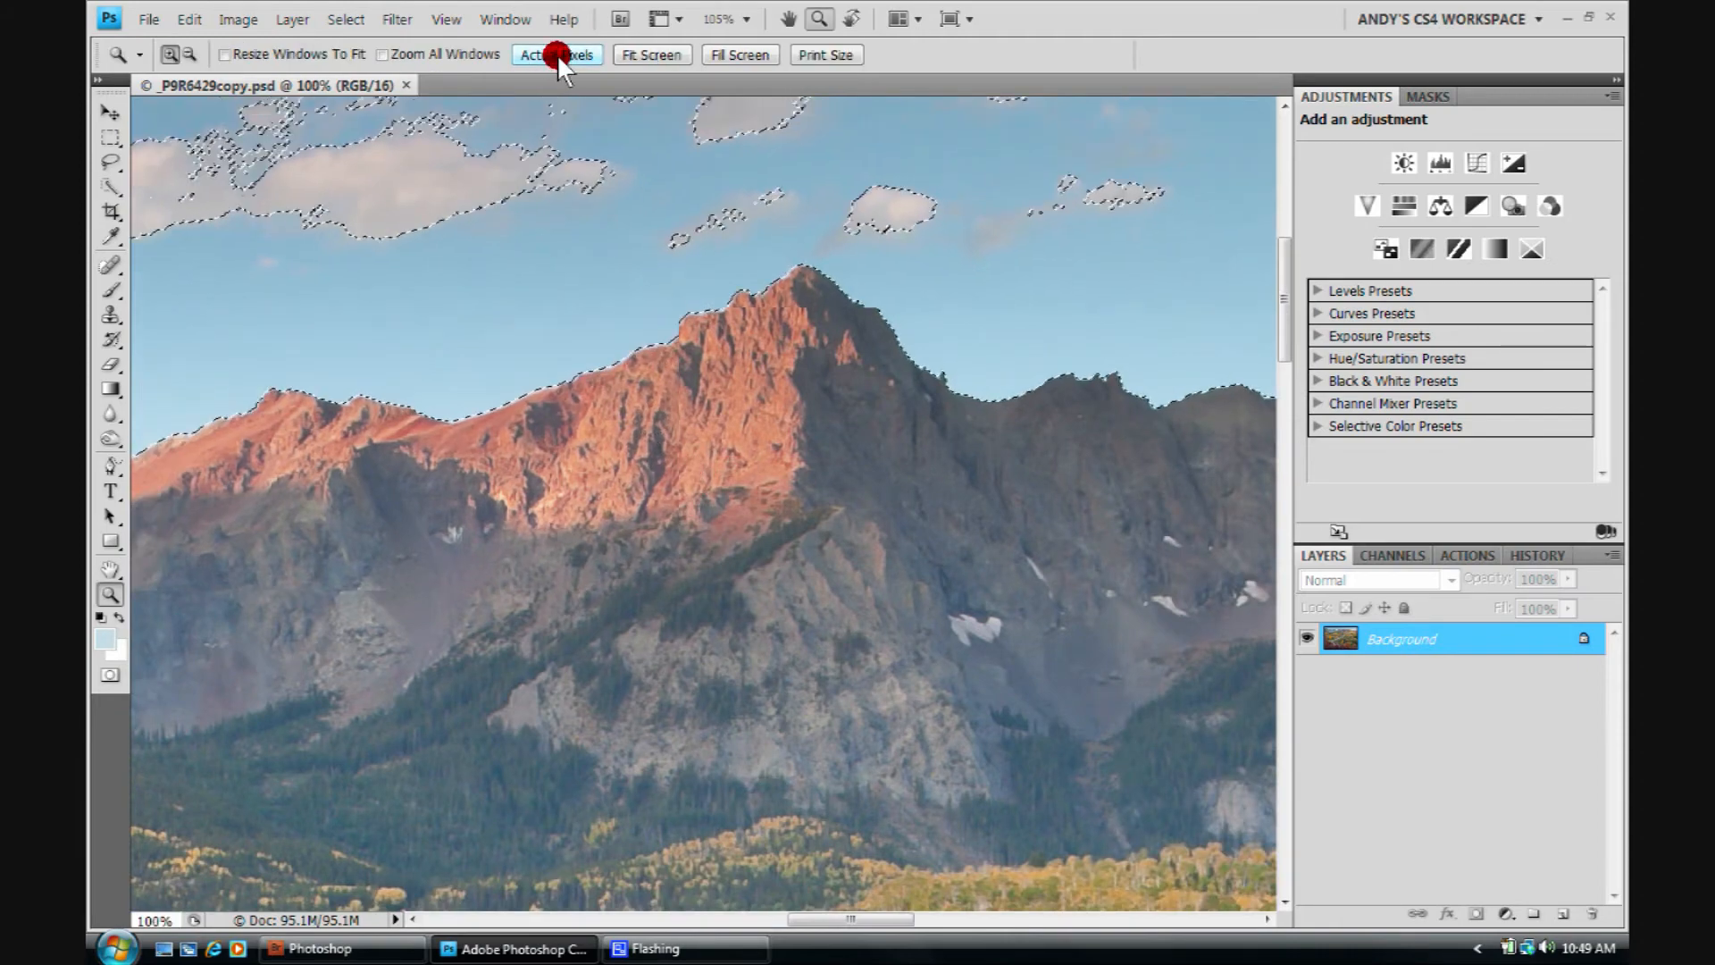
- View the sunlit peak at actual pixels to check the ridge-line selection, heading toward Refine Edge
click(558, 53)
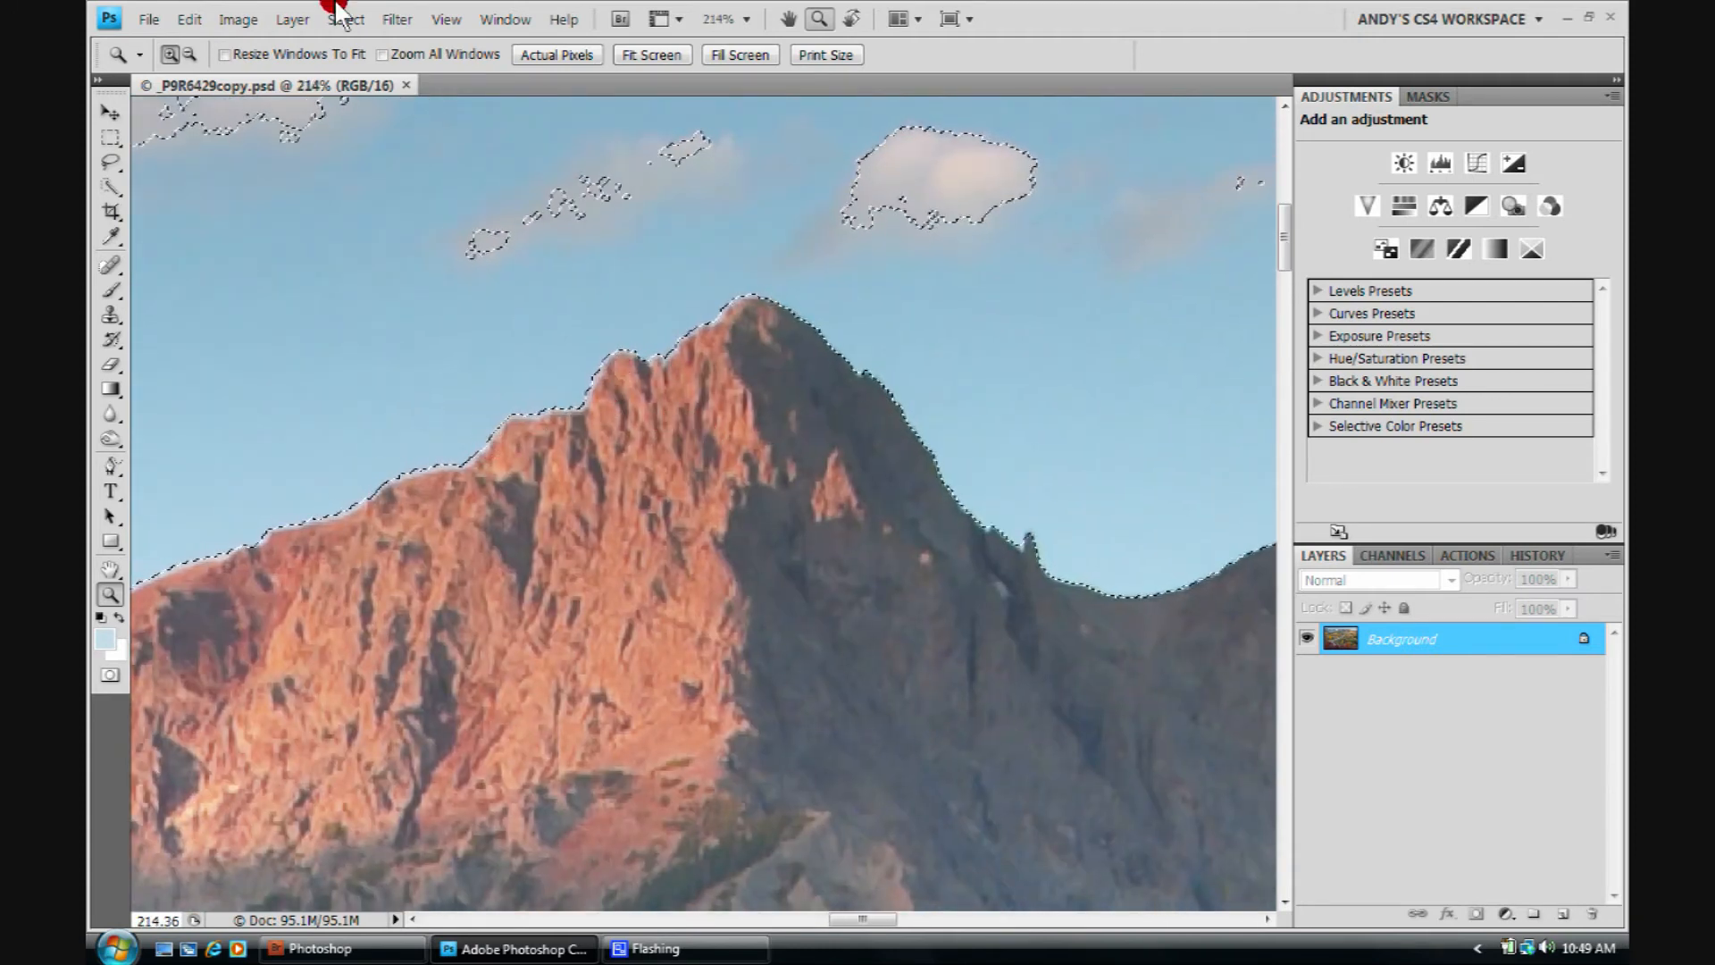
click(345, 18)
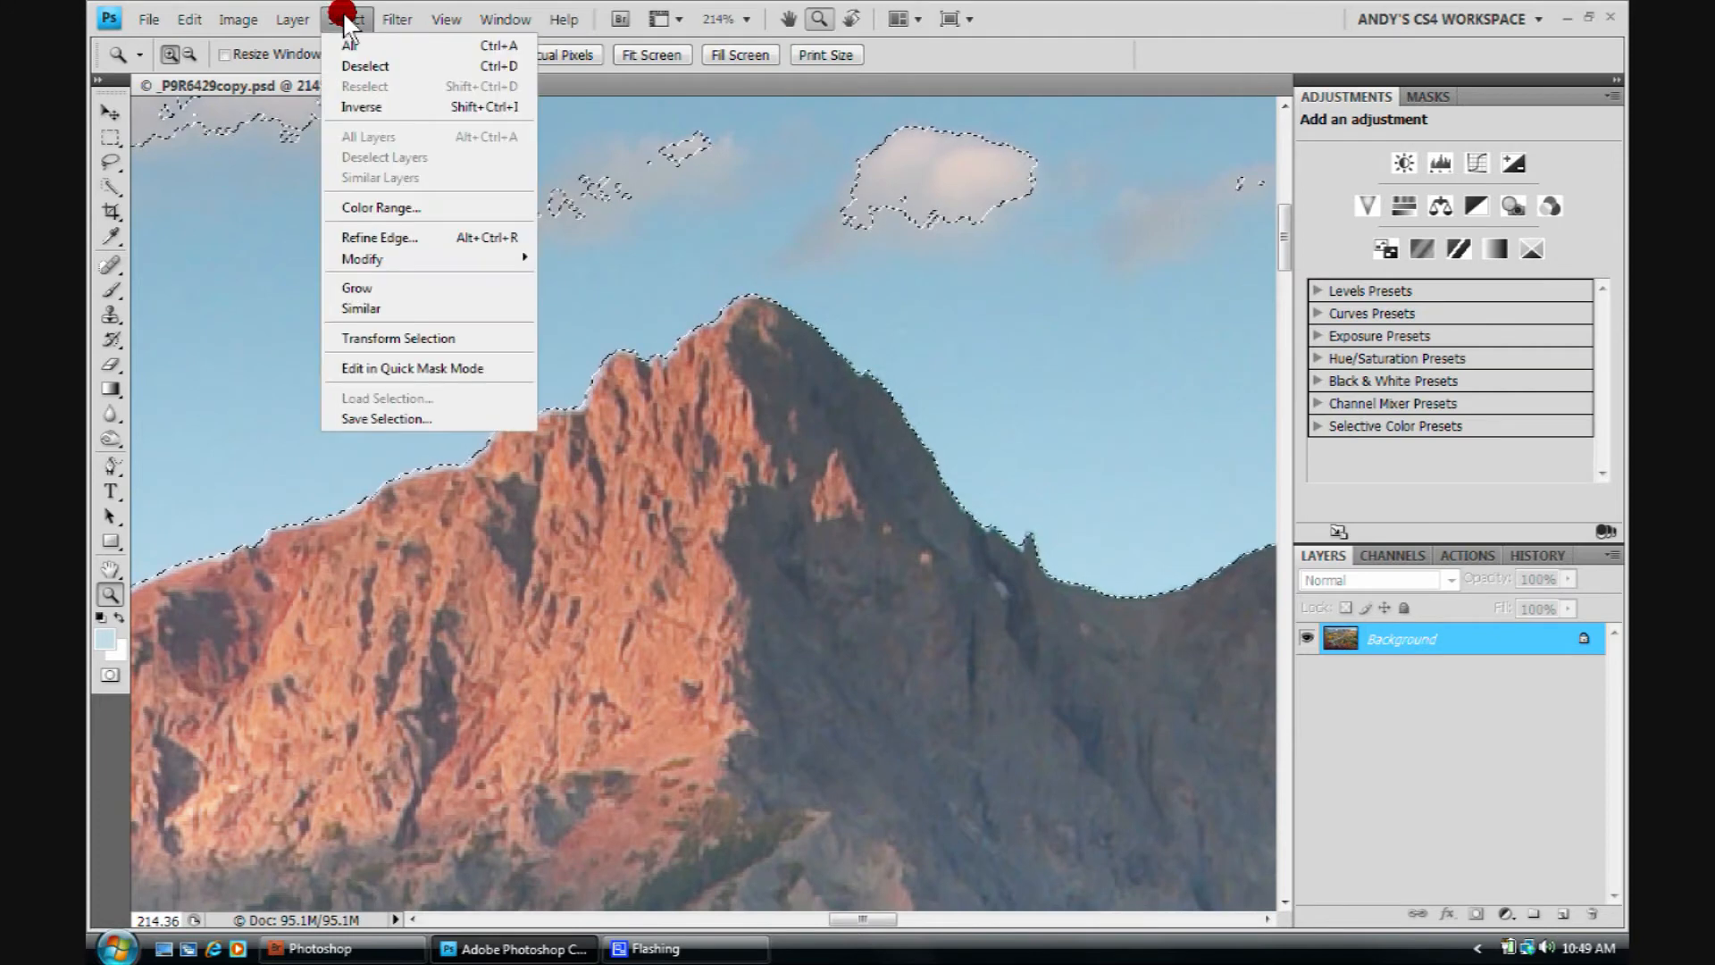
mouse_move(378, 238)
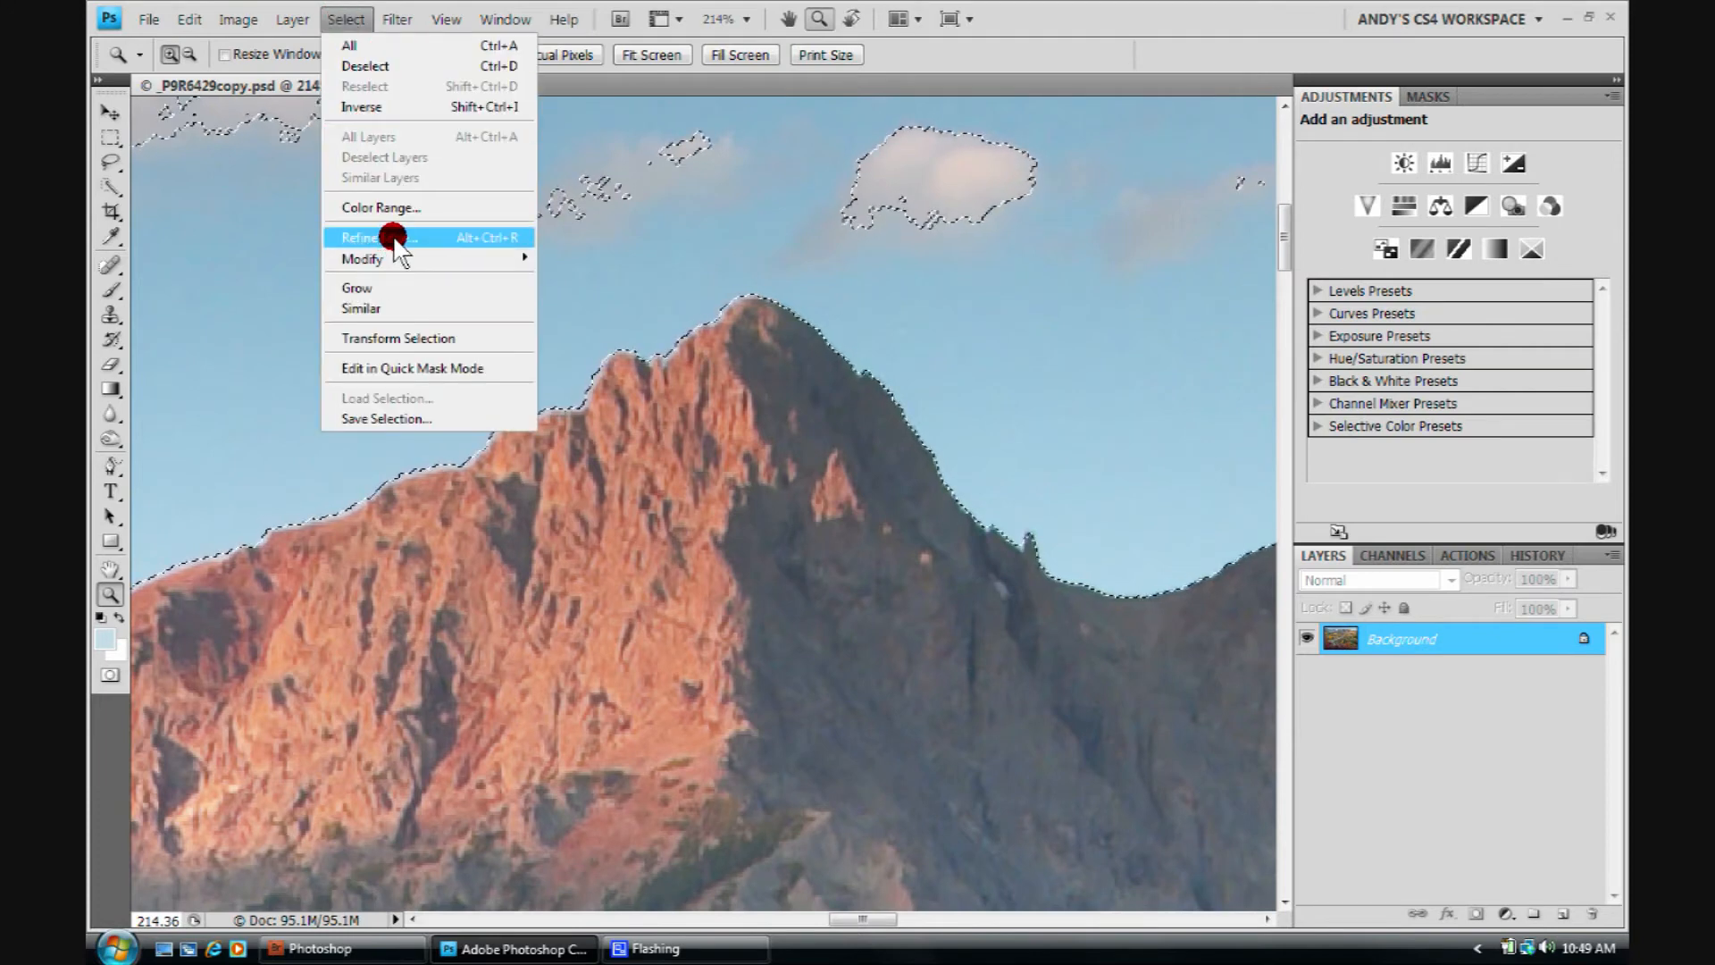
- Bring up Refine Edge for the sky selection and reset its values to the defaults
click(377, 237)
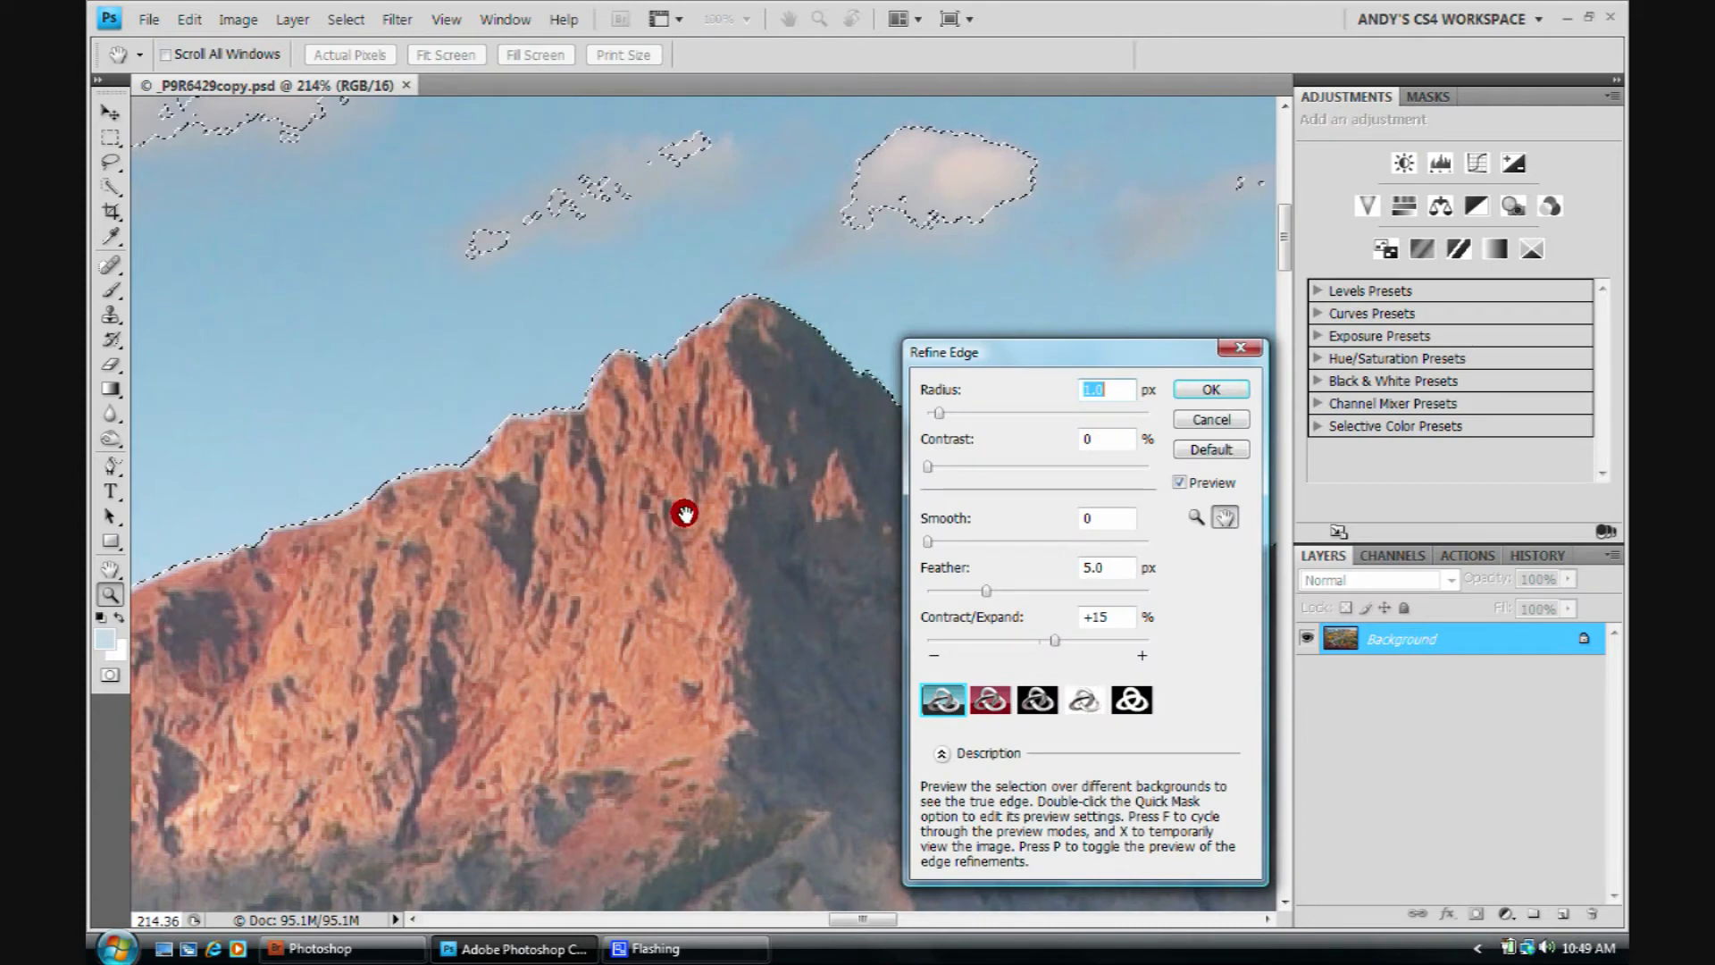
mouse_move(1177, 535)
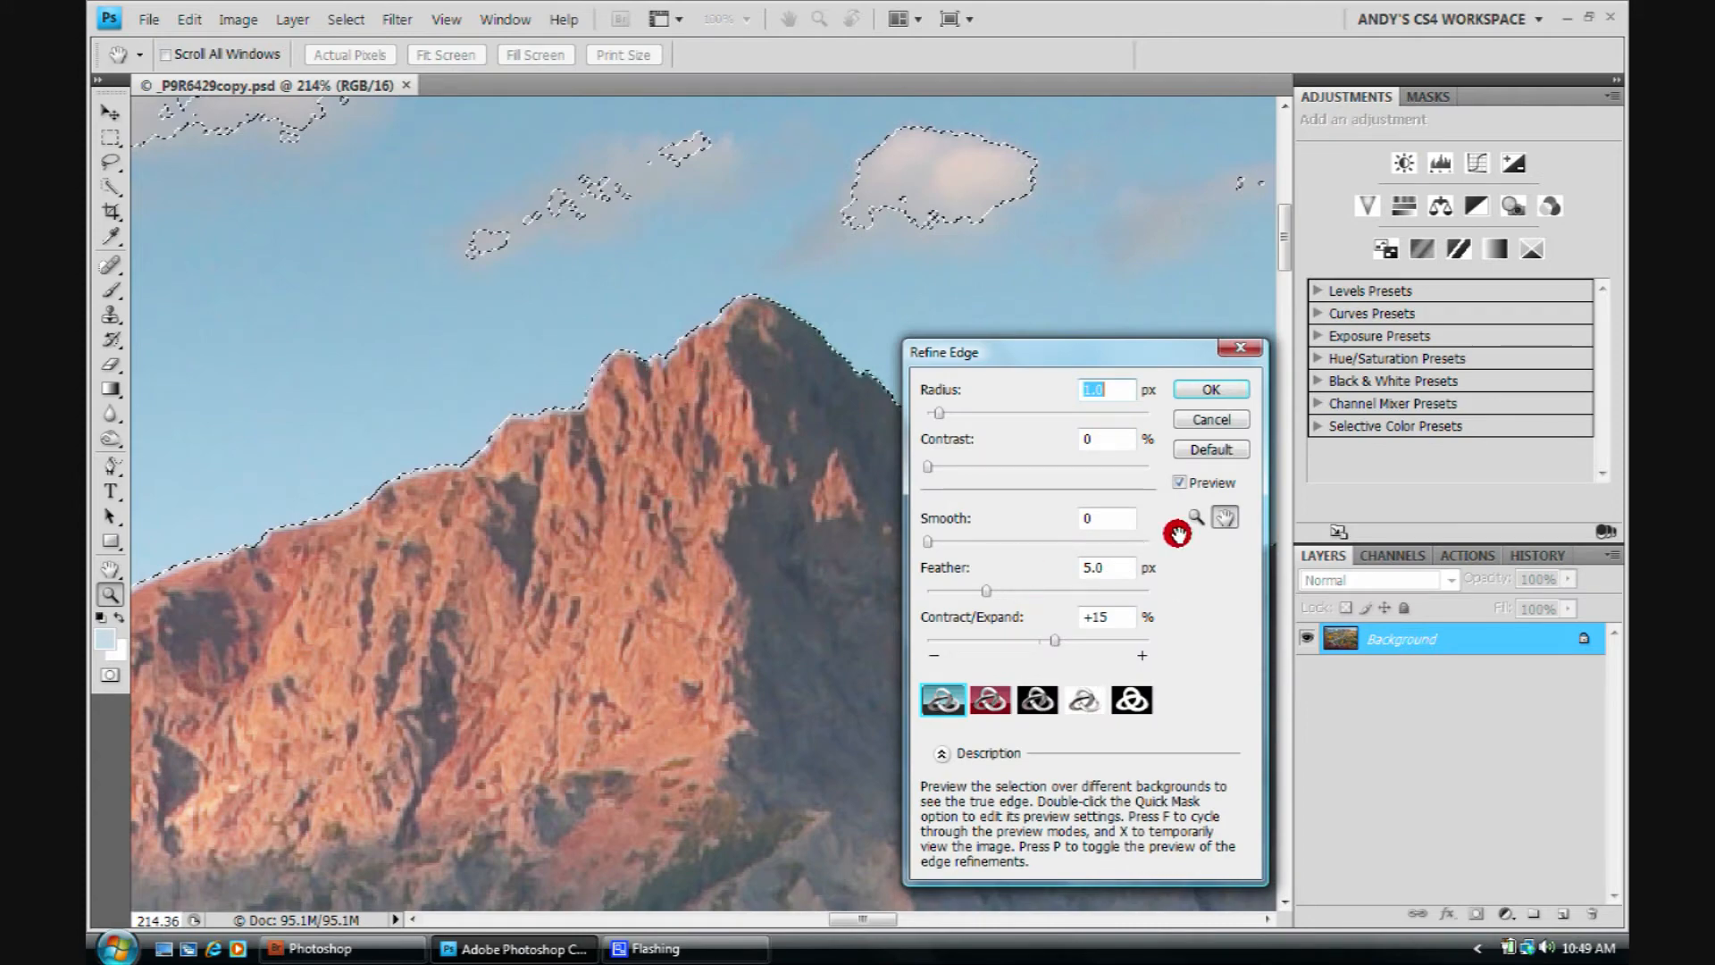
mouse_move(1212, 450)
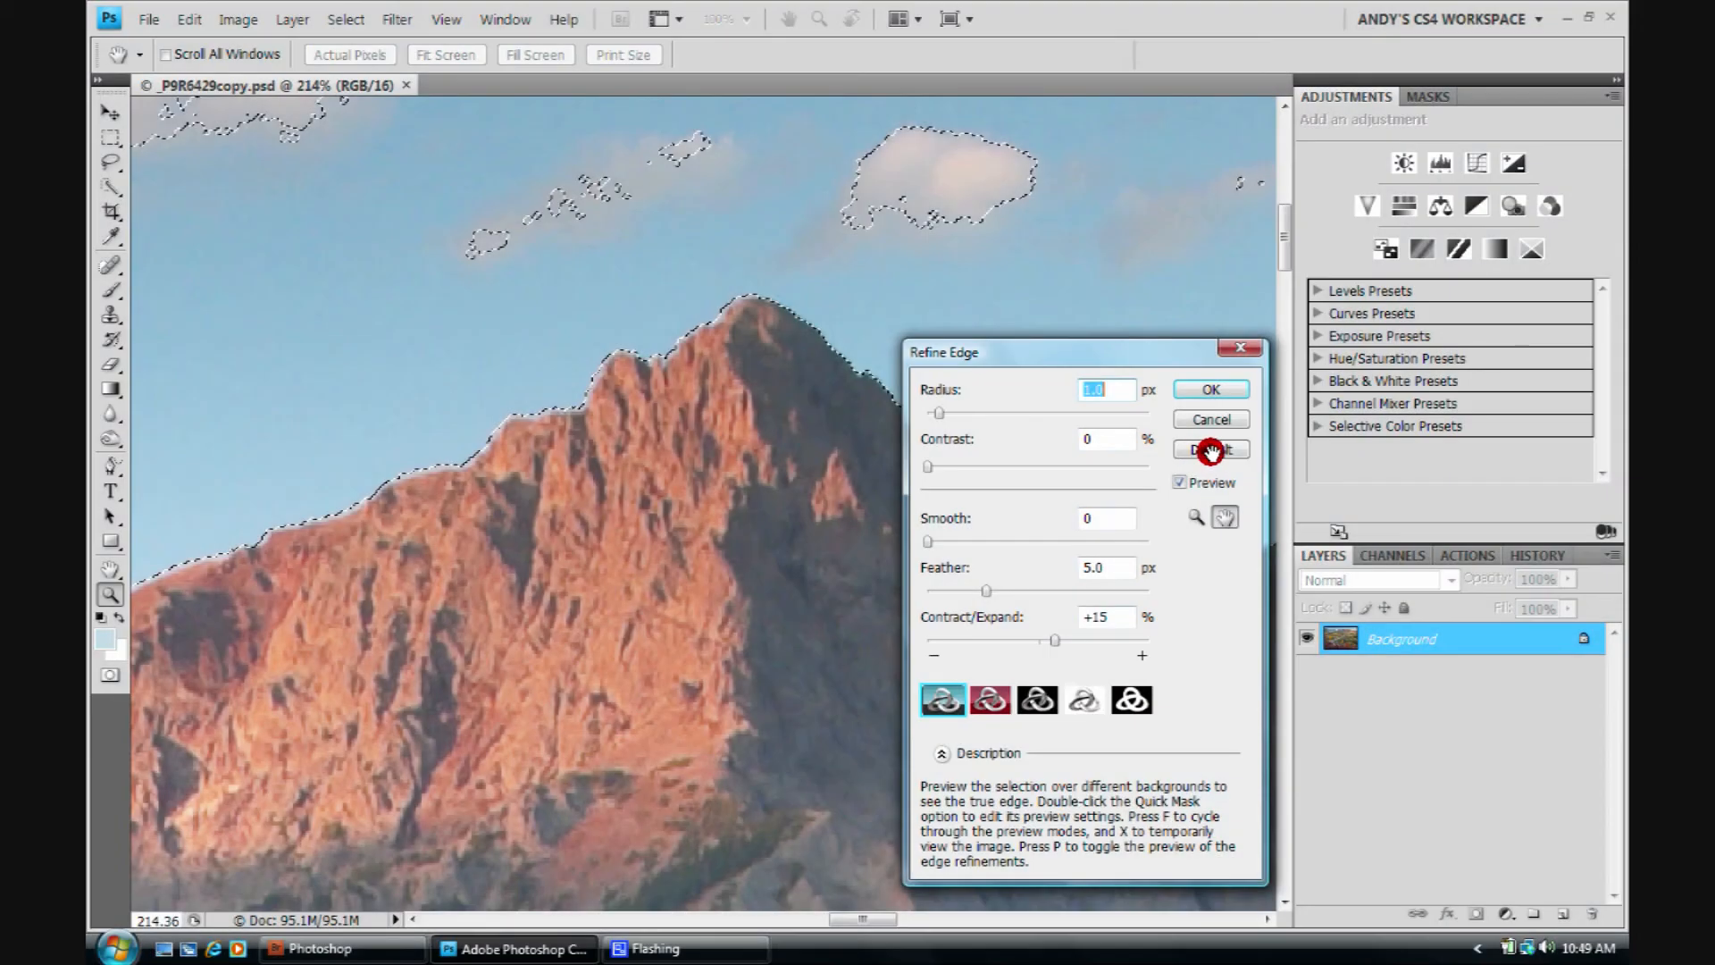
click(1209, 448)
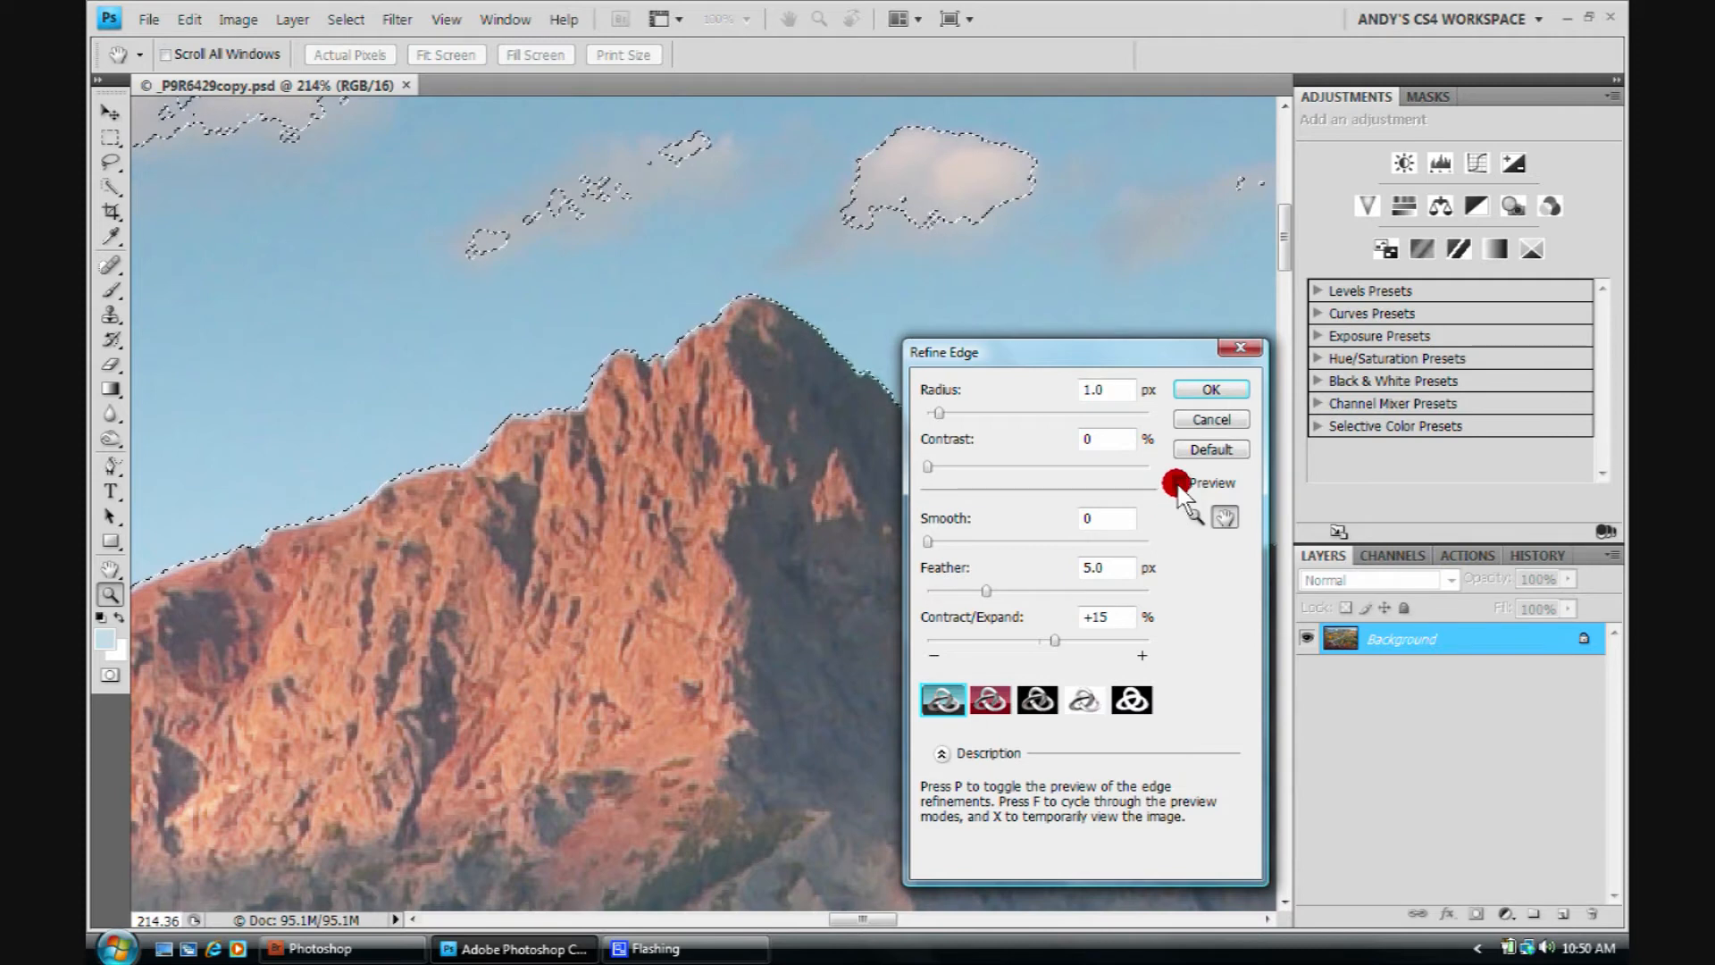
click(1180, 483)
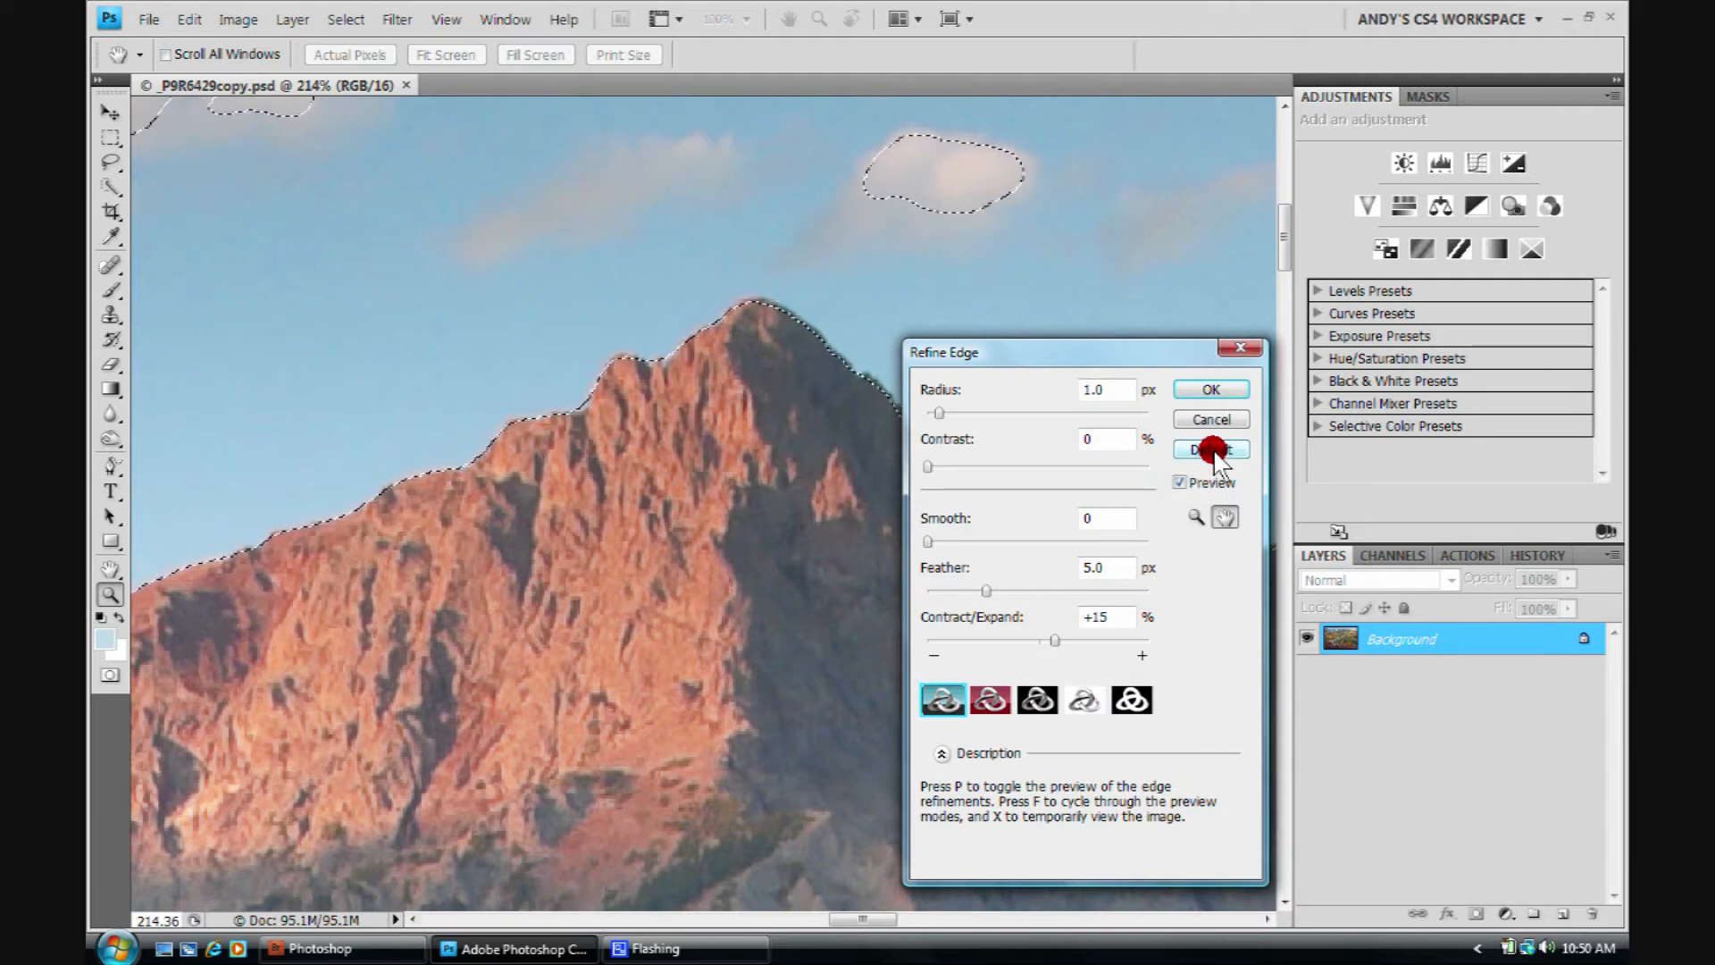
click(1084, 700)
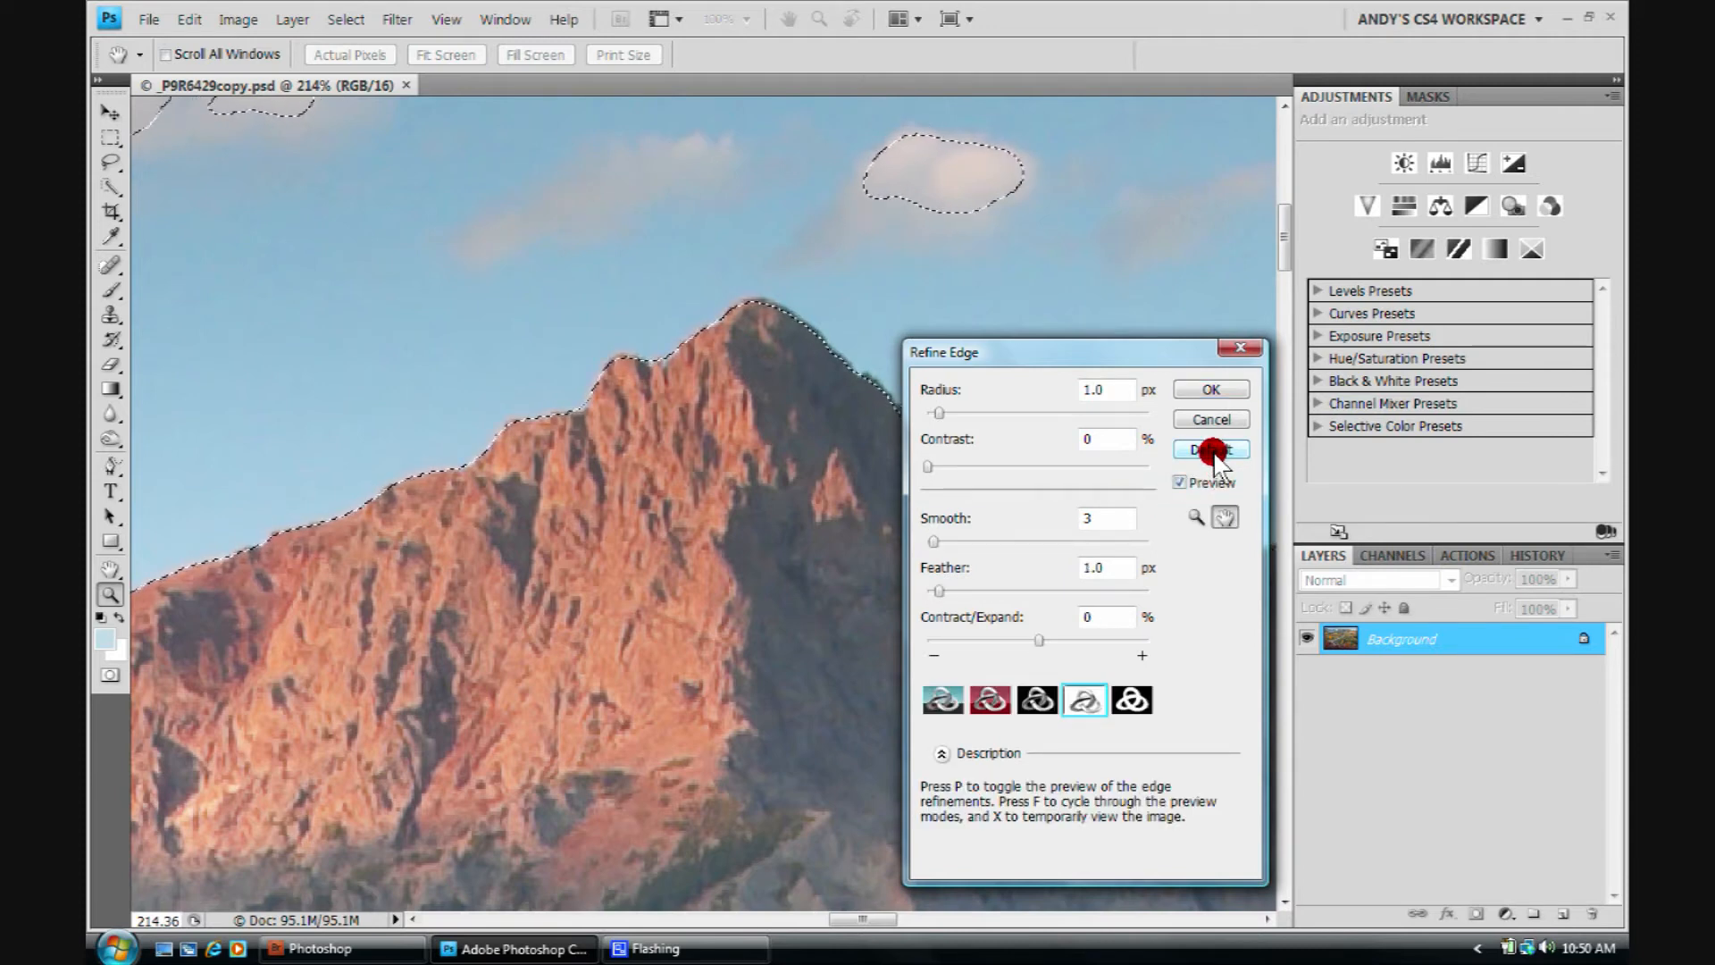
- Cycle the preview modes through white background back to the standard border, and start lowering the radius
click(1133, 700)
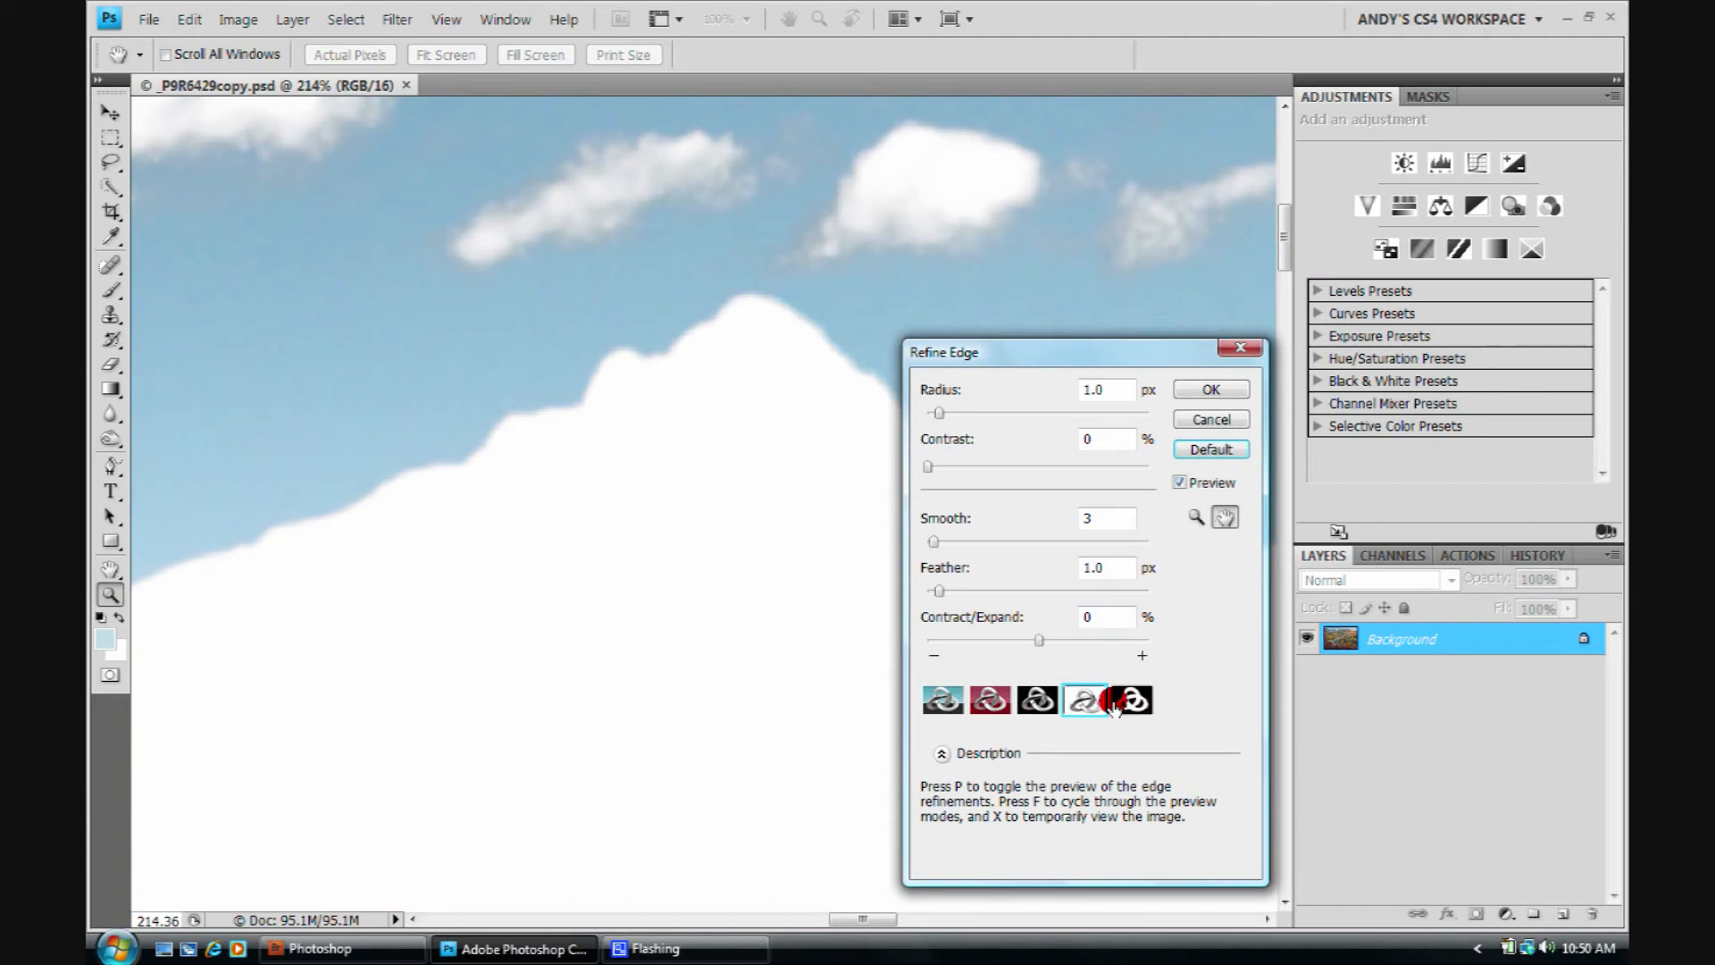
click(942, 700)
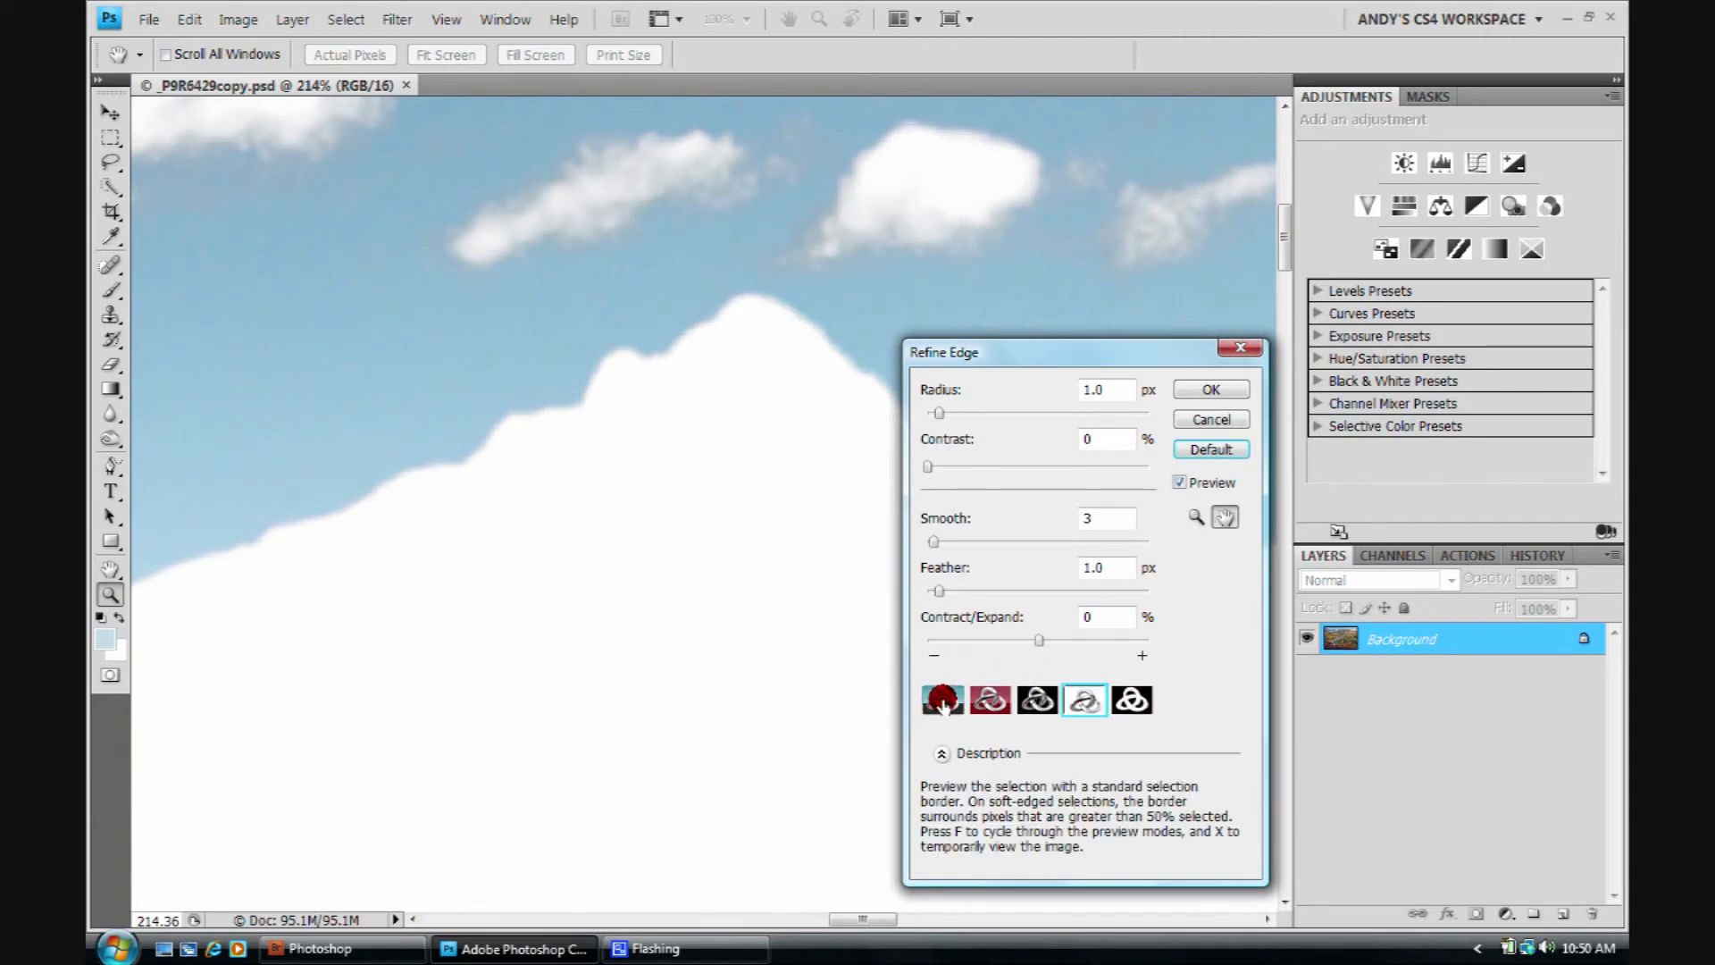
click(942, 700)
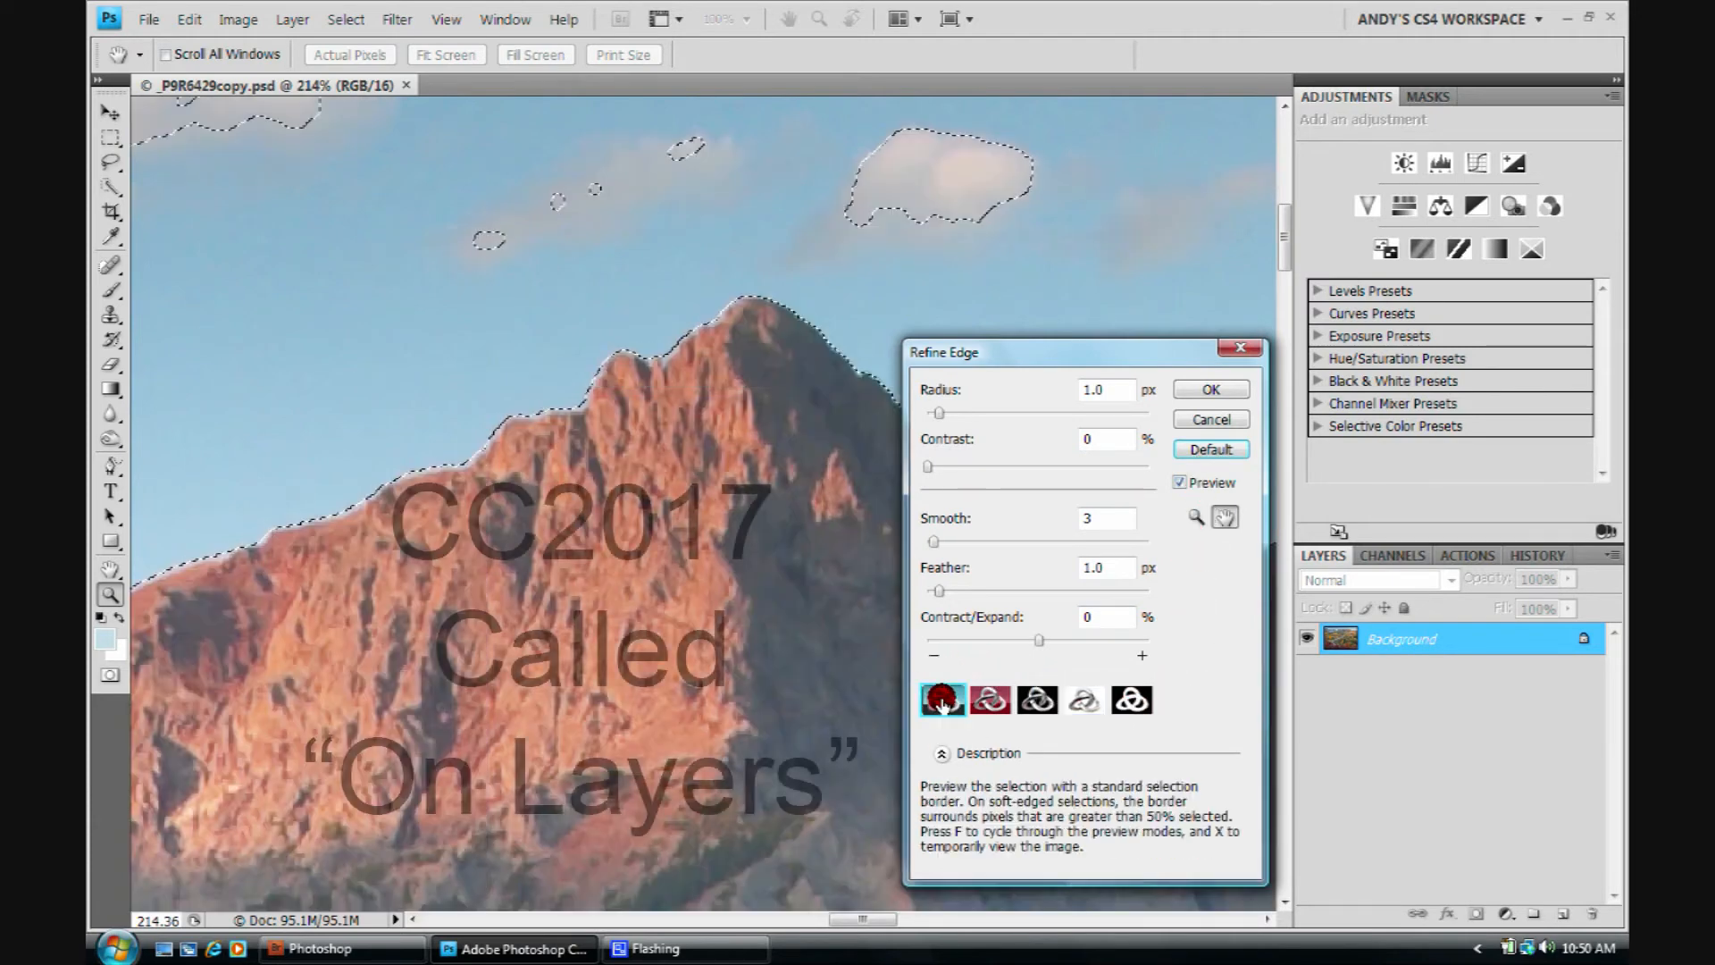
click(988, 700)
text(.5)
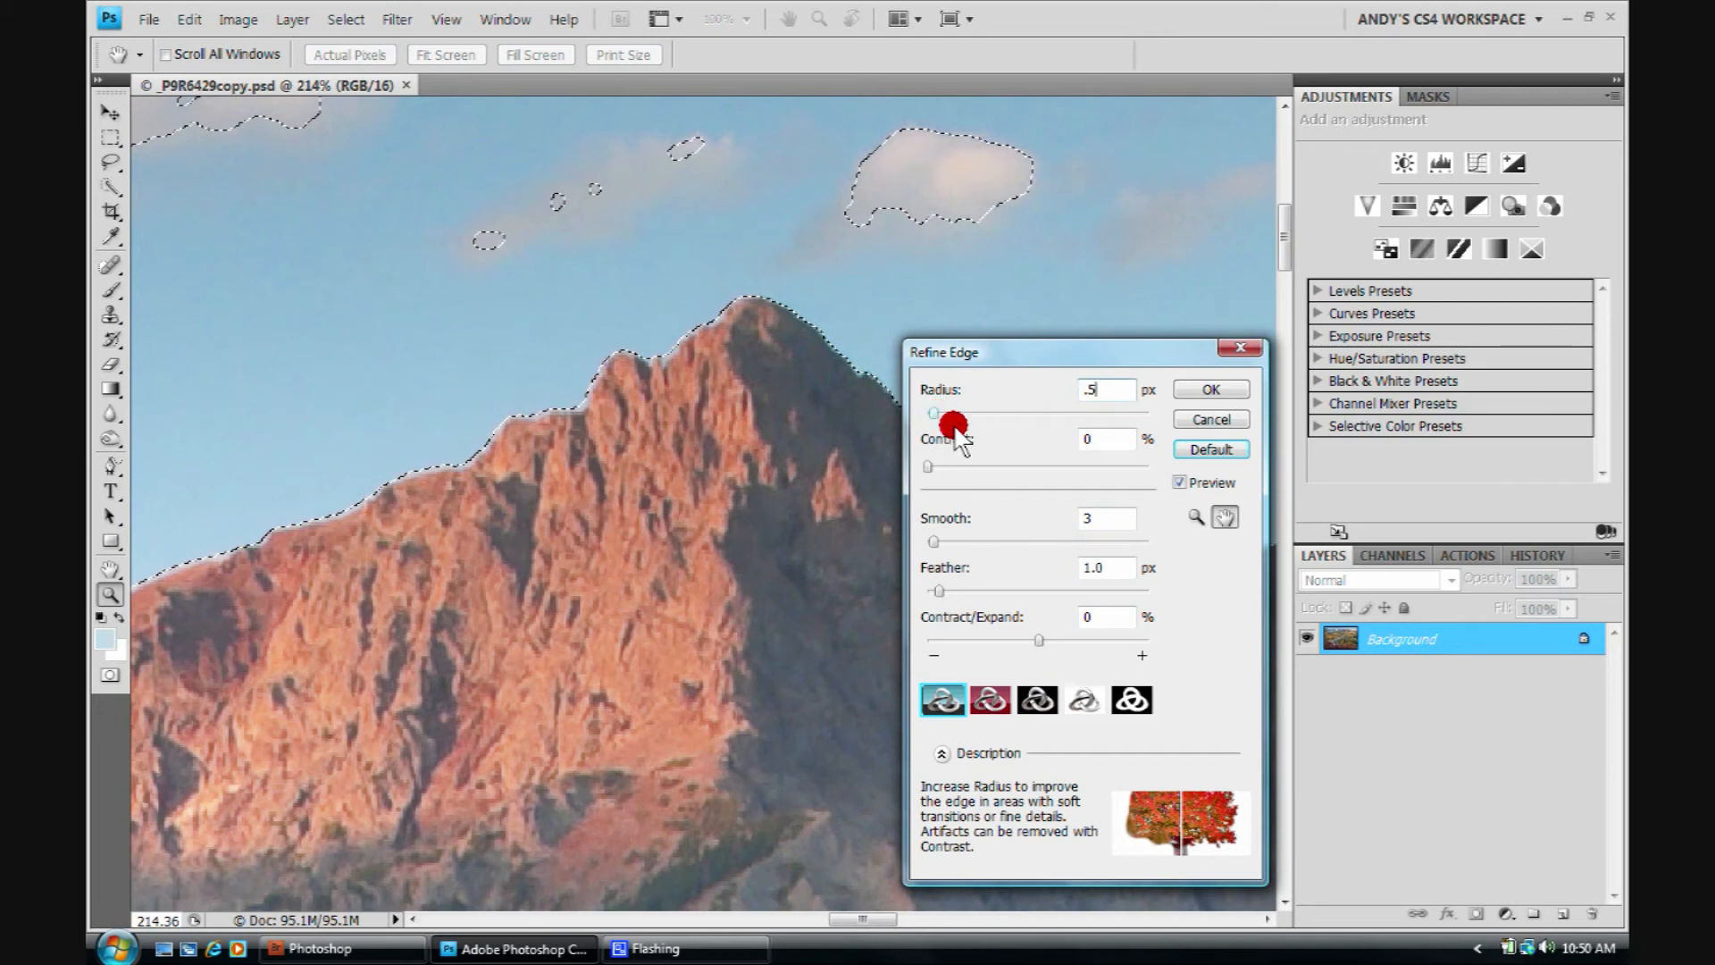
mouse_move(1122, 377)
text(10)
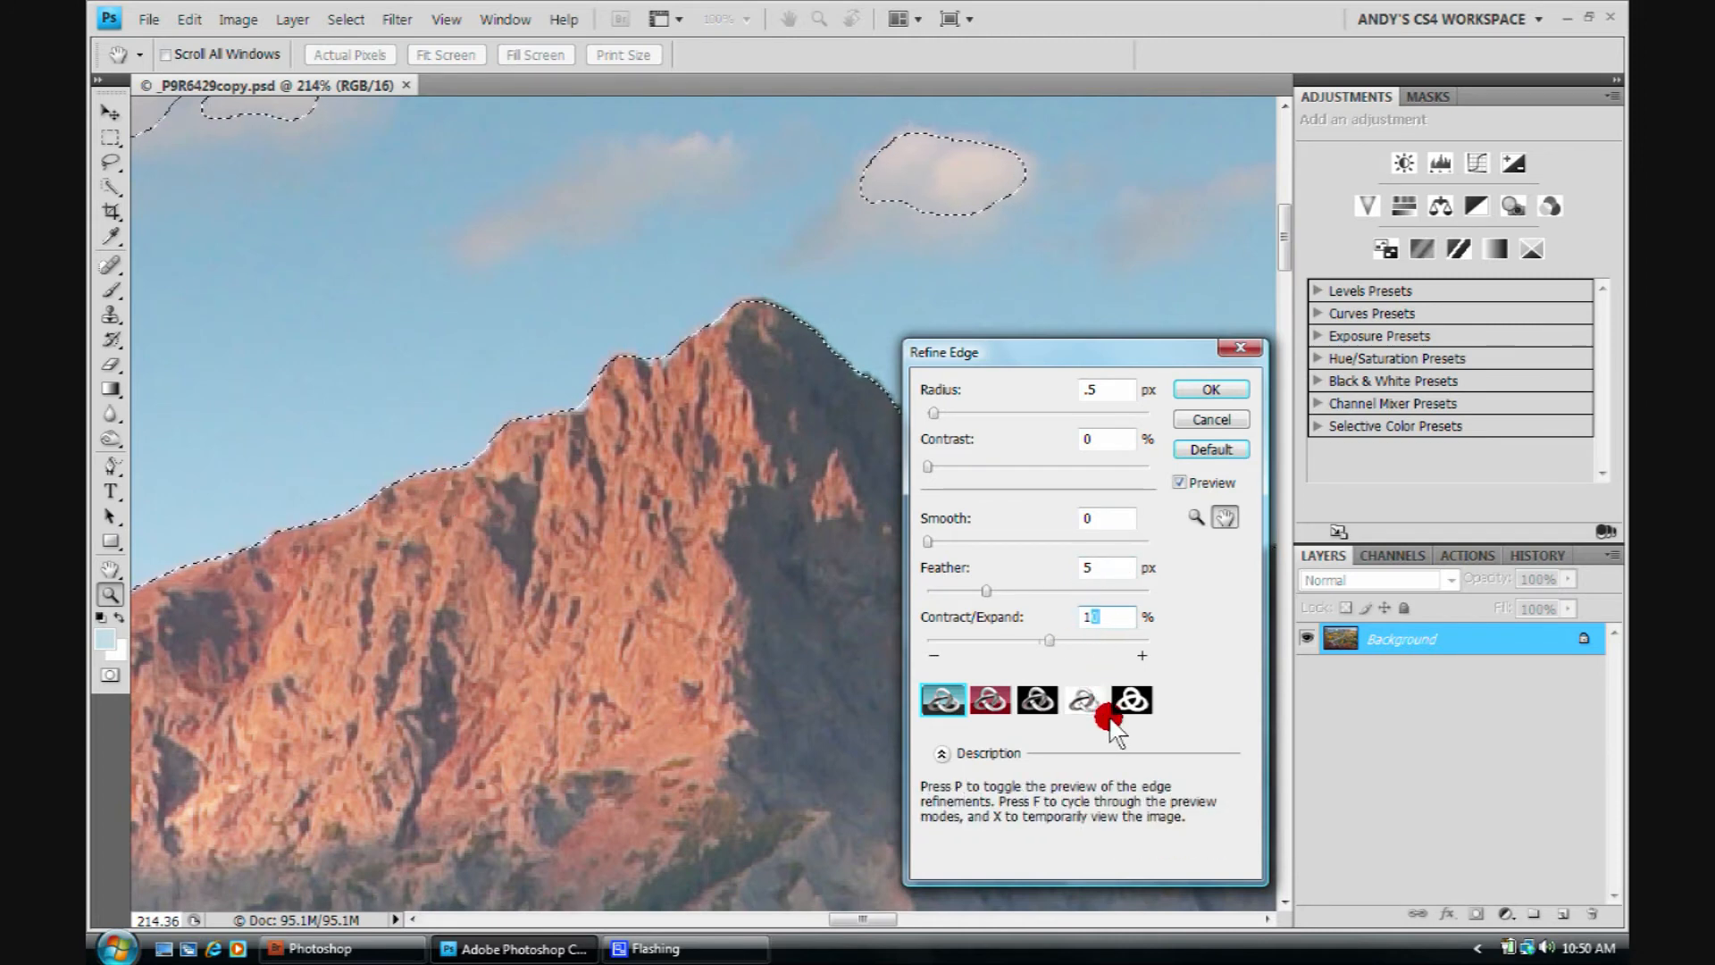
- Set Contract/Expand to 12% and apply the refined edge (radius 0.5 px, smooth 0, feather 5 px)
text(12)
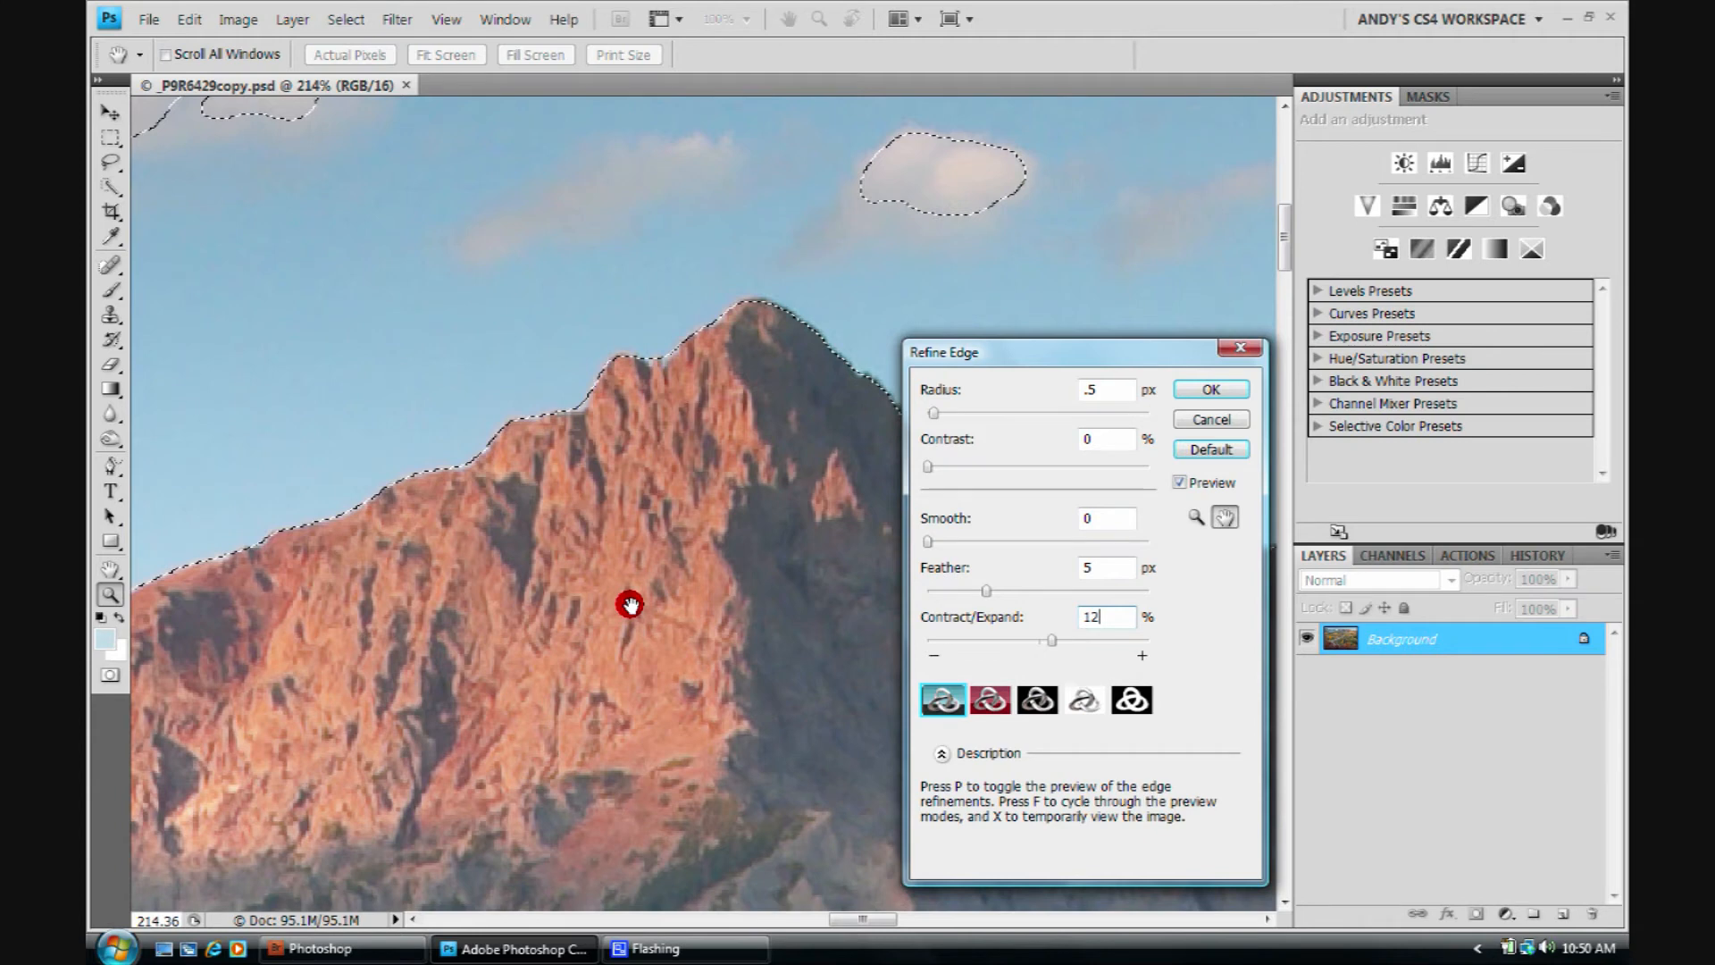
click(1210, 389)
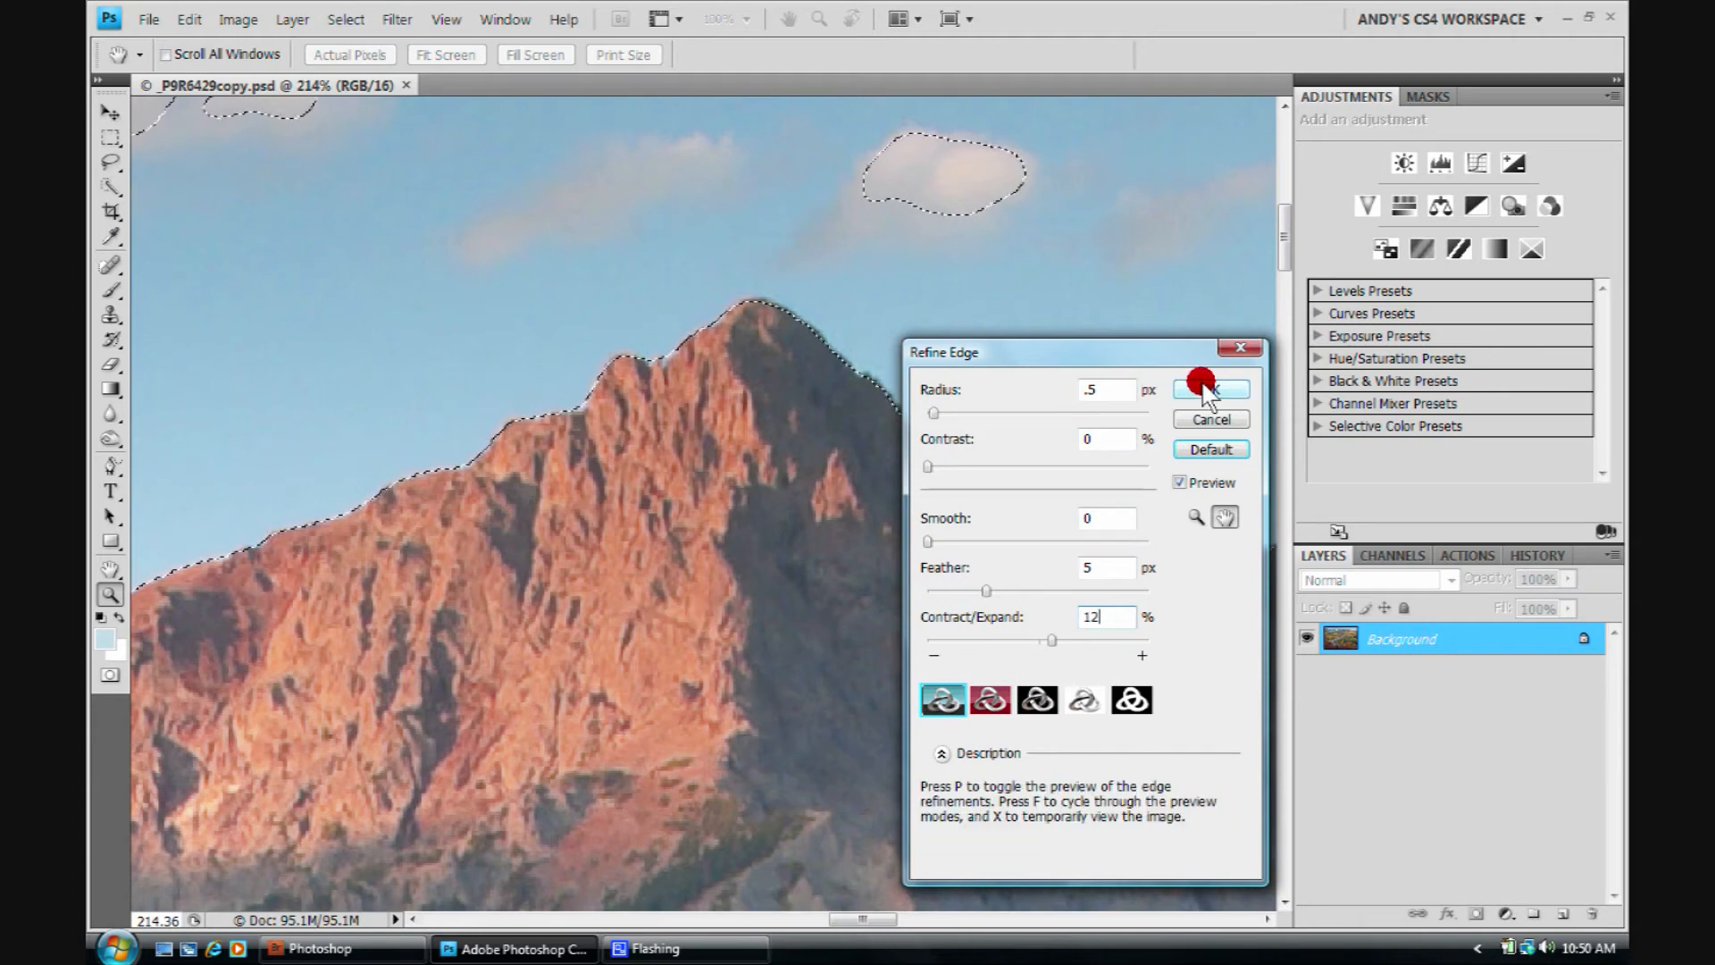
click(1209, 389)
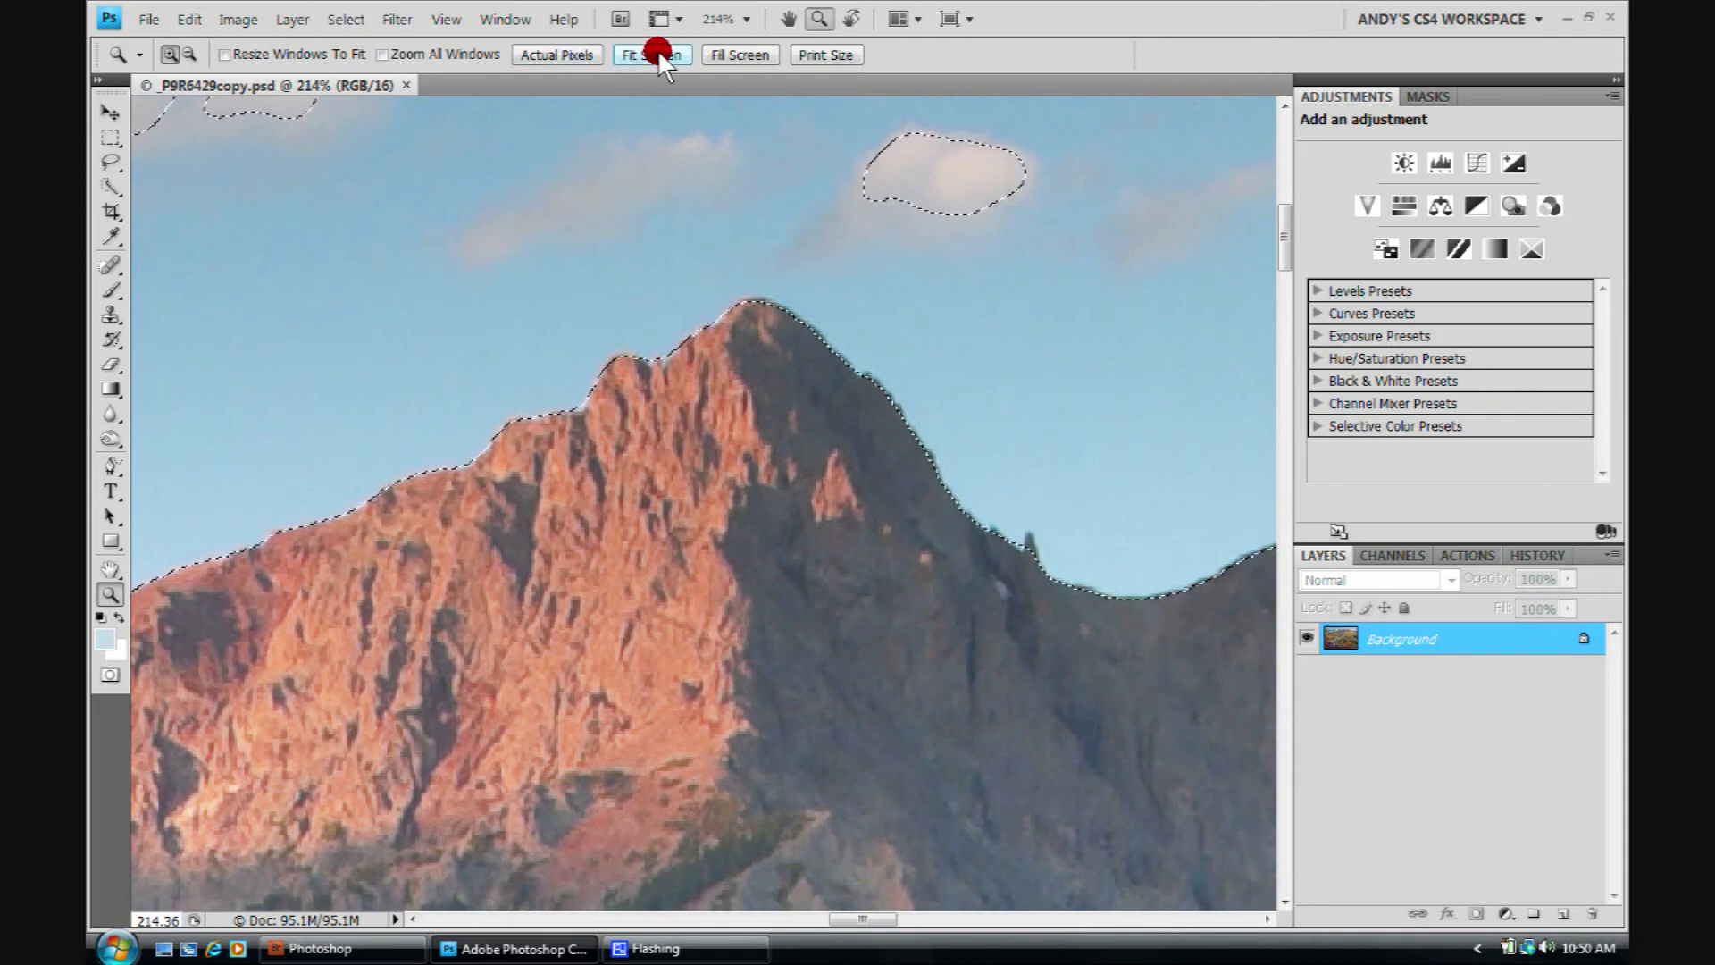
- Fit the whole landscape on screen and copy the selected sky onto a new Layer 1 with Ctrl+J
click(650, 56)
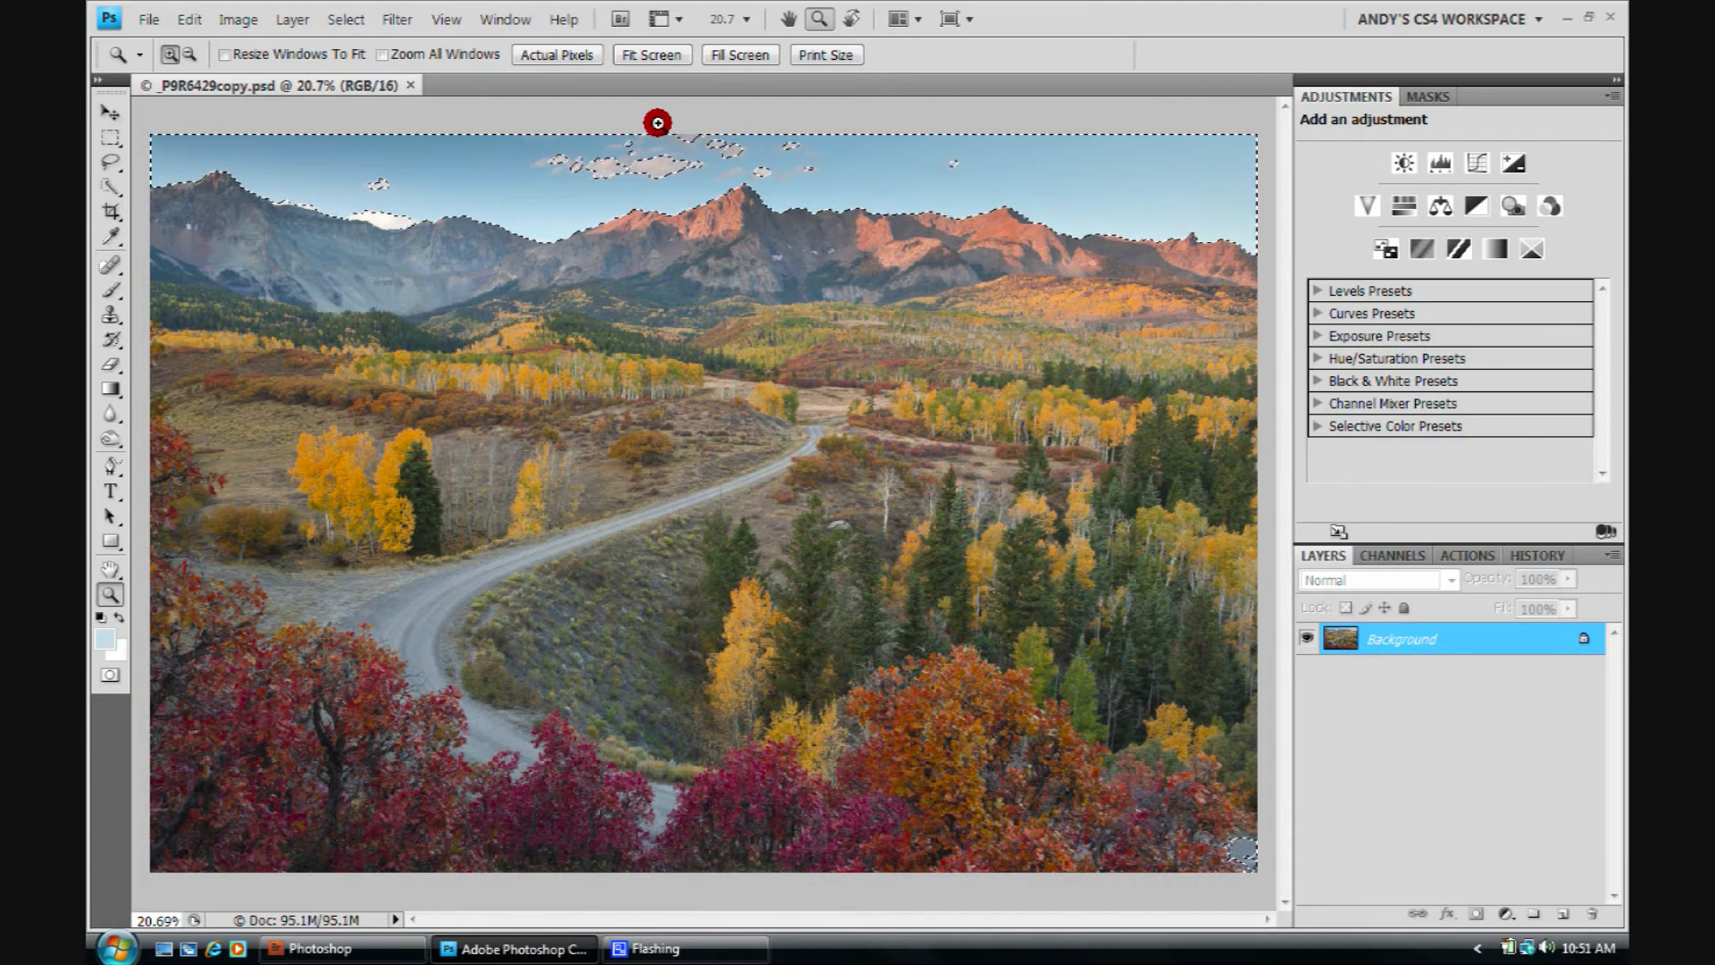
key(ctrl+j)
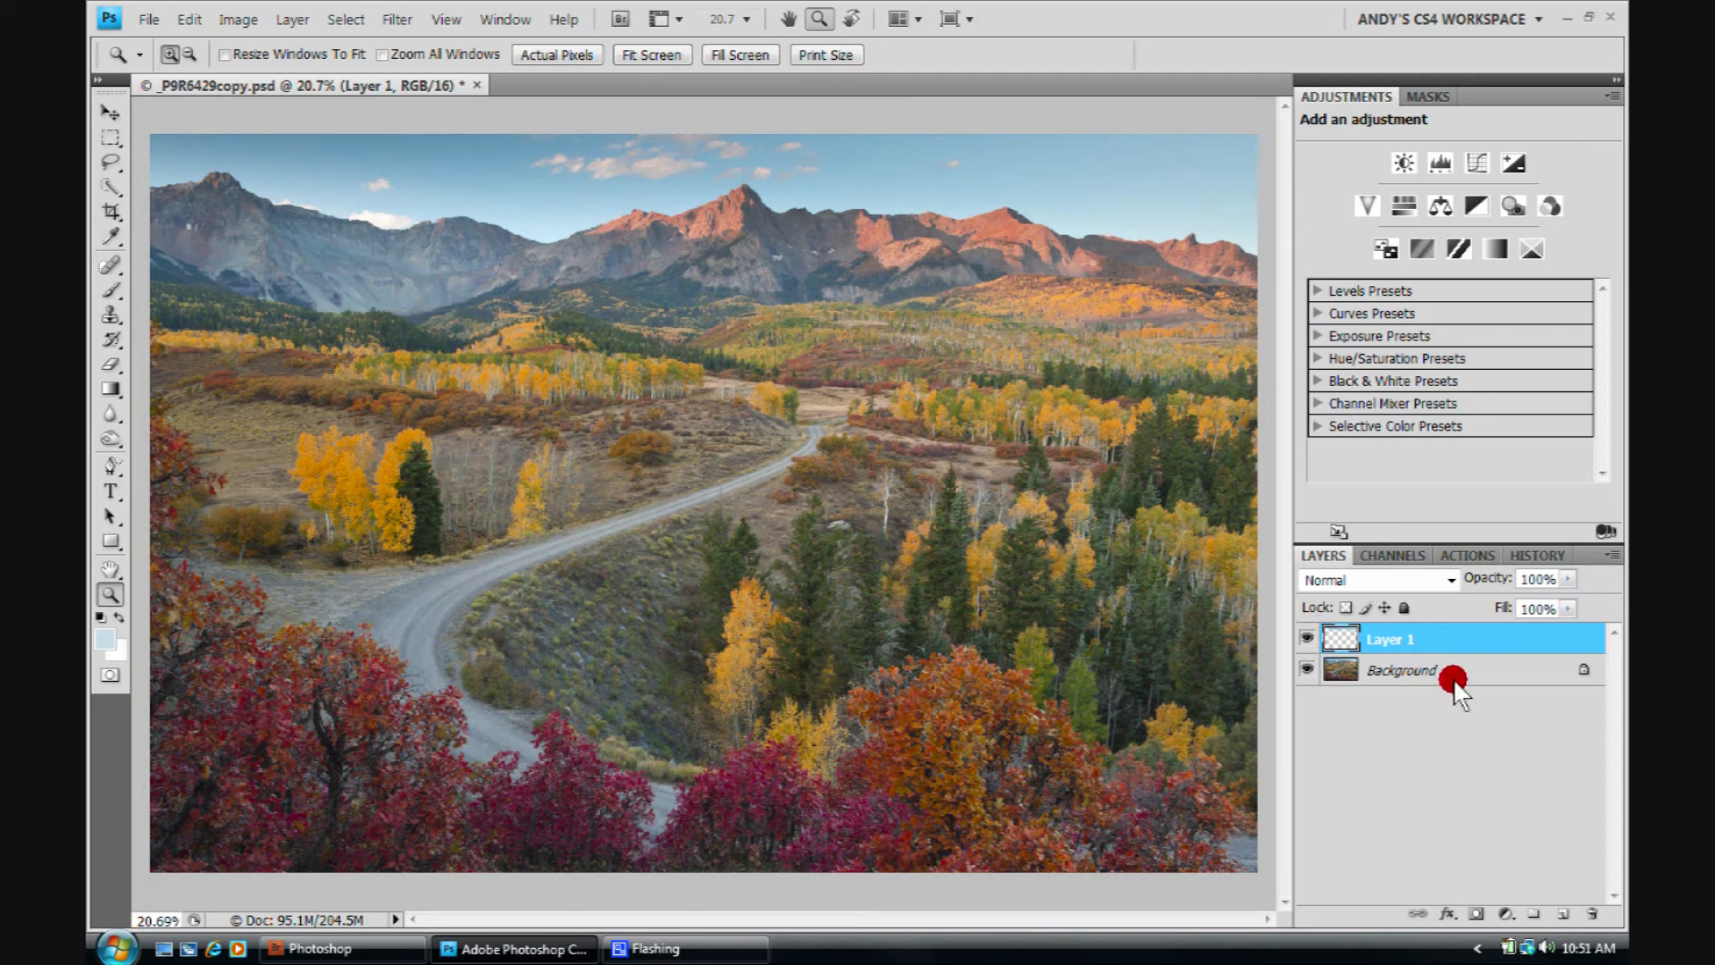
mouse_move(1367, 722)
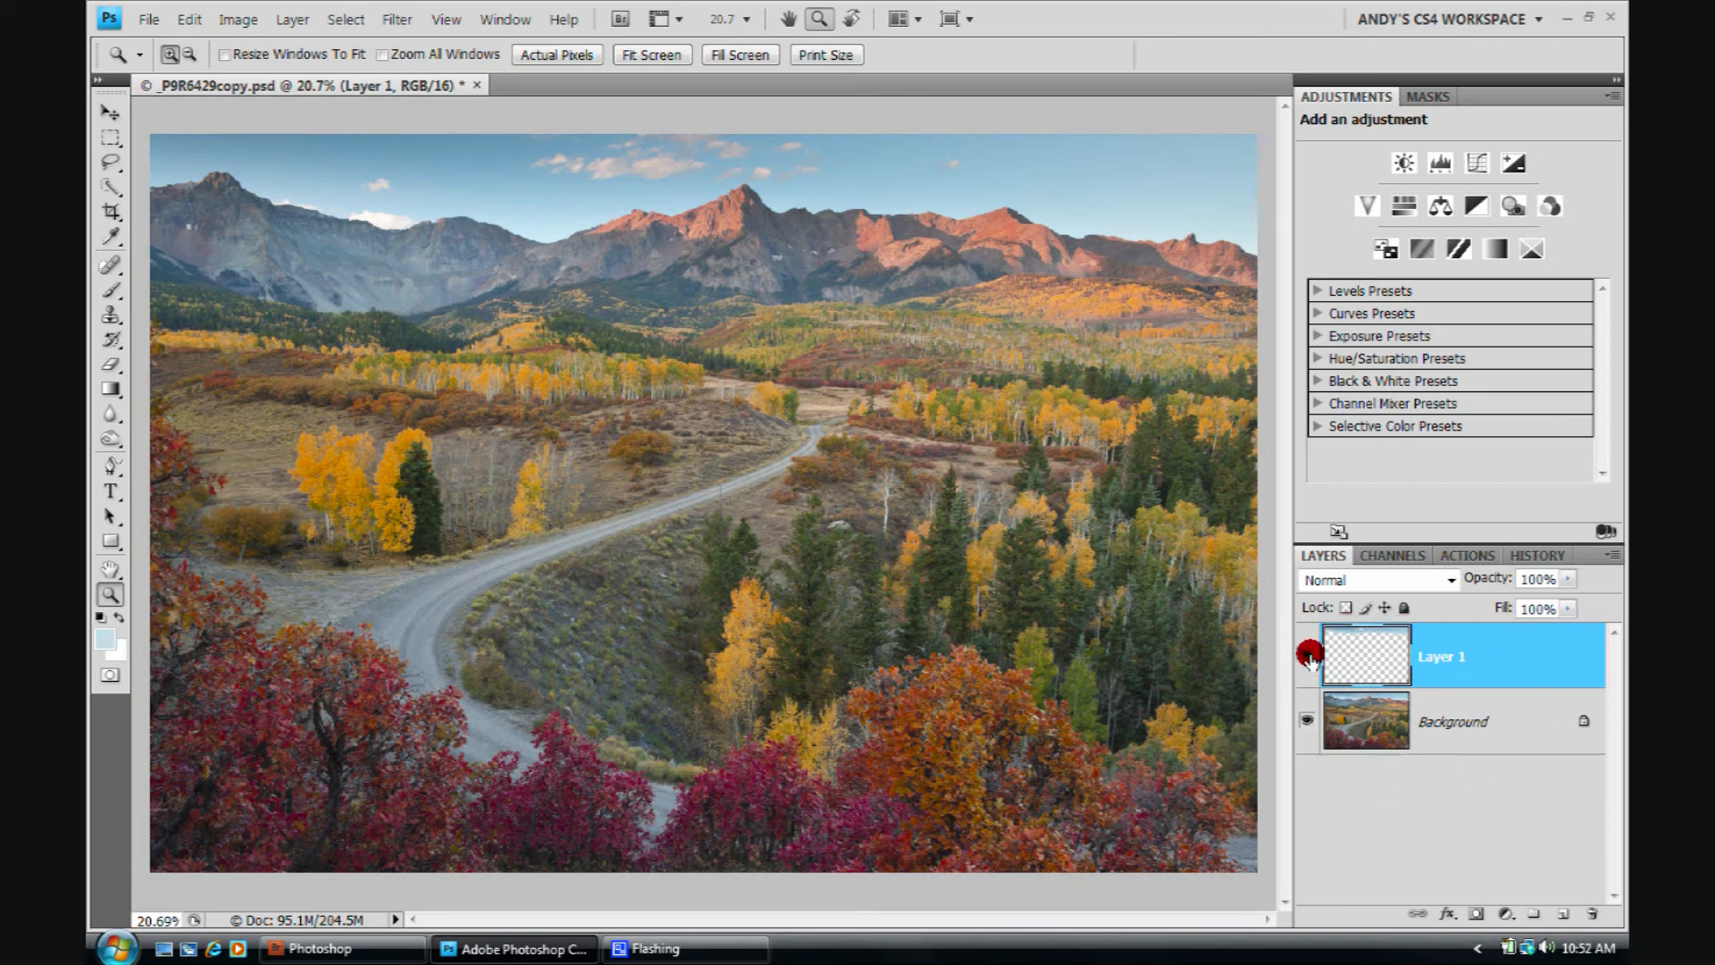
- Toggle Layer 1's visibility and go to Image adjustments to desaturate and invert the sky copy
click(1305, 656)
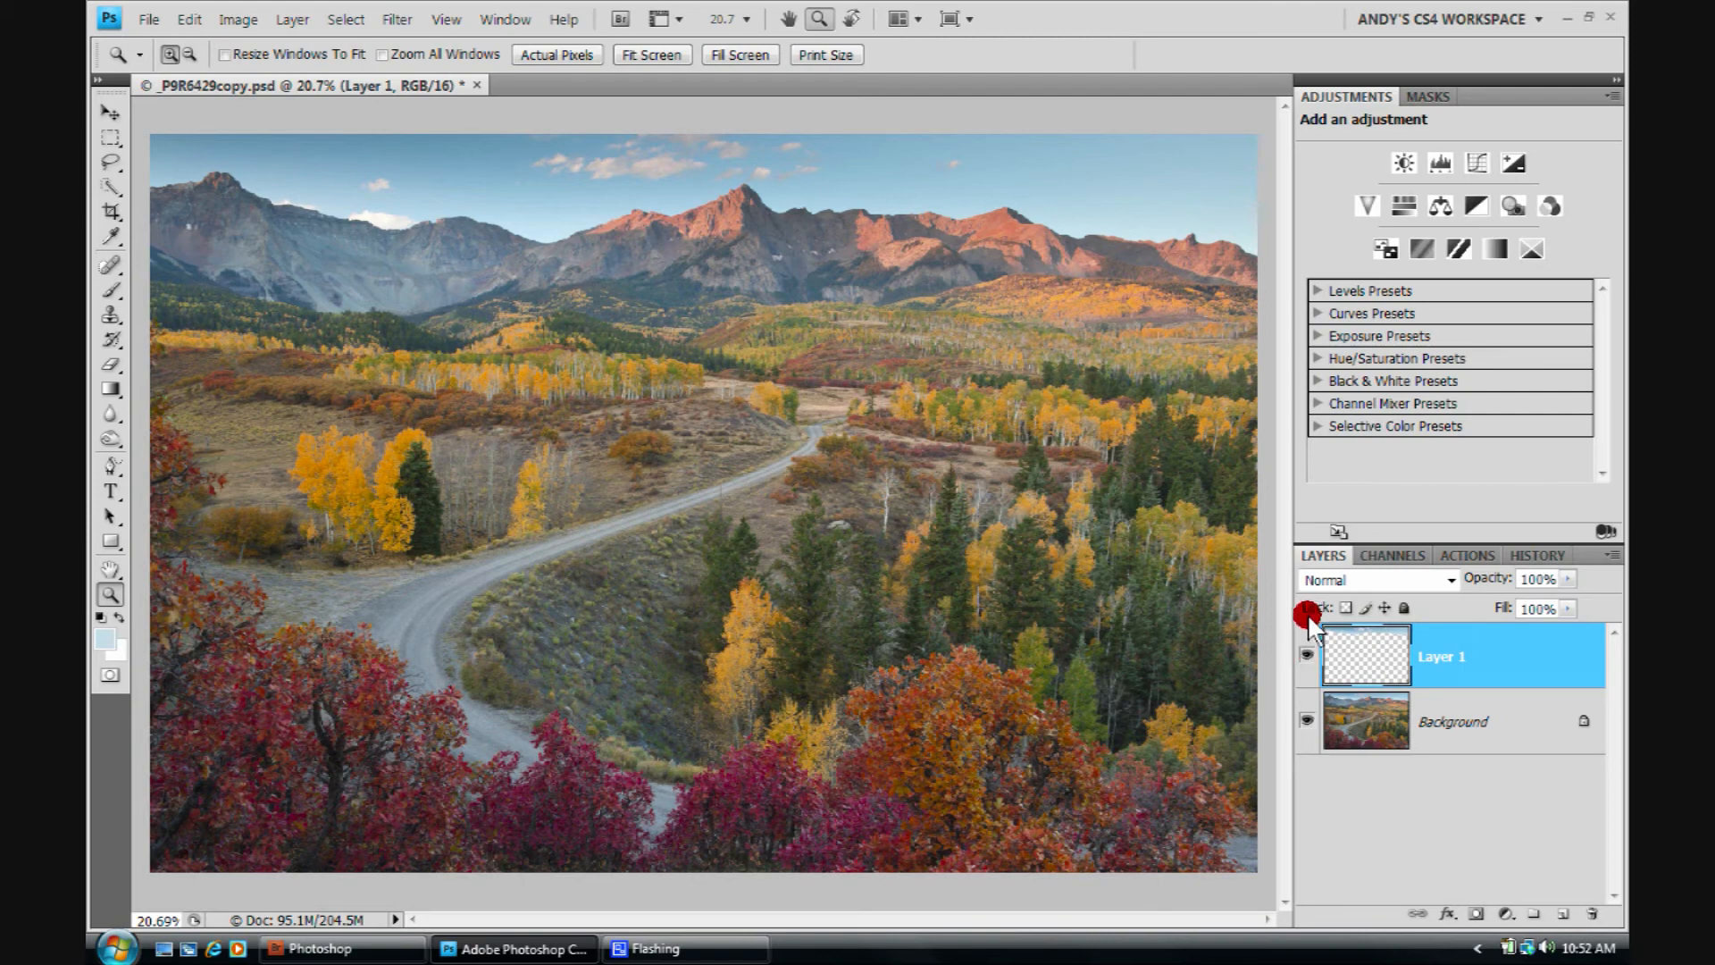
mouse_move(1347, 624)
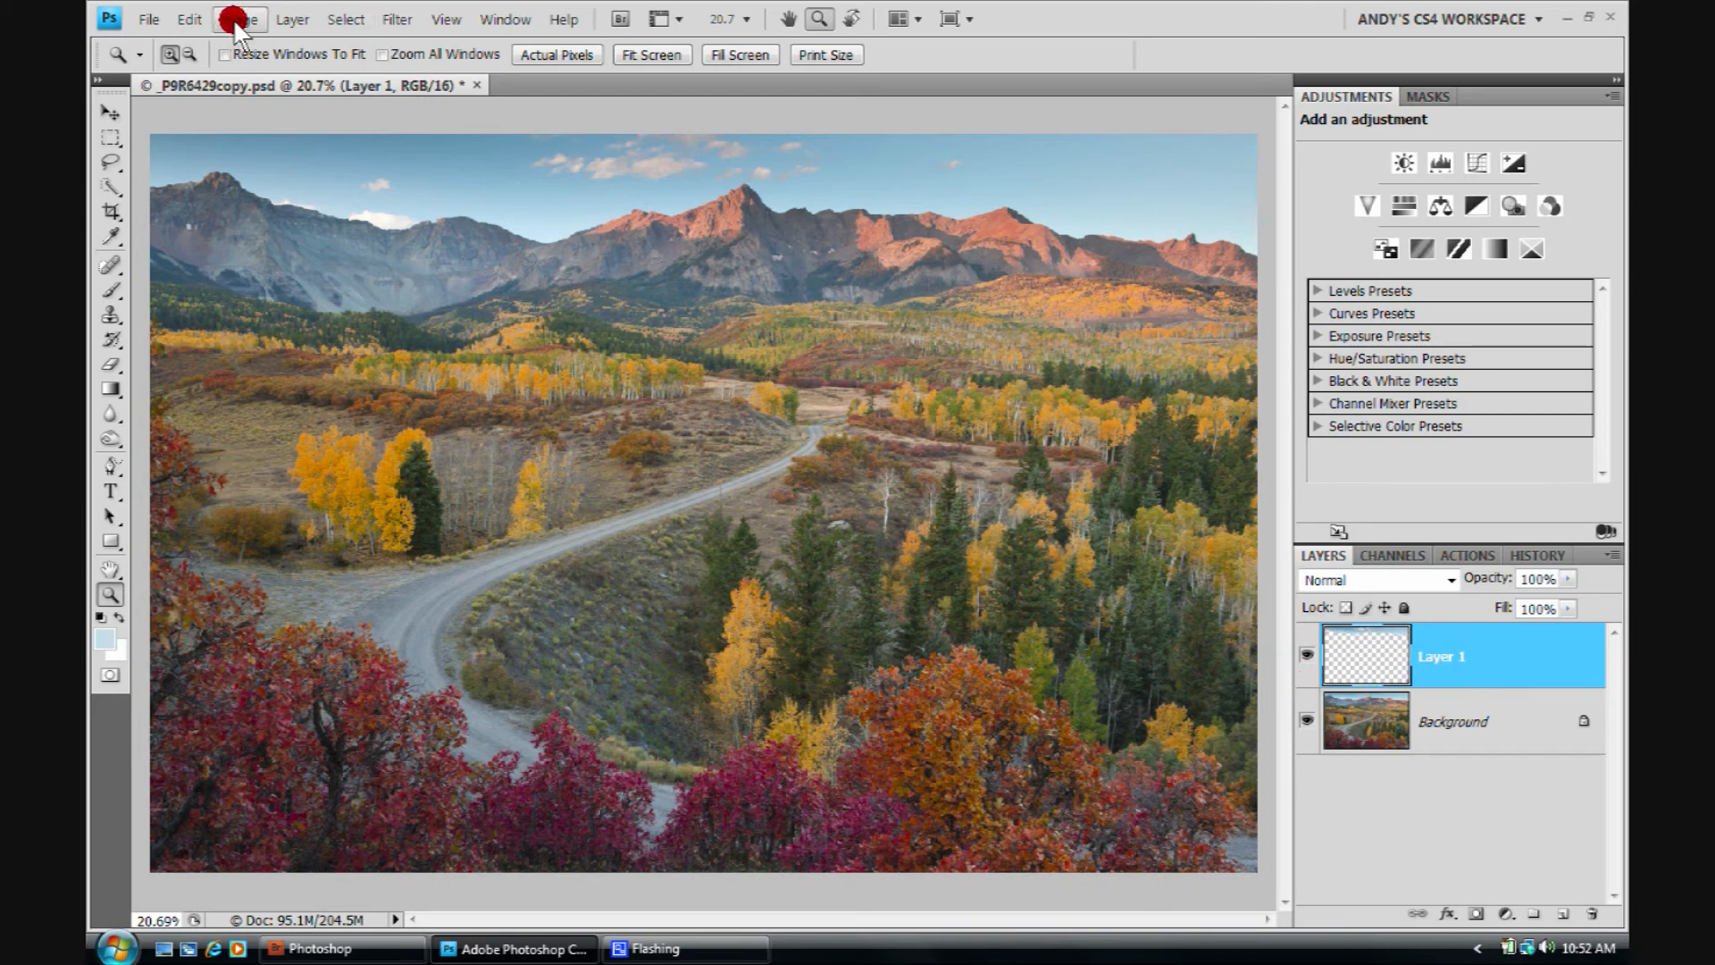
click(238, 18)
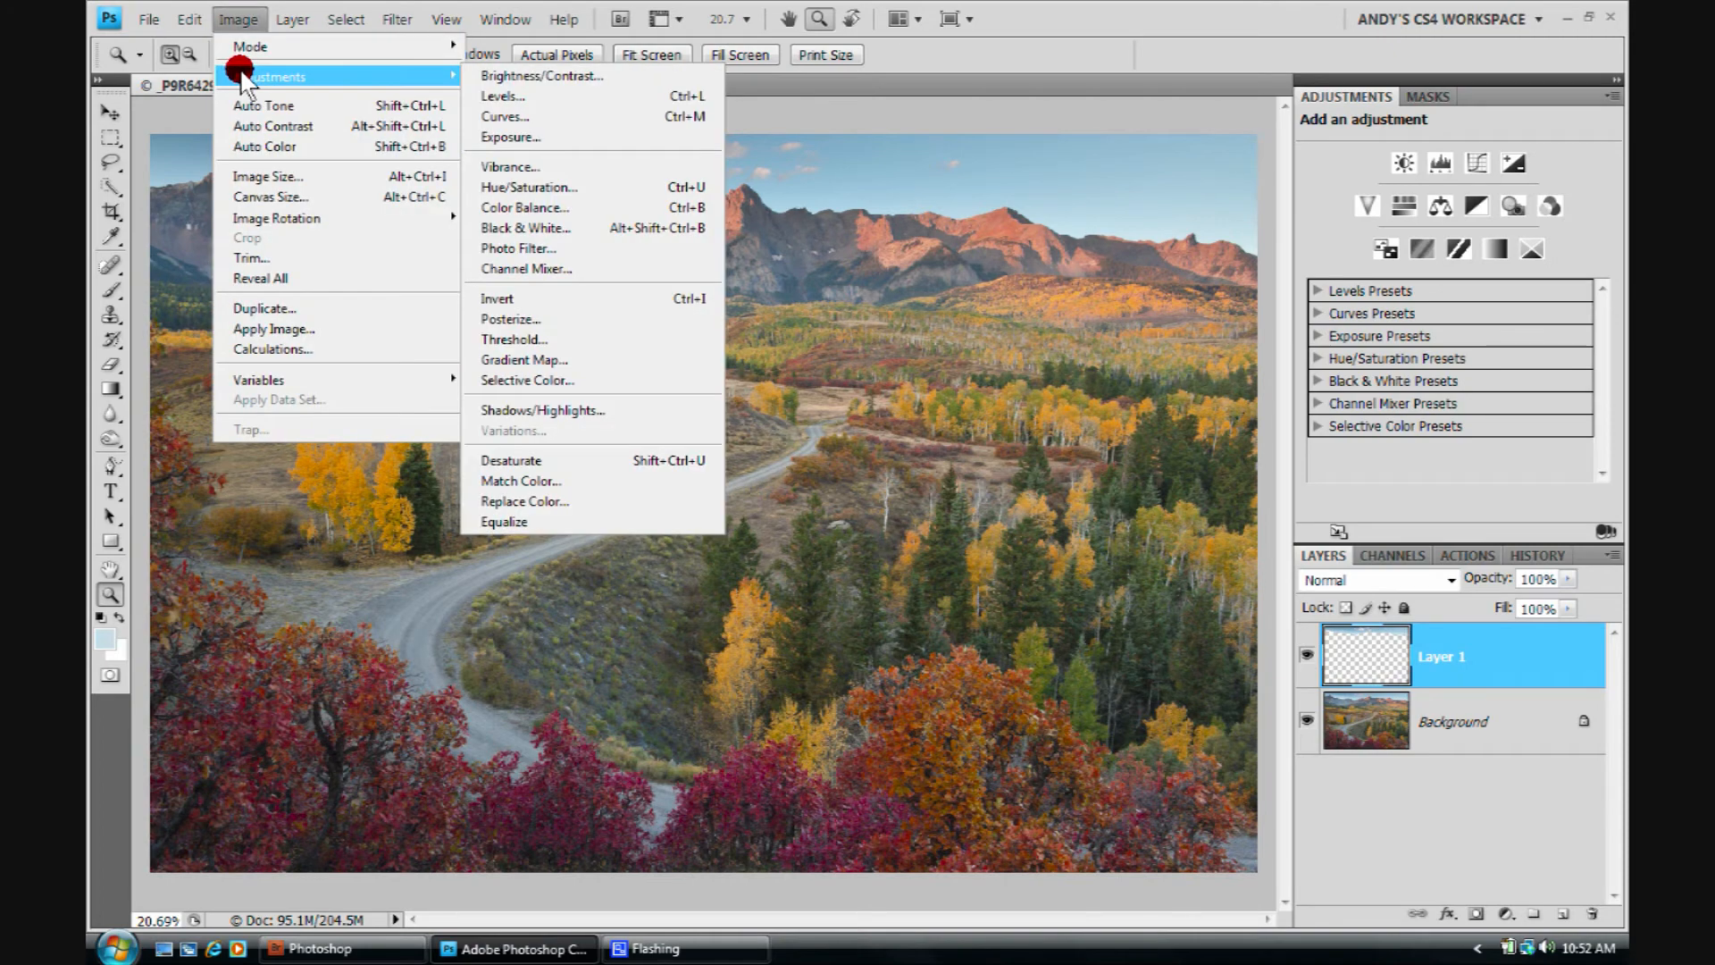
mouse_move(531, 137)
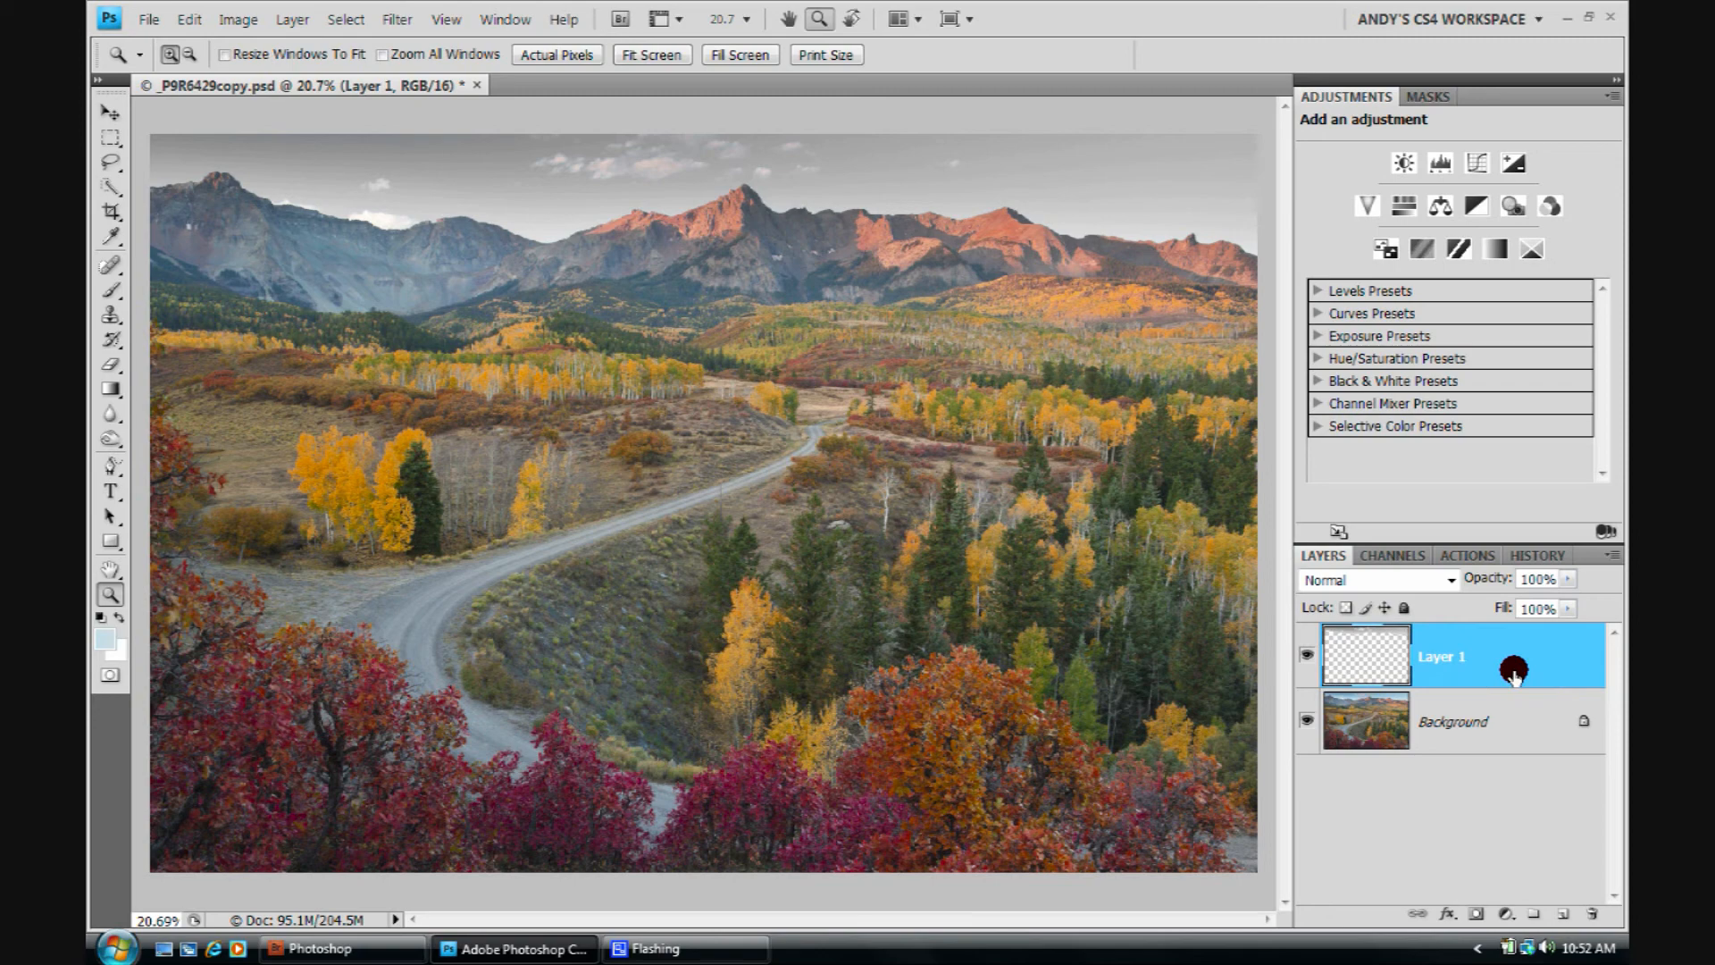
mouse_move(1510, 667)
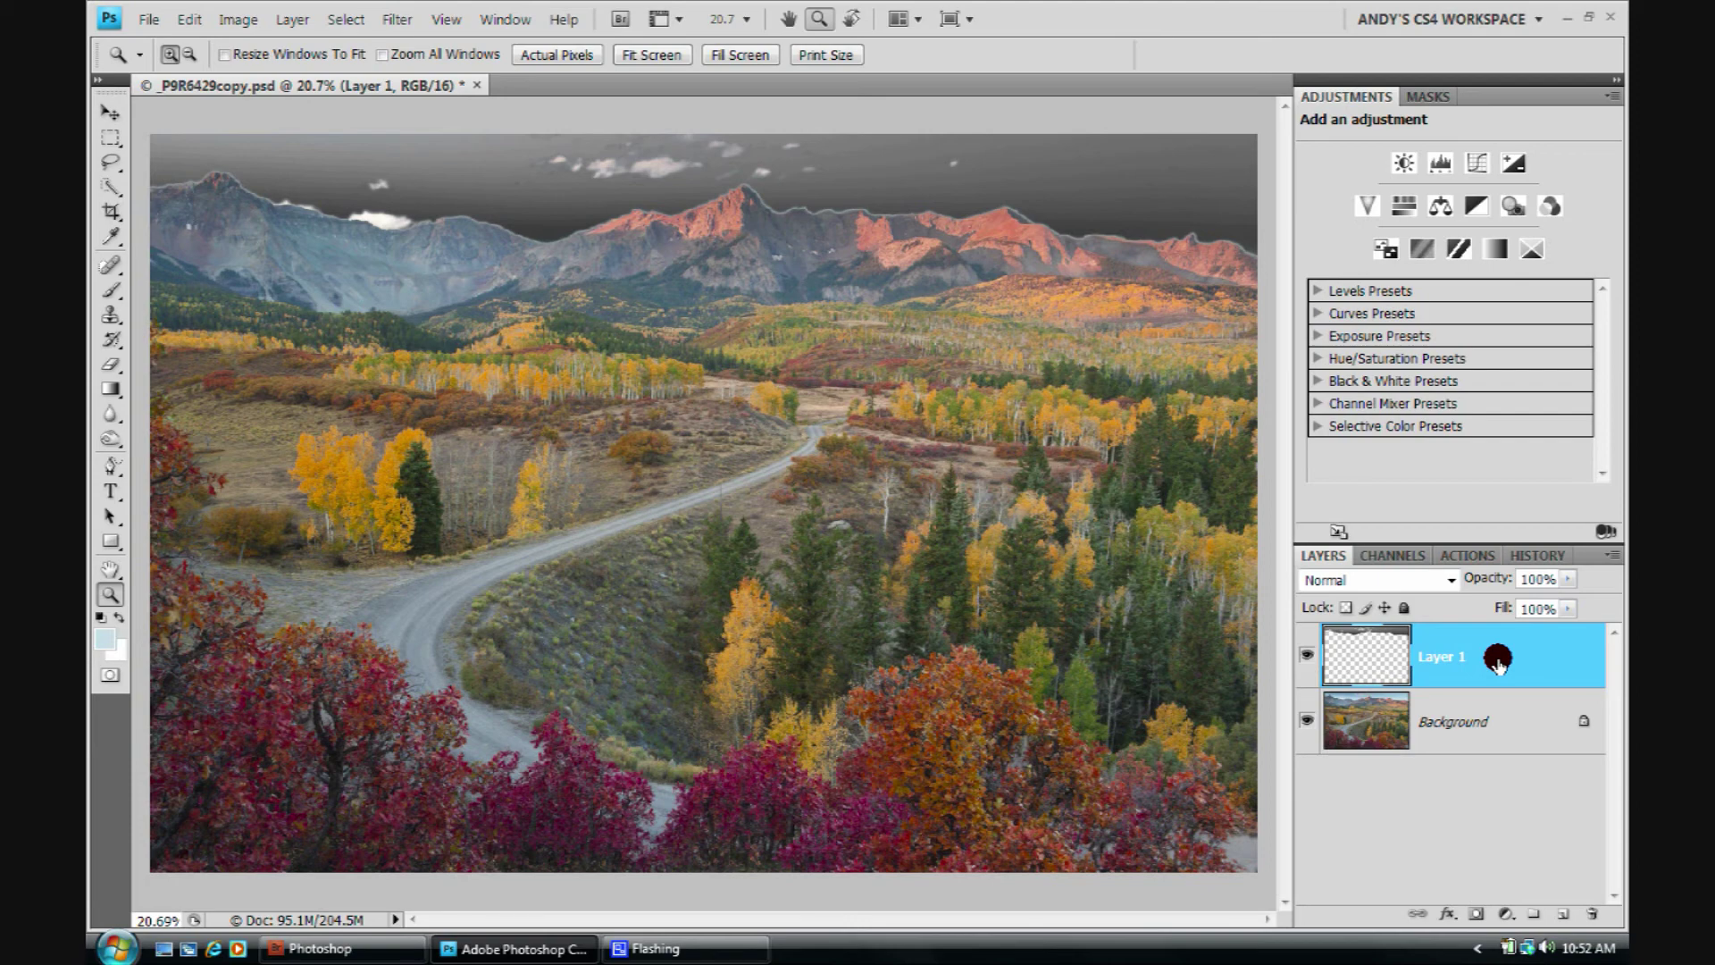
mouse_move(1449, 586)
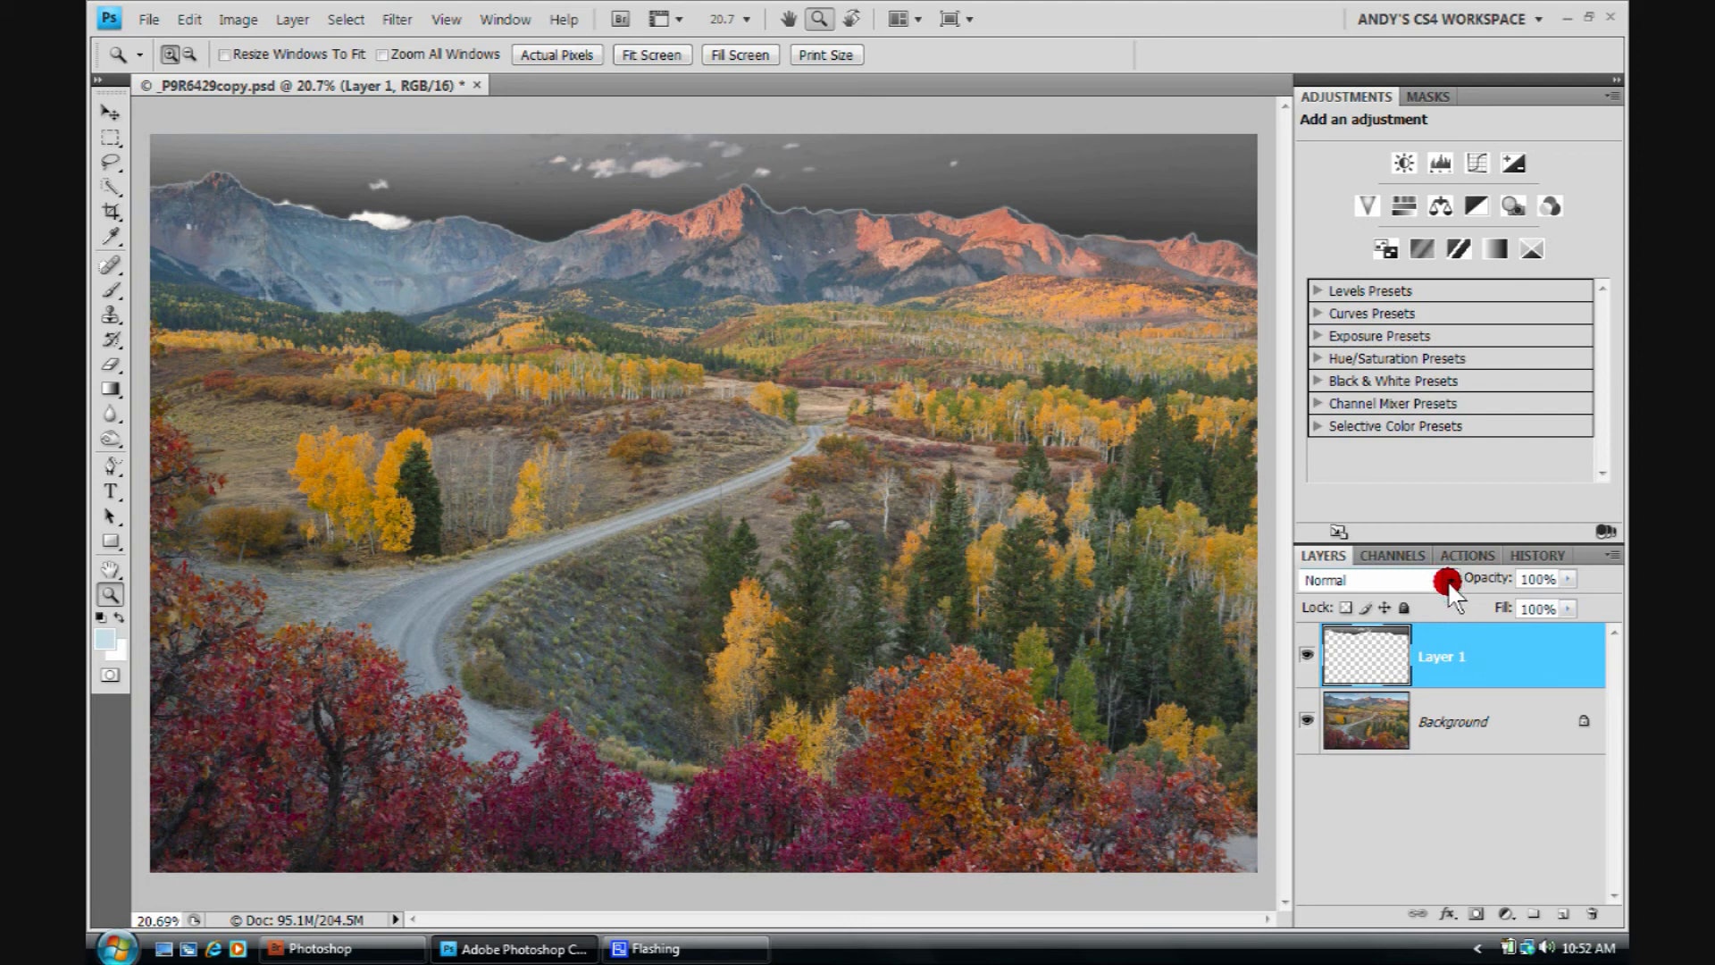
- Try Overlay, then set Layer 1 to Soft Light blending and toggle it visible to compare the evened-out sky
click(1370, 578)
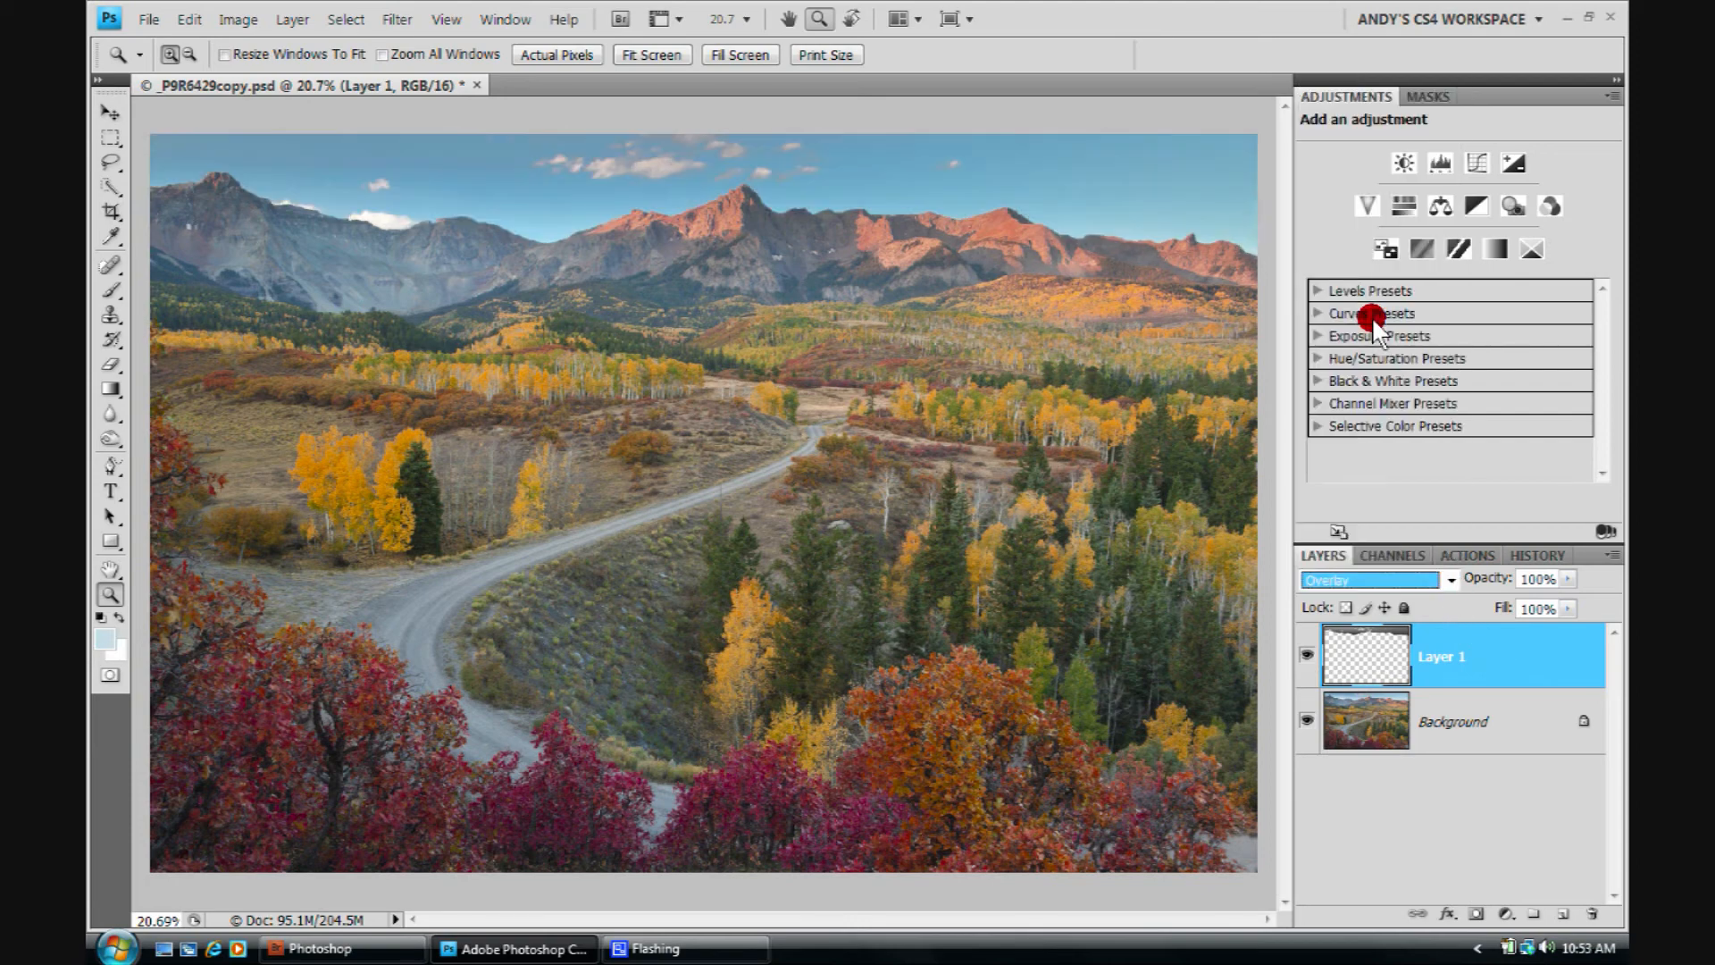
click(1372, 579)
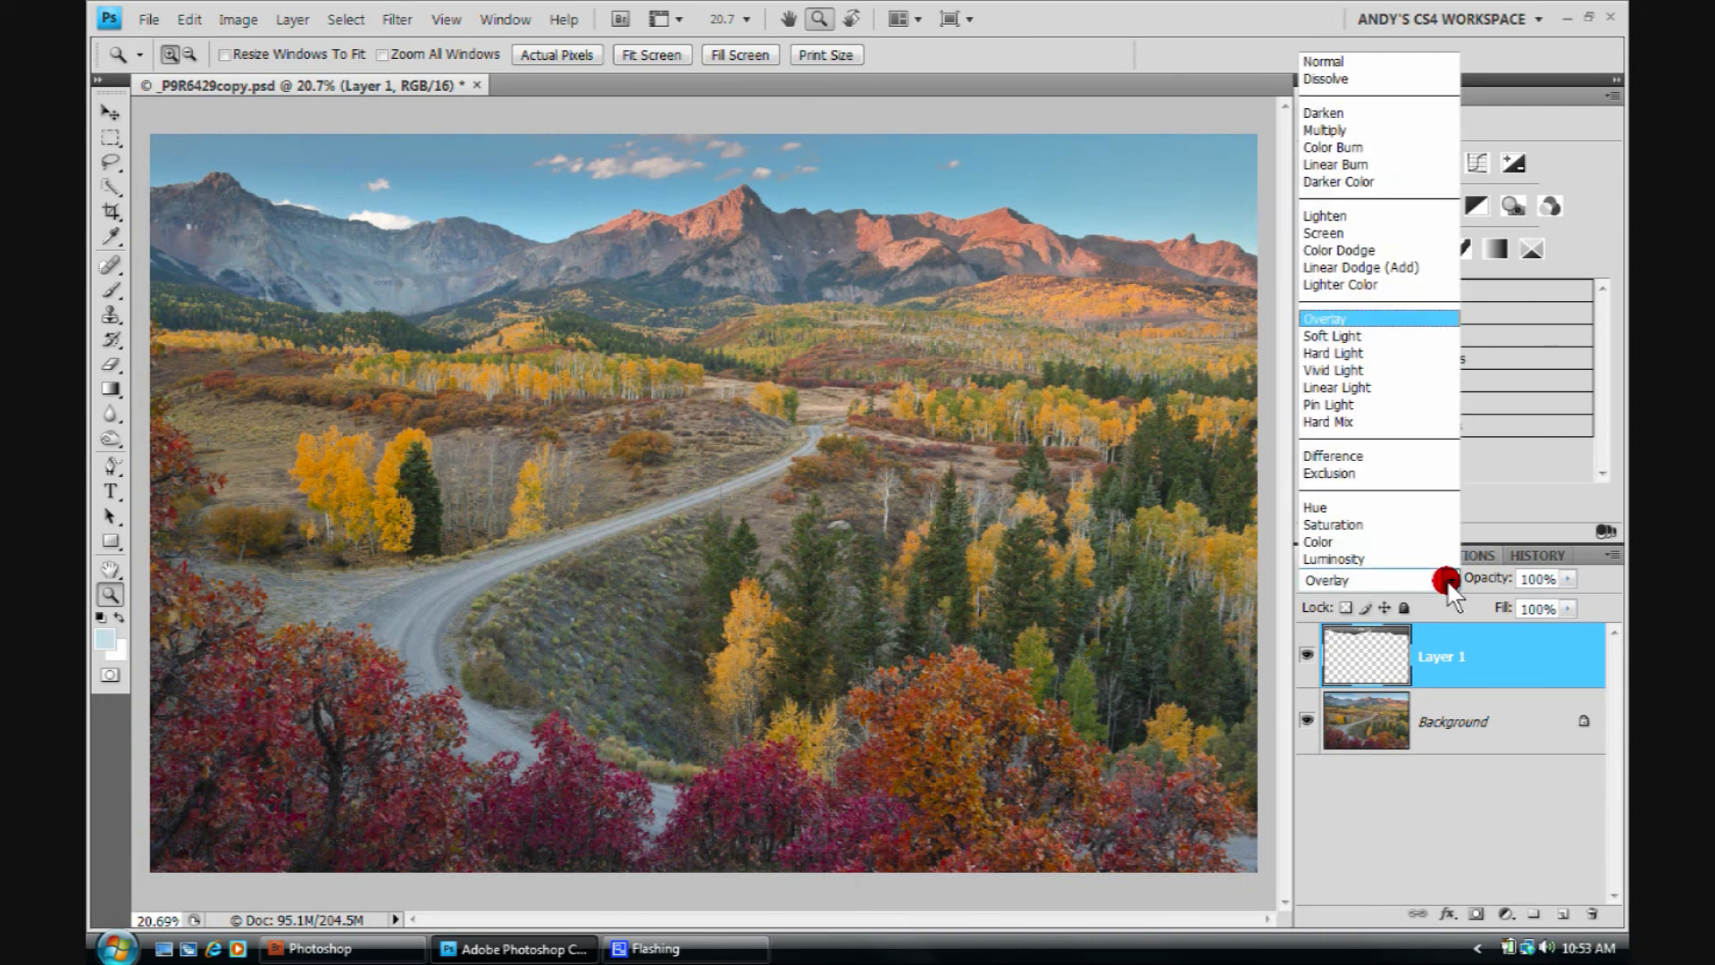
click(1332, 334)
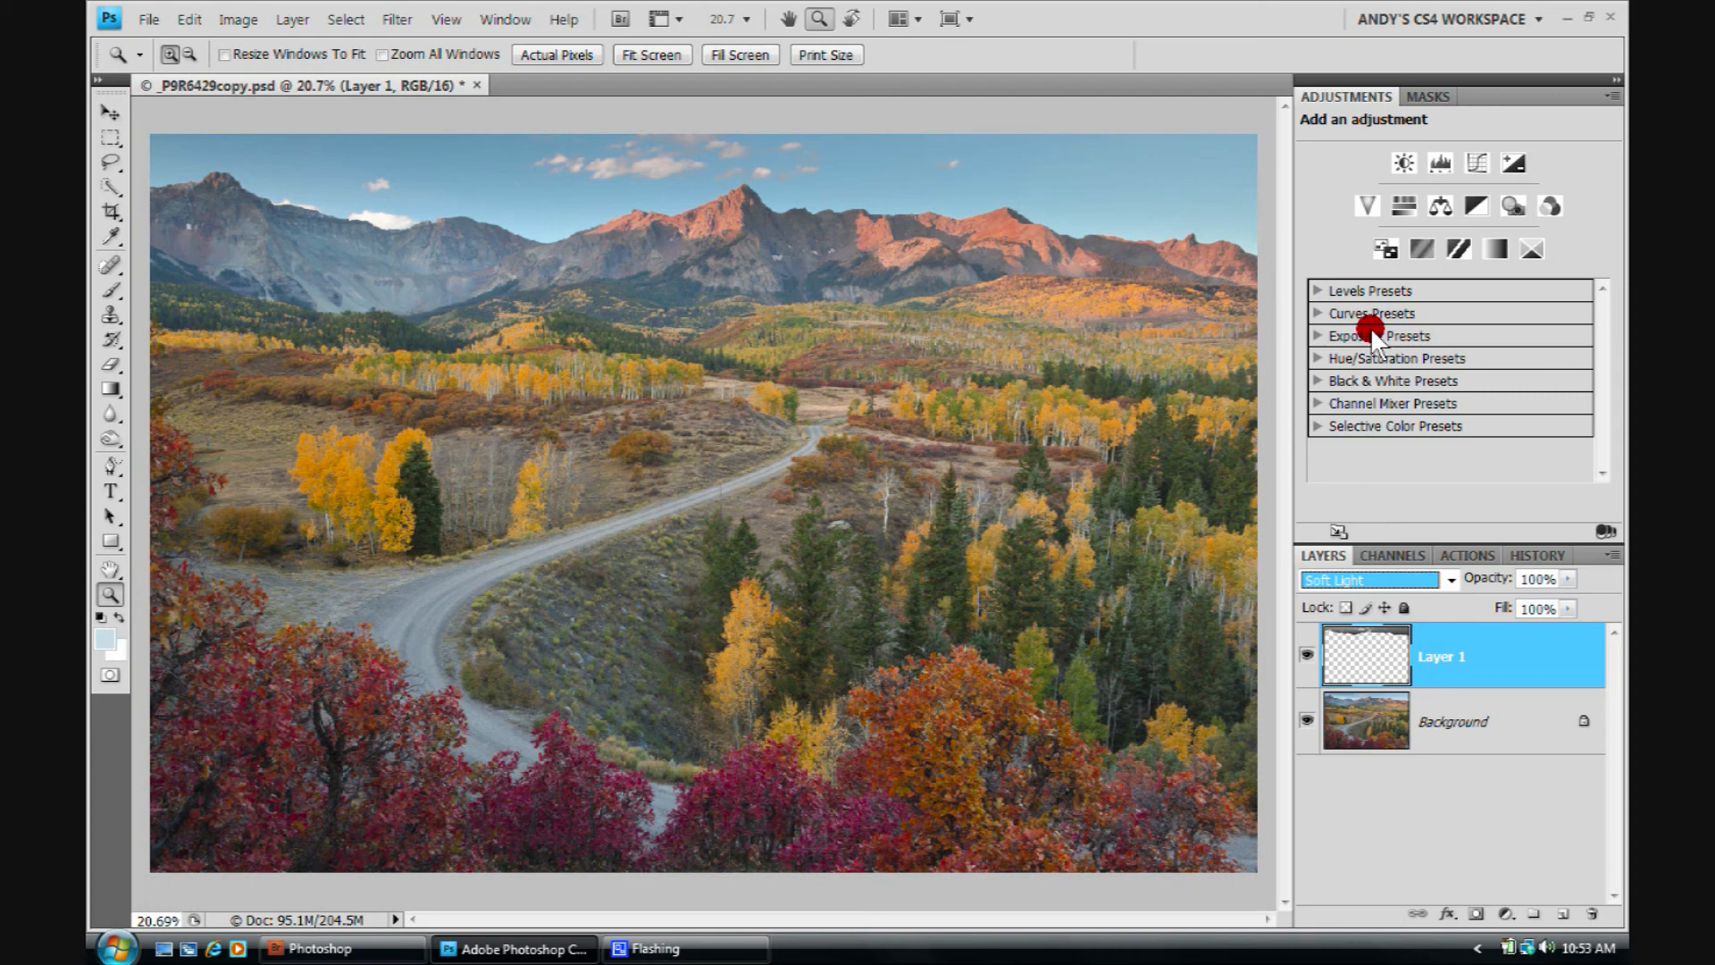
mouse_move(1335, 263)
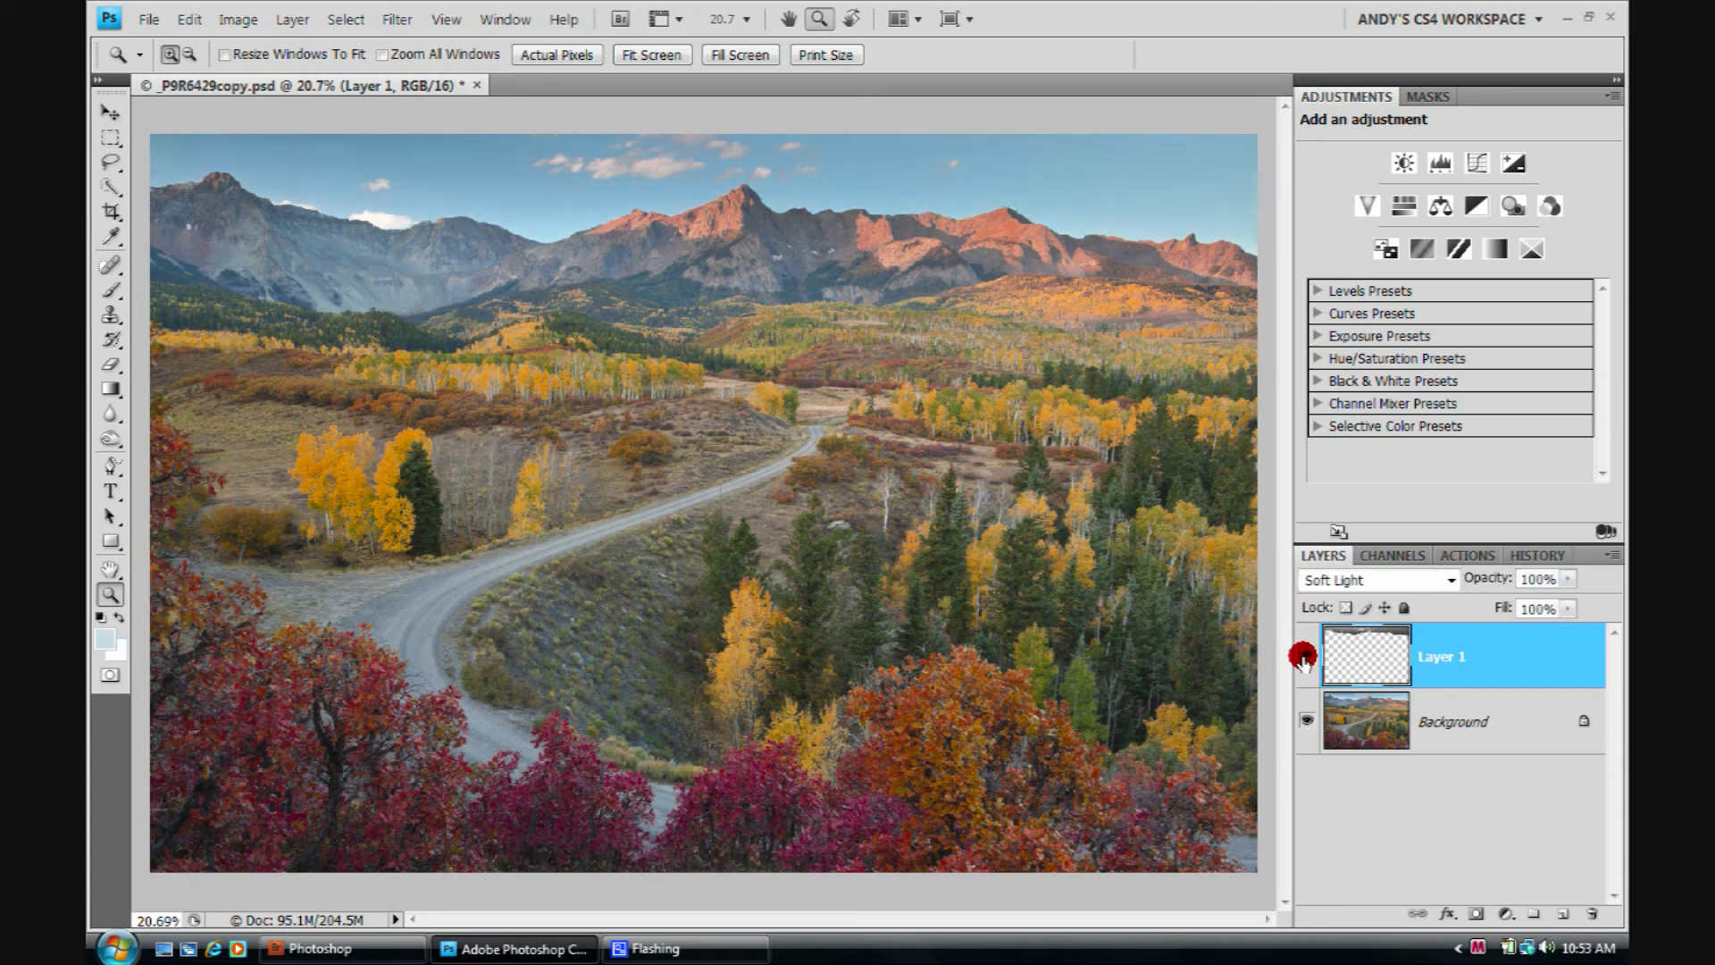
mouse_move(1304, 657)
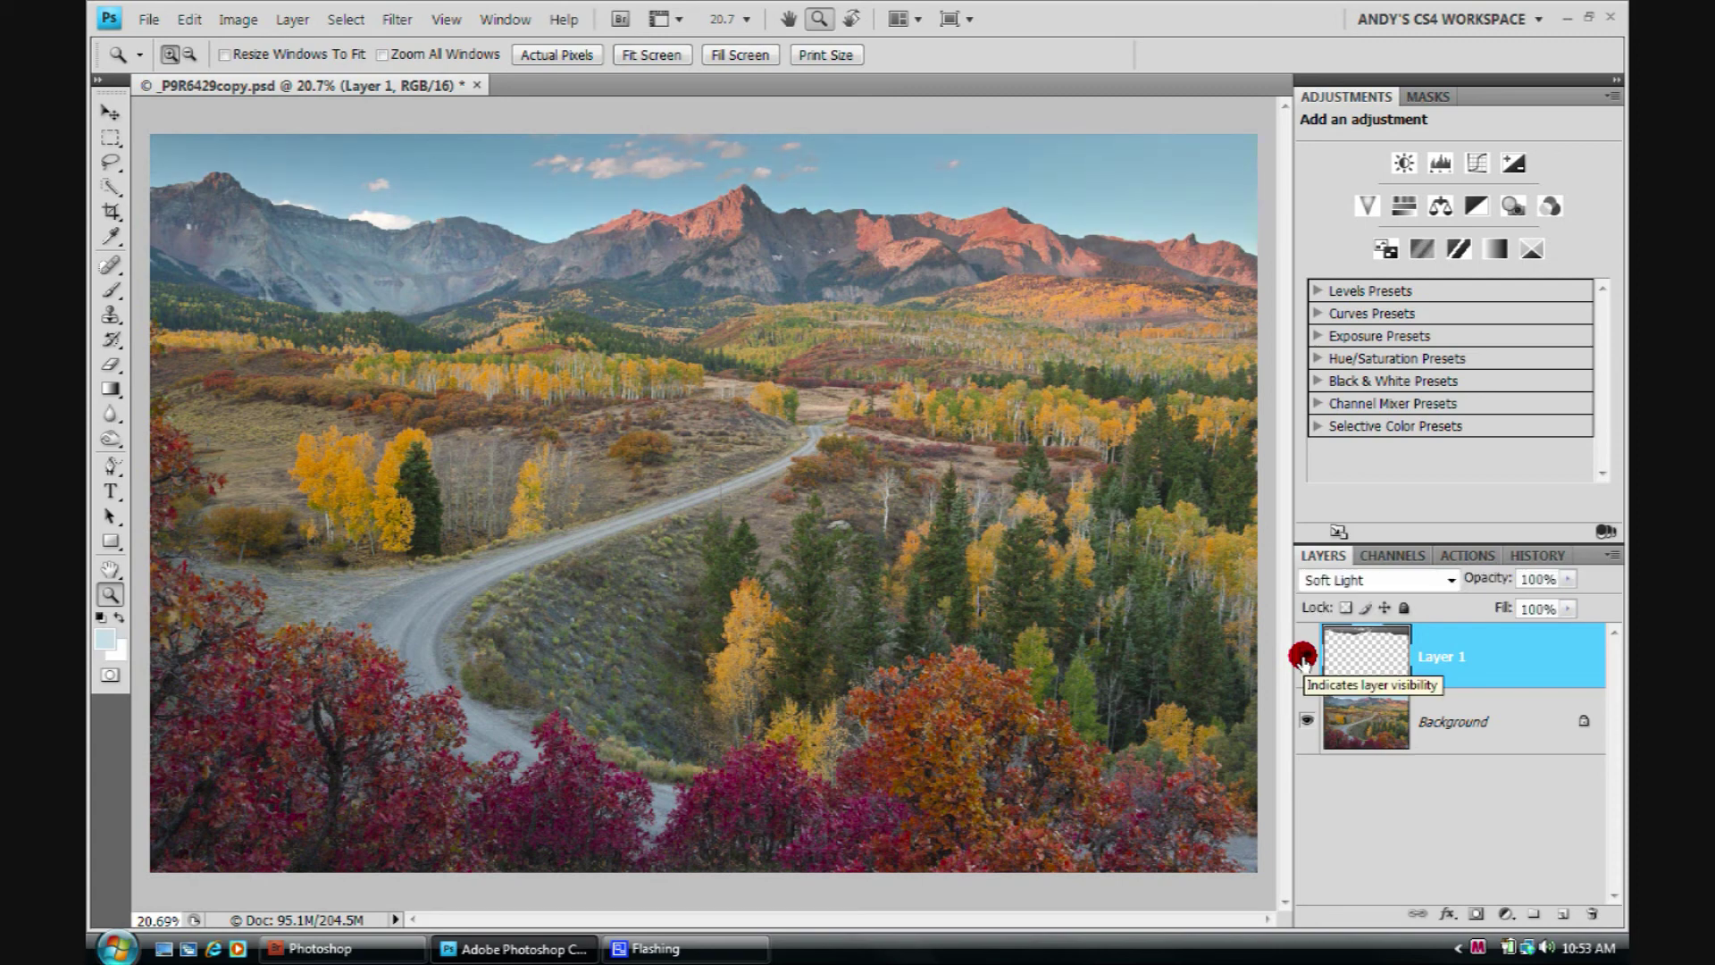
click(1304, 654)
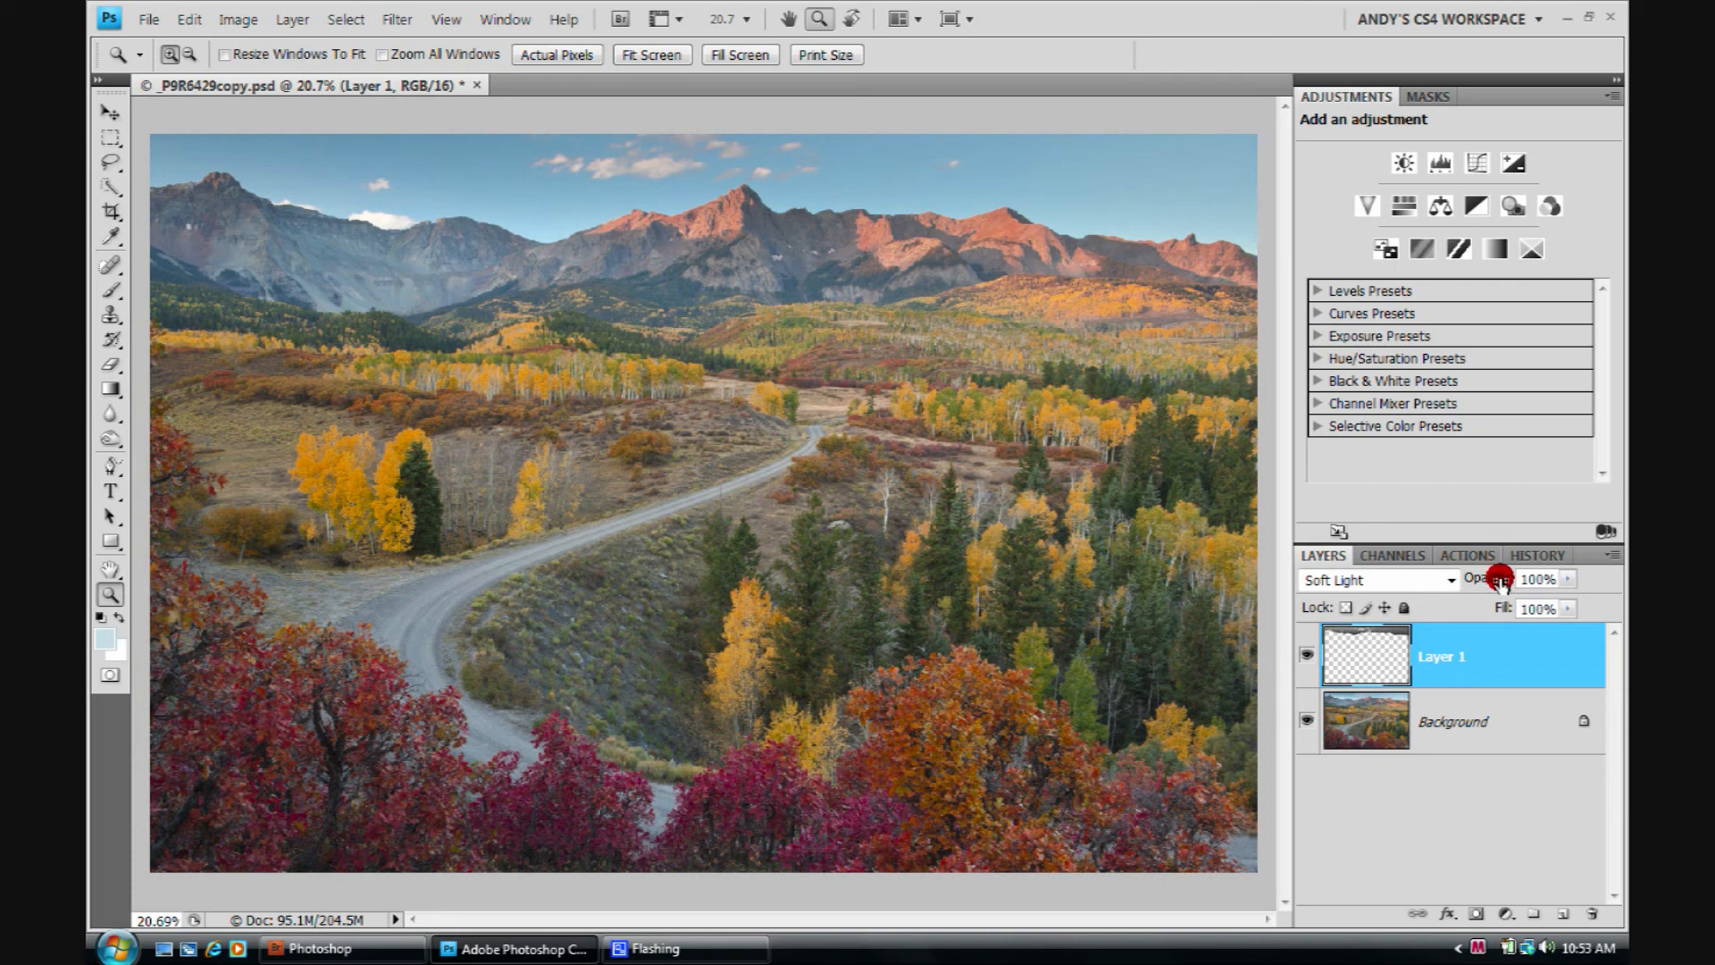